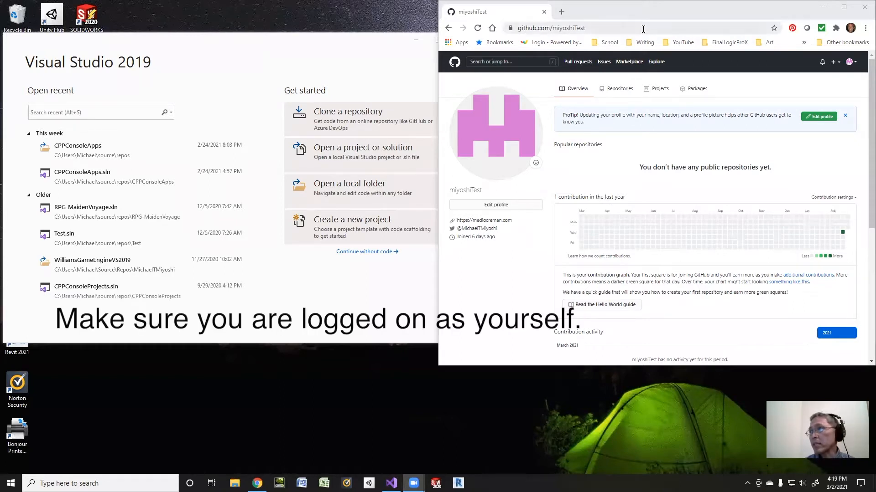
mouse_move(674, 180)
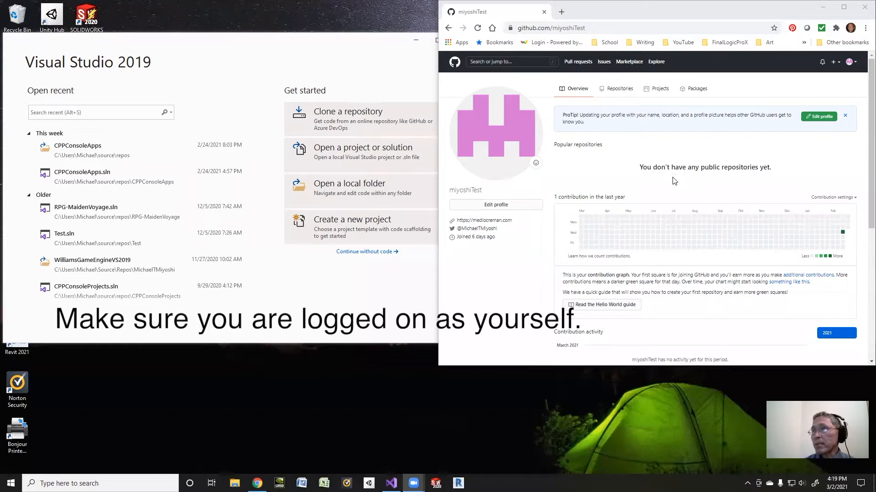
mouse_move(576, 54)
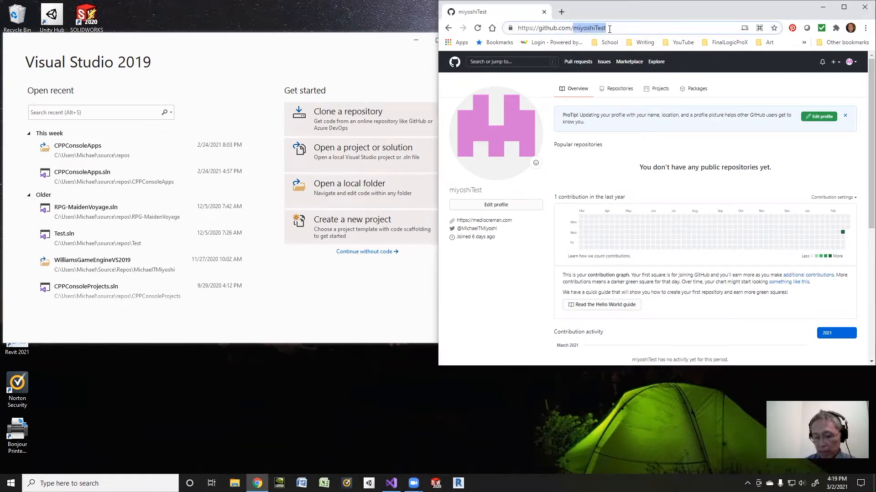
Step: Navigate the browser to github.com/michaeltmiyoshi/cppwithmiyoshi, the CPPwithMiyoshi companion repository
type("michaeltmiyoshi")
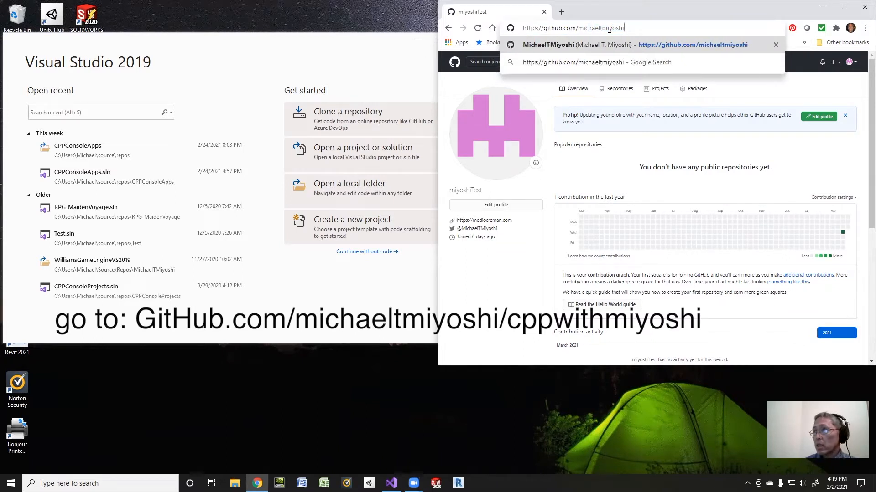
type("/")
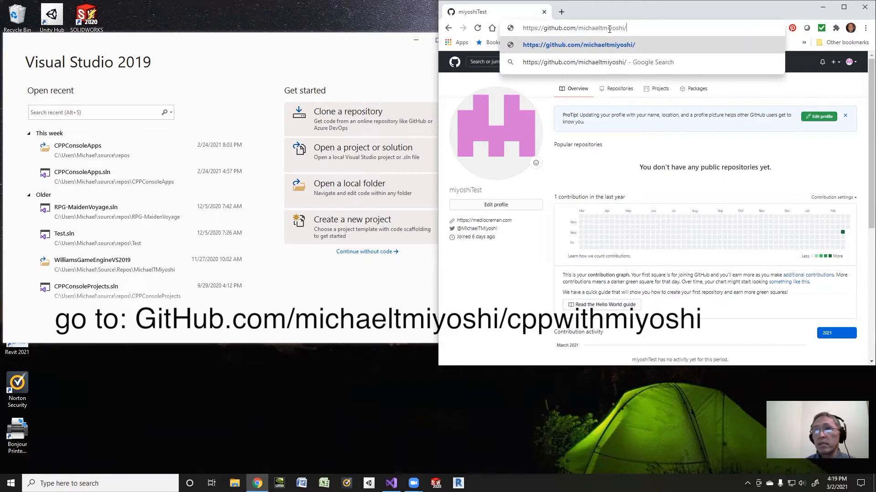
type("c")
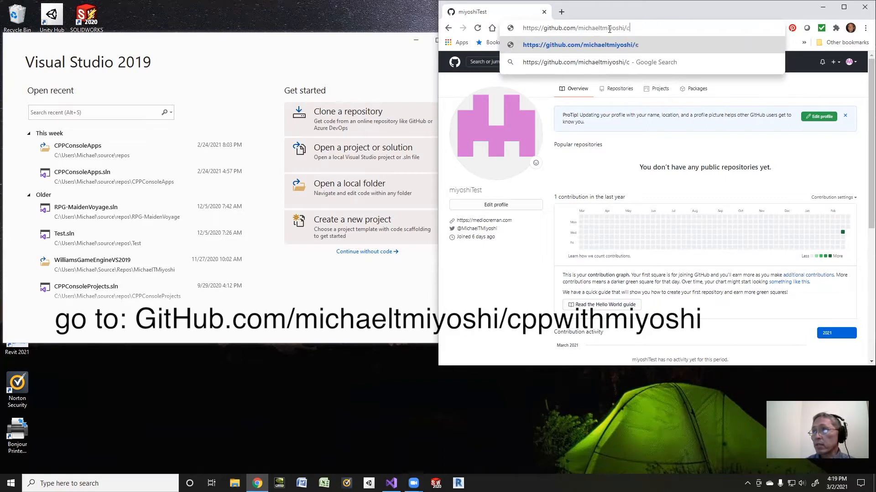
type("ppwithmiyoshi")
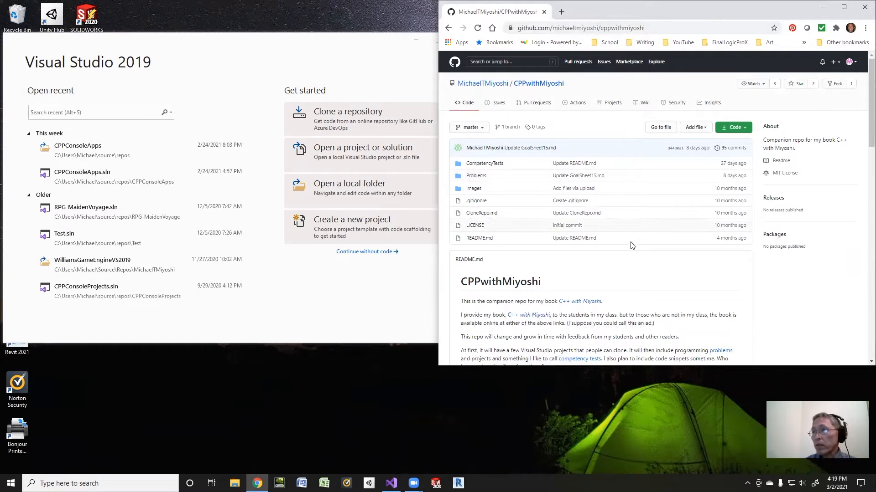
mouse_move(631, 273)
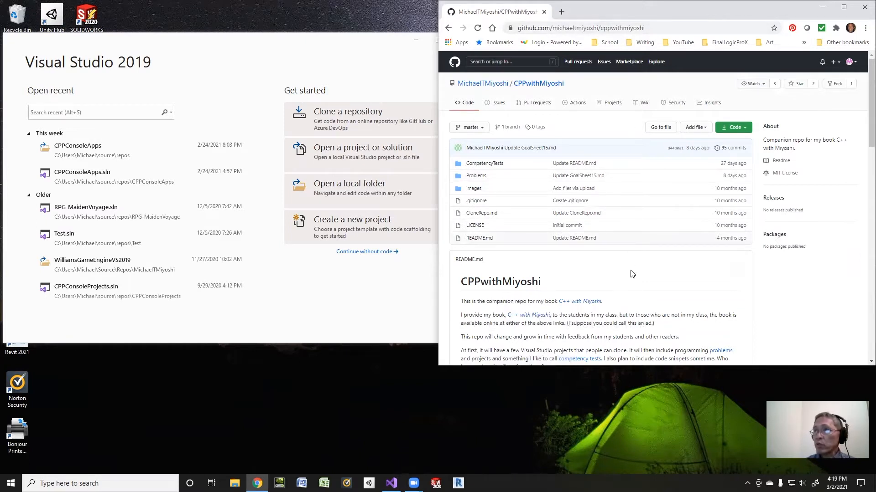
Step: Follow the README's Game Engine Tutorial link to the WilliamsGameEngineVS2019 repository
scroll("down", 3)
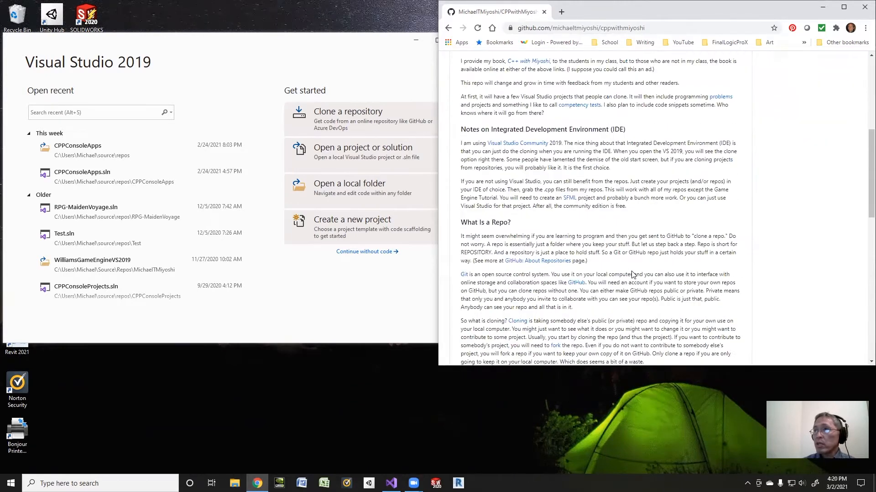
scroll("down", 3)
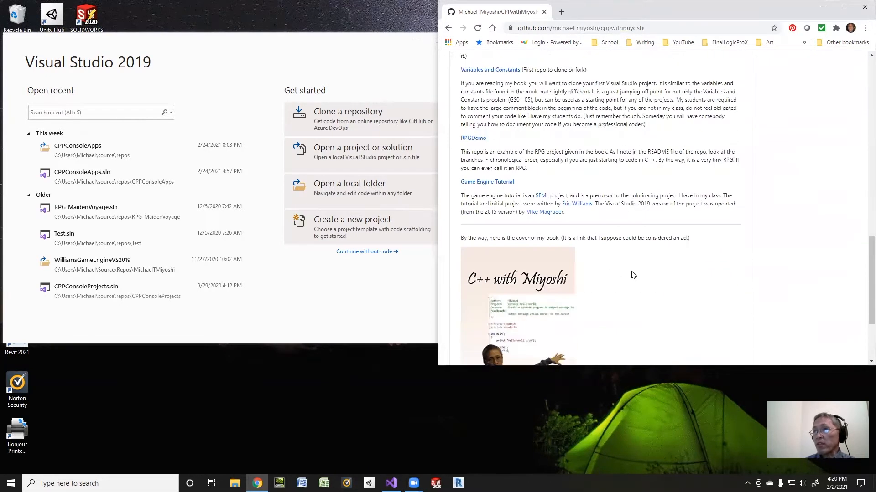
mouse_move(486, 182)
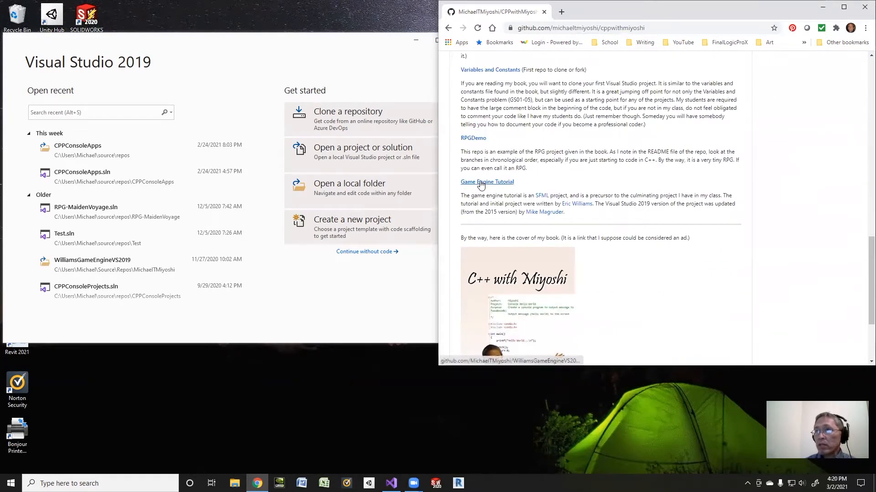
mouse_move(486, 182)
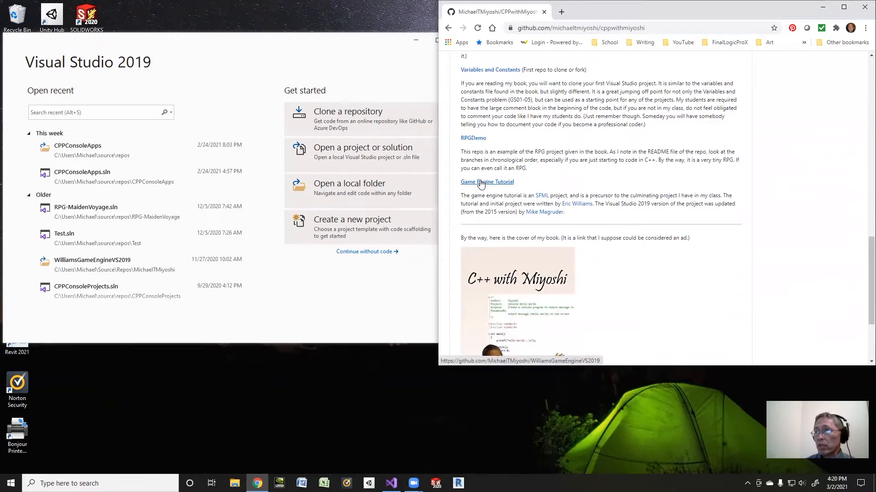
left_click(486, 182)
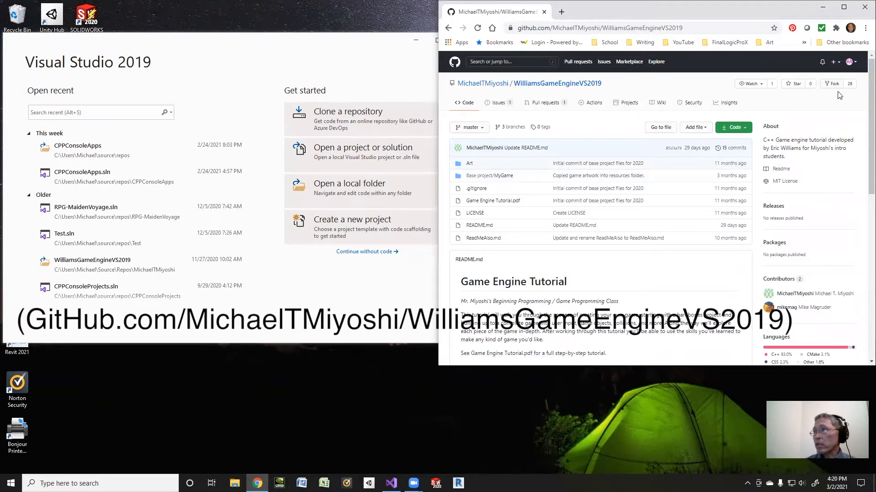
mouse_move(832, 87)
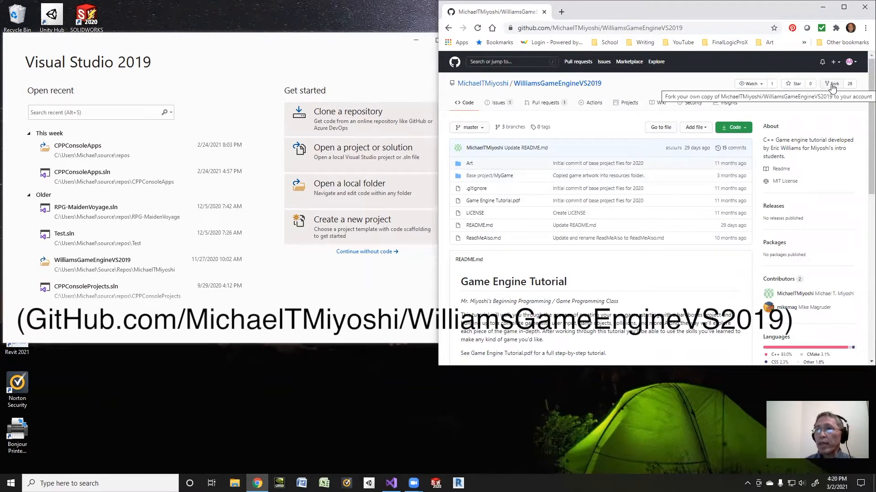
mouse_move(832, 90)
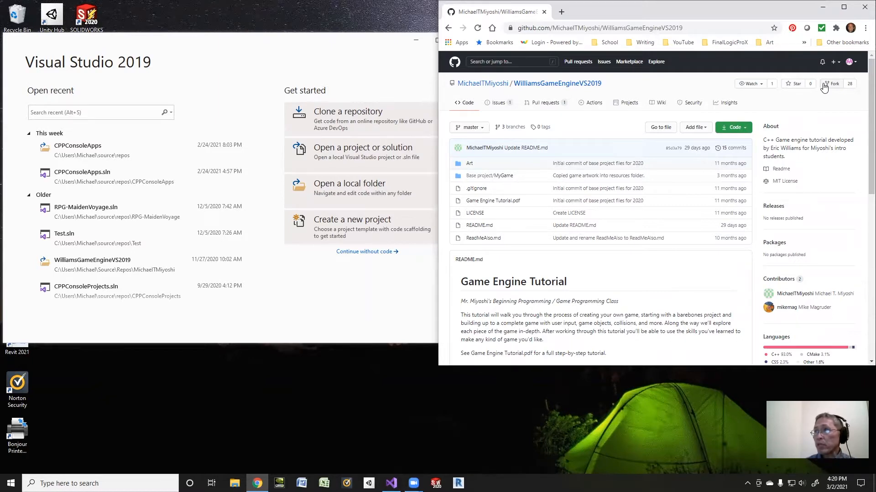
Step: Fork WilliamsGameEngineVS2019 into the miyoshiTest GitHub account
left_click(832, 83)
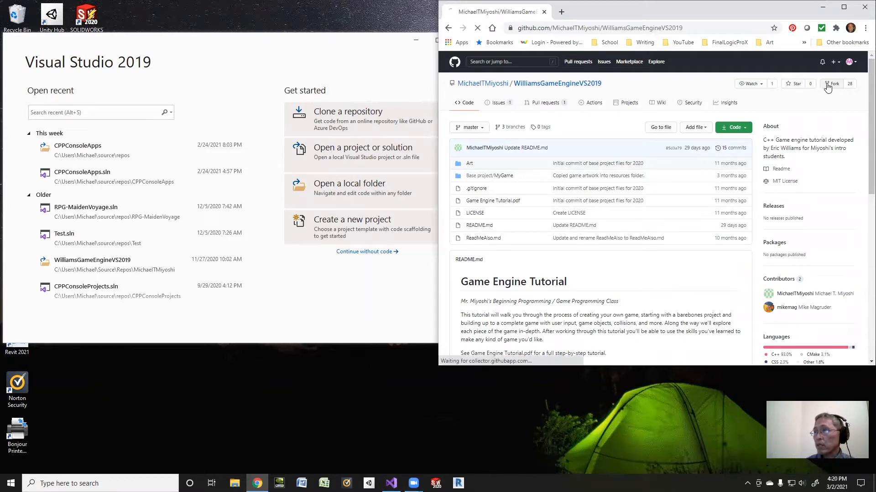
left_click(833, 83)
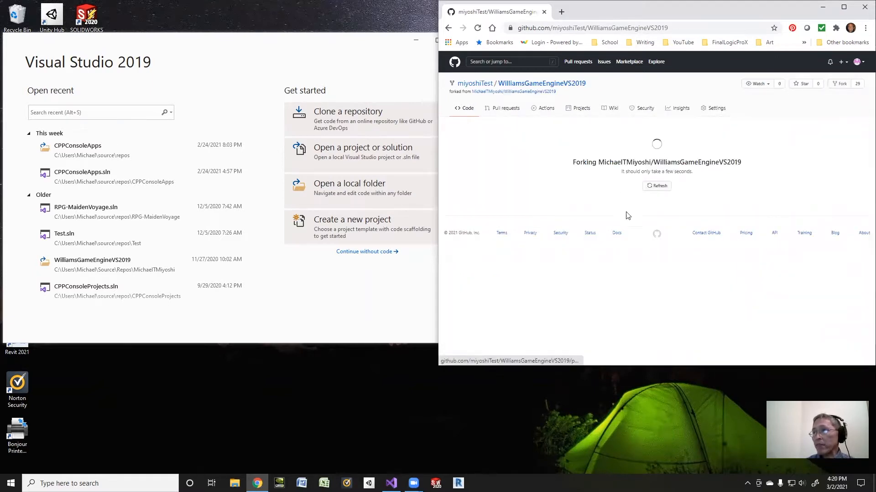
mouse_move(646, 228)
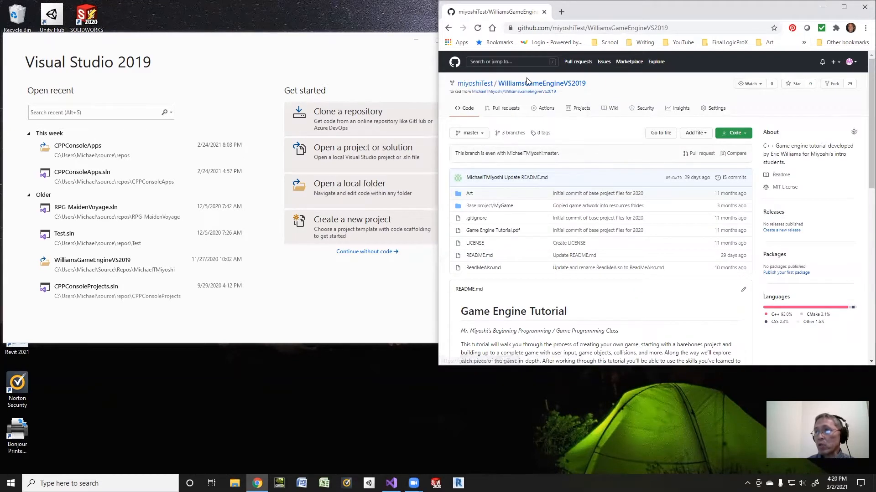
mouse_move(490, 205)
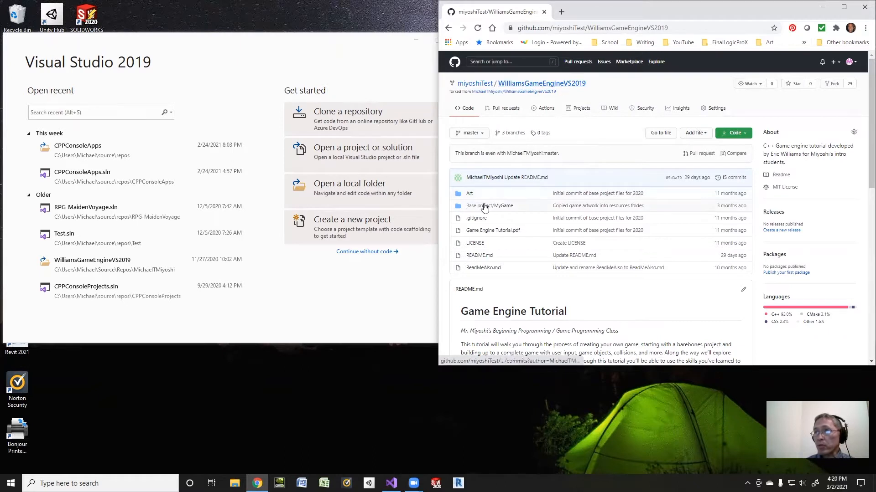
mouse_move(509, 214)
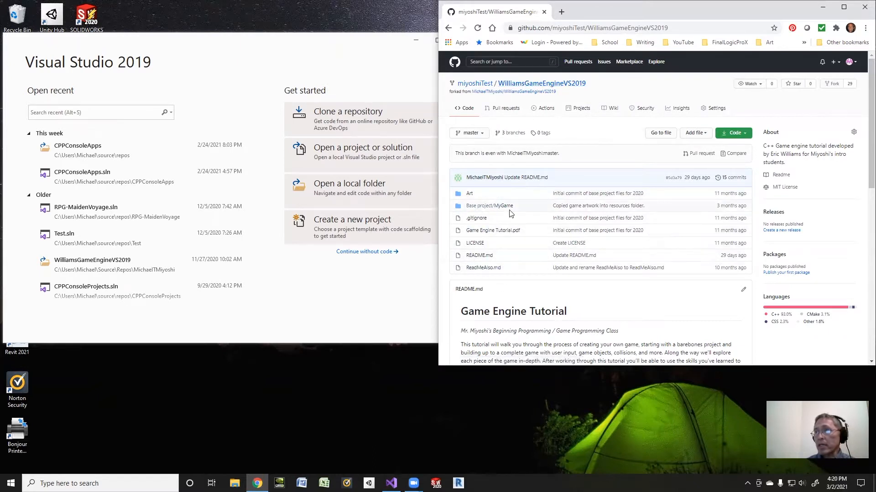
mouse_move(474, 83)
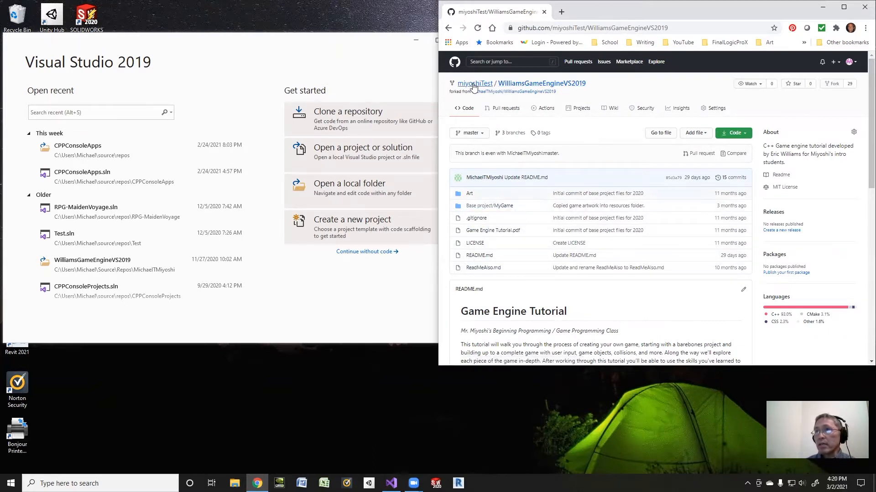
mouse_move(474, 83)
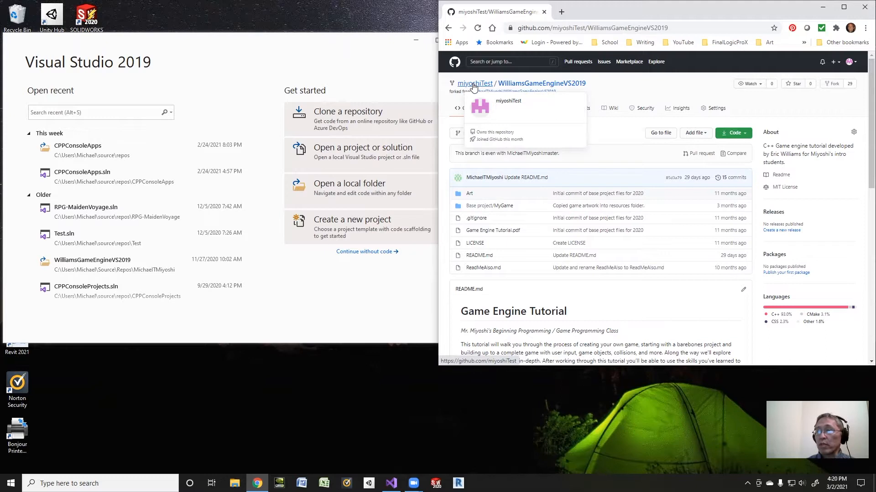
mouse_move(688, 115)
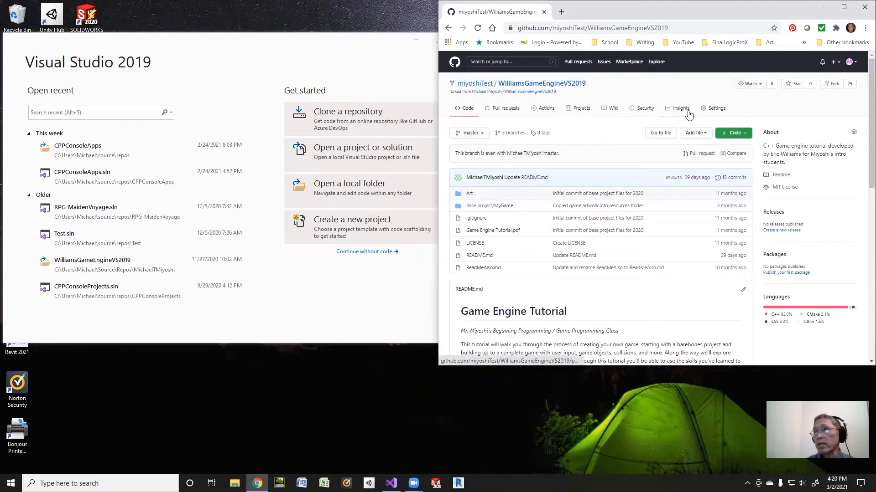
mouse_move(741, 121)
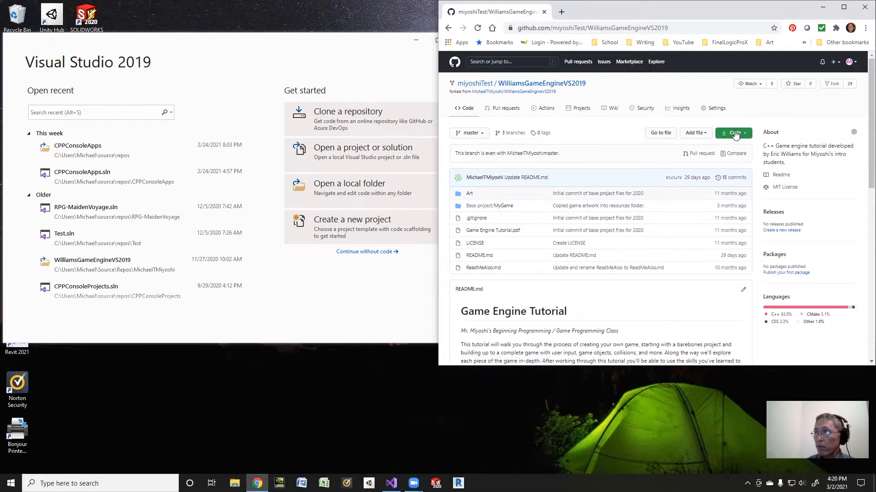
Step: Show the fork's Code/Clone dropdown with its HTTPS address ready to copy
left_click(731, 133)
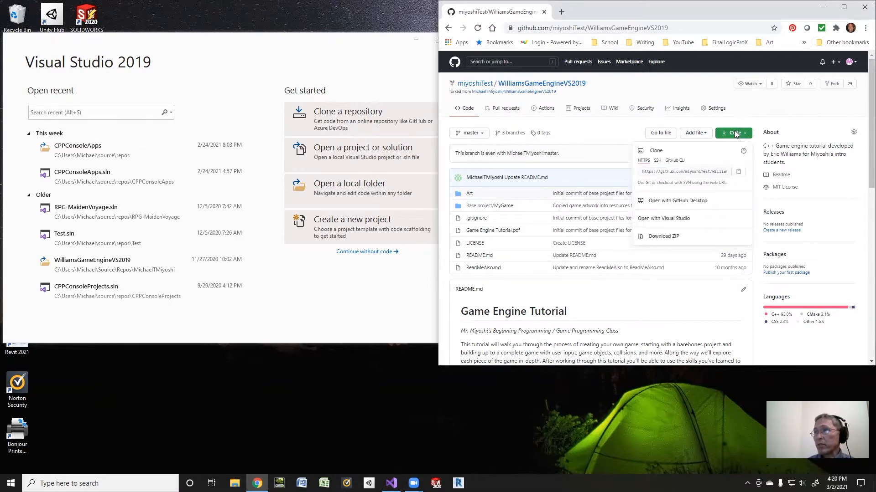
left_click(734, 133)
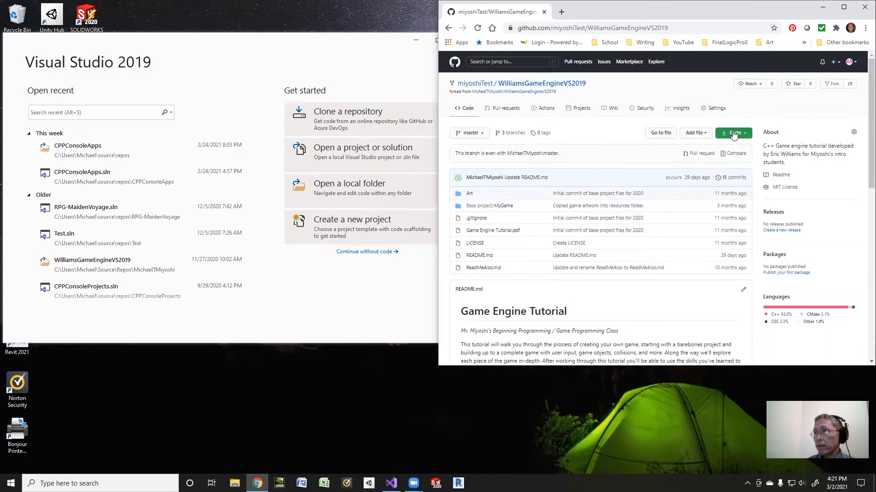
left_click(732, 133)
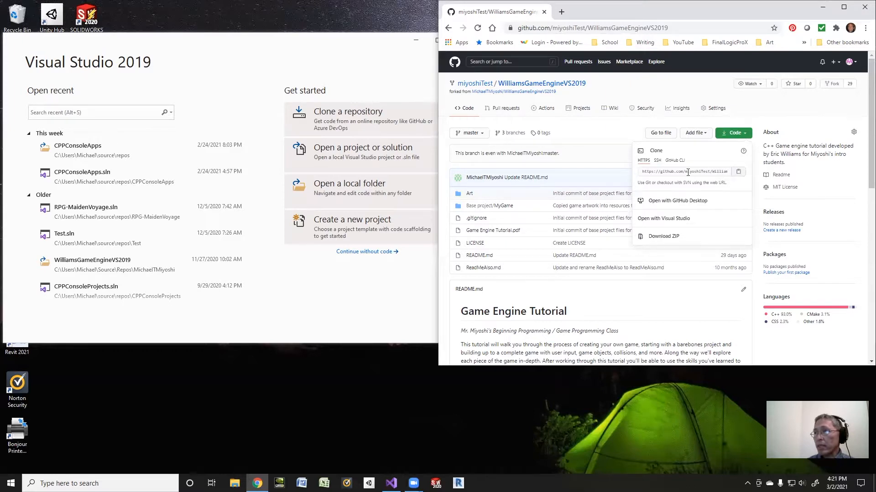
mouse_move(656, 176)
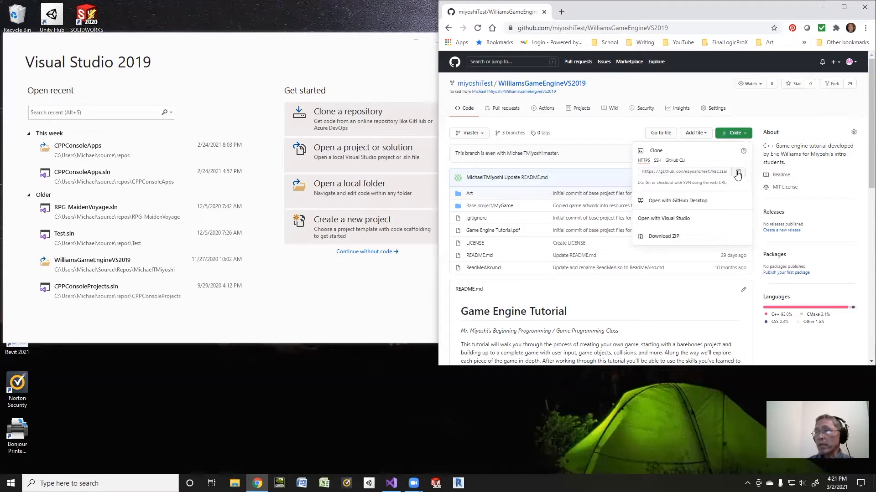
mouse_move(739, 139)
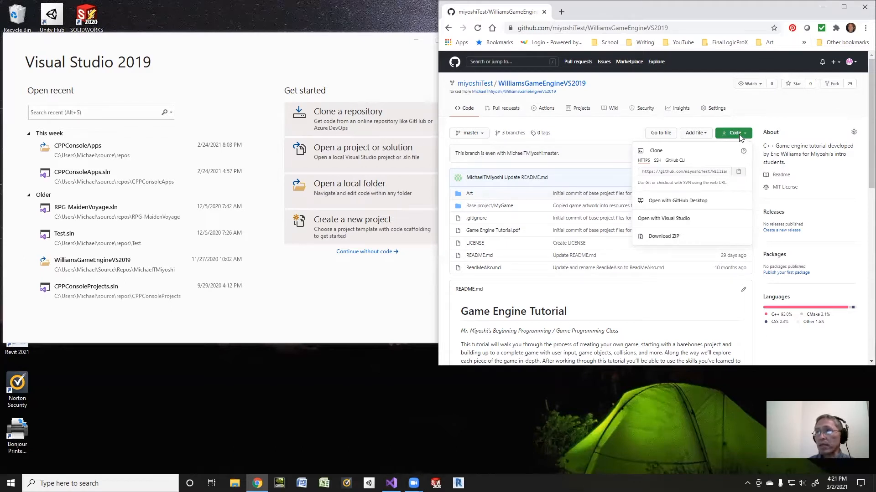
mouse_move(743, 127)
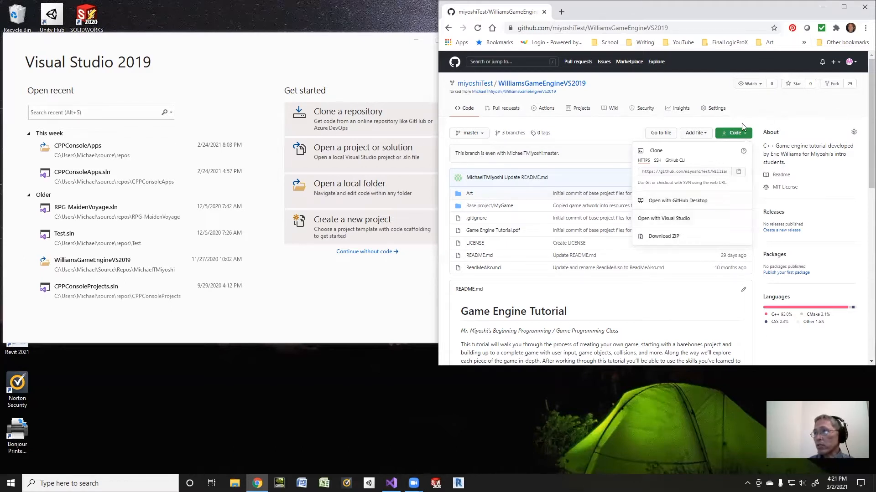
mouse_move(748, 123)
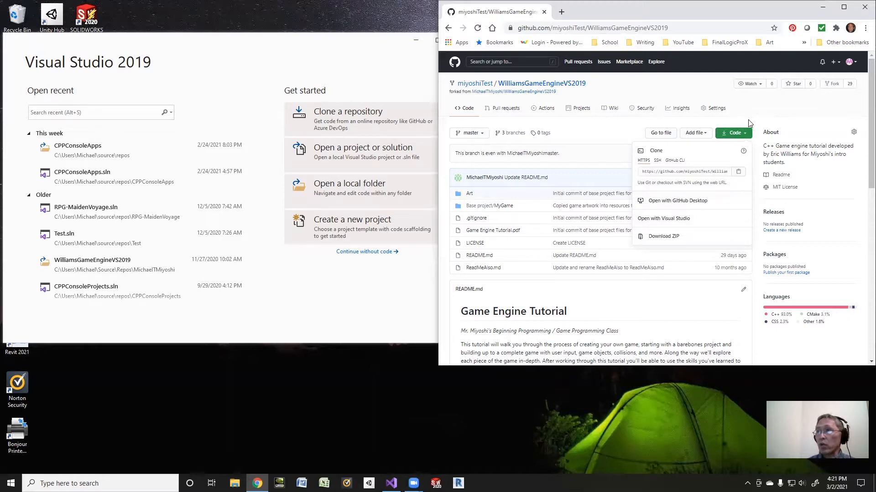
mouse_move(272, 52)
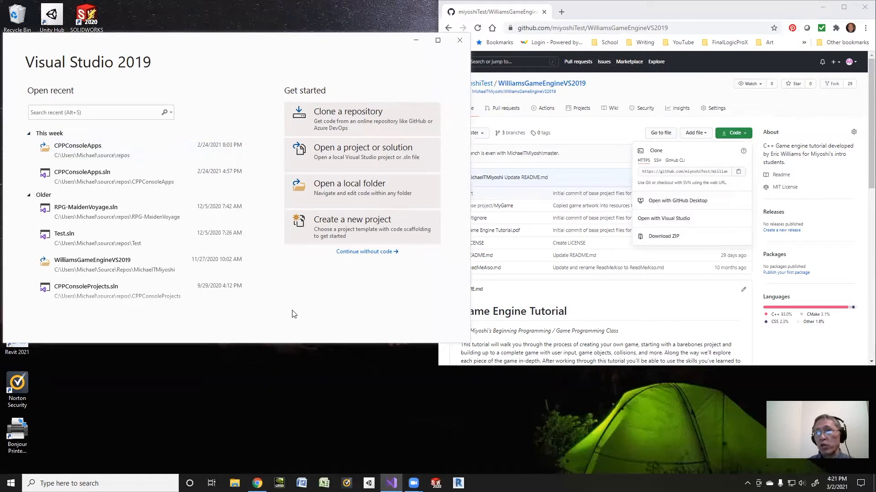
mouse_move(336, 118)
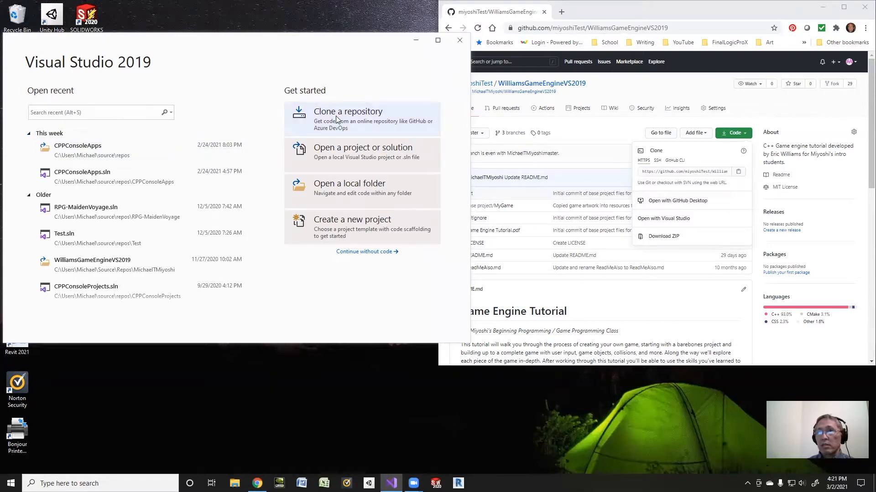
Step: Start Clone a repository in Visual Studio and focus the Repository location box for the fork's URL
left_click(347, 111)
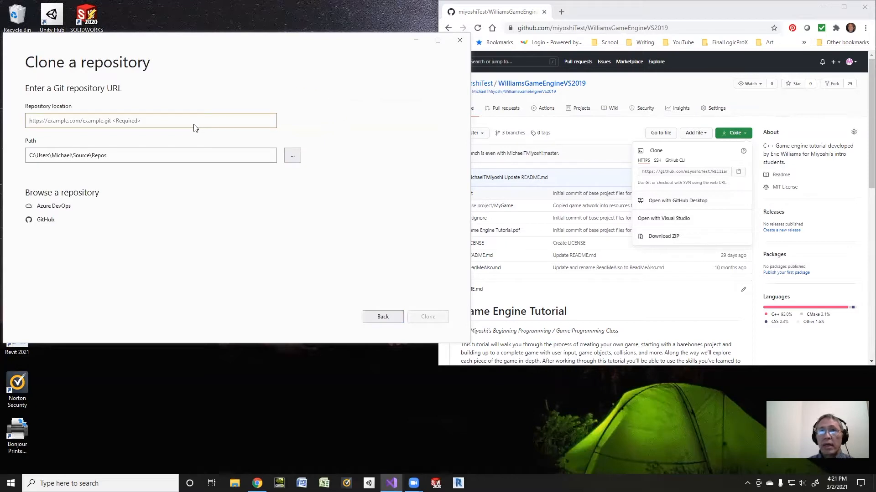
left_click(151, 121)
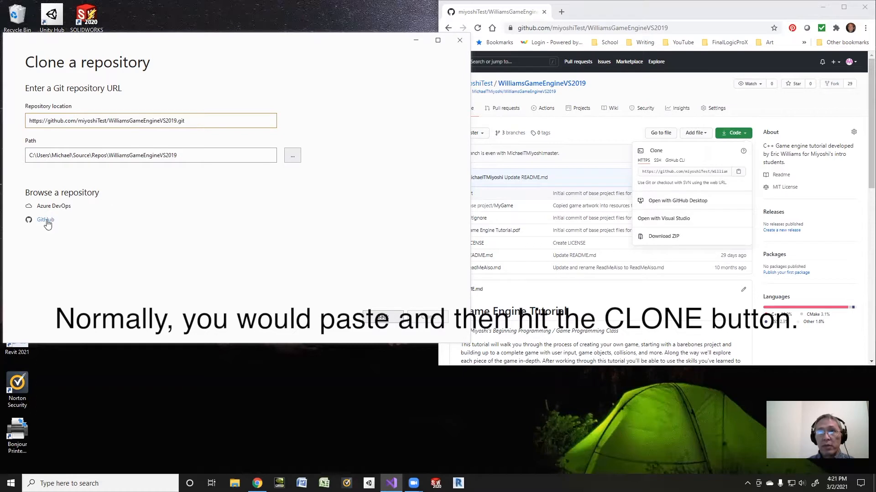
Step: Browse GitHub repositories and add the miyoshiTest GitHub account via Add an account
left_click(46, 220)
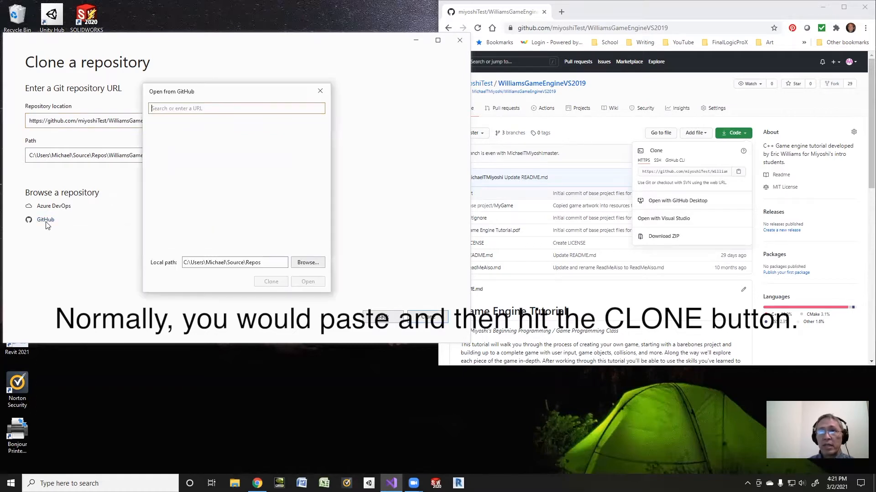
left_click(45, 220)
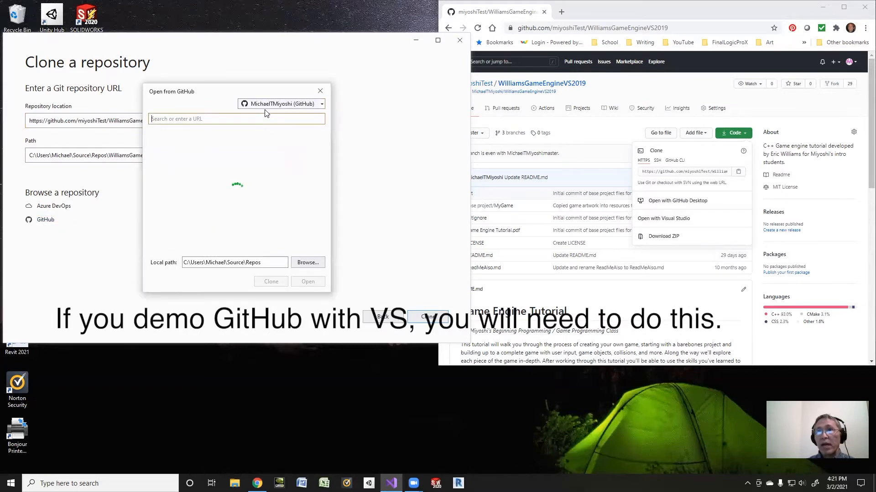
left_click(321, 104)
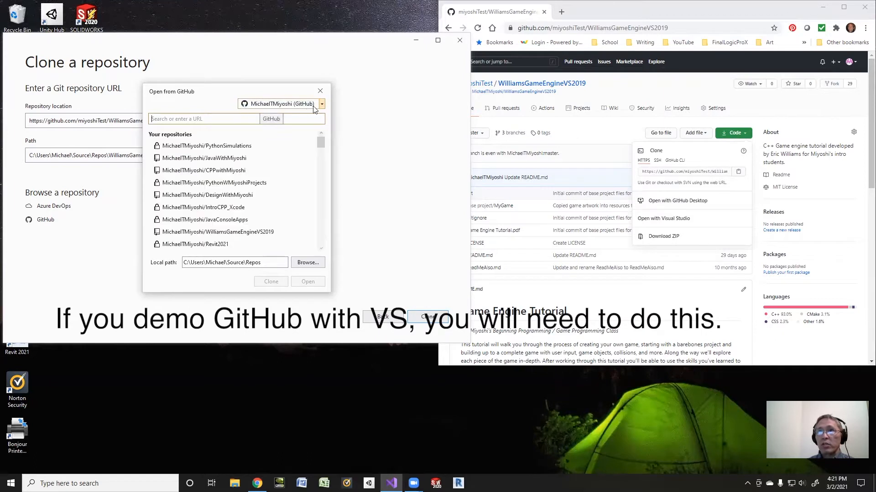
left_click(321, 104)
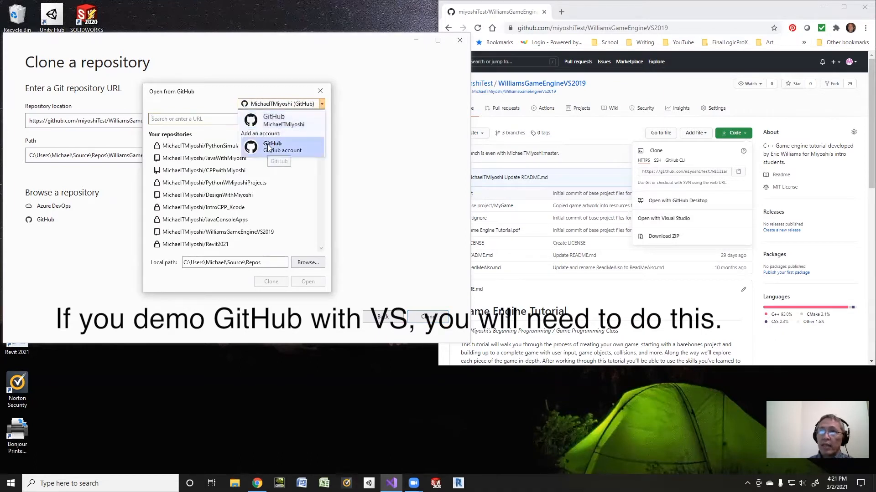
left_click(282, 146)
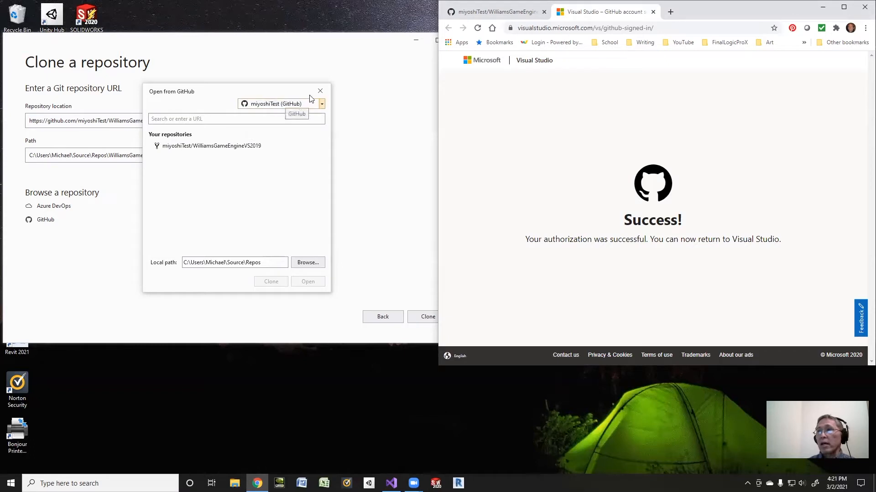
mouse_move(496, 12)
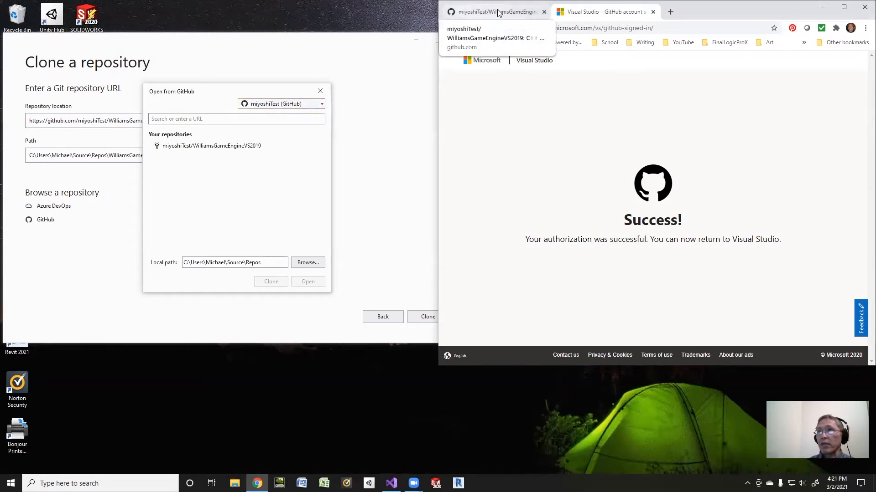
mouse_move(511, 14)
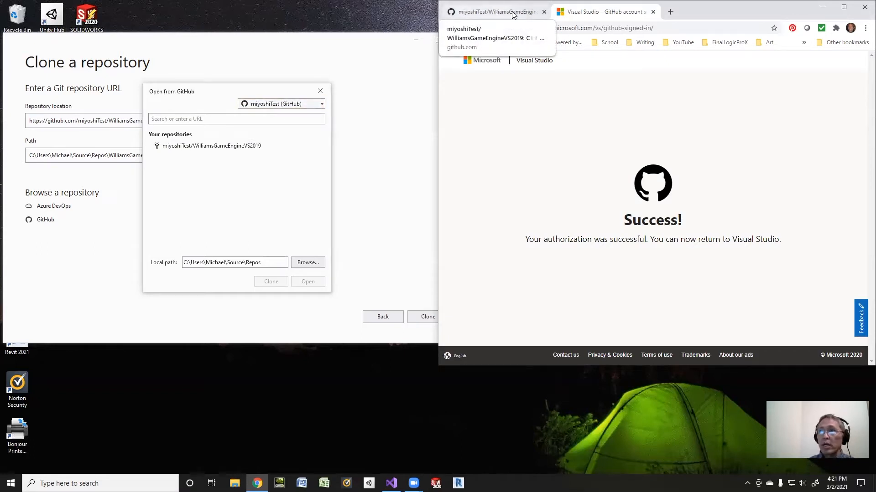
mouse_move(427, 84)
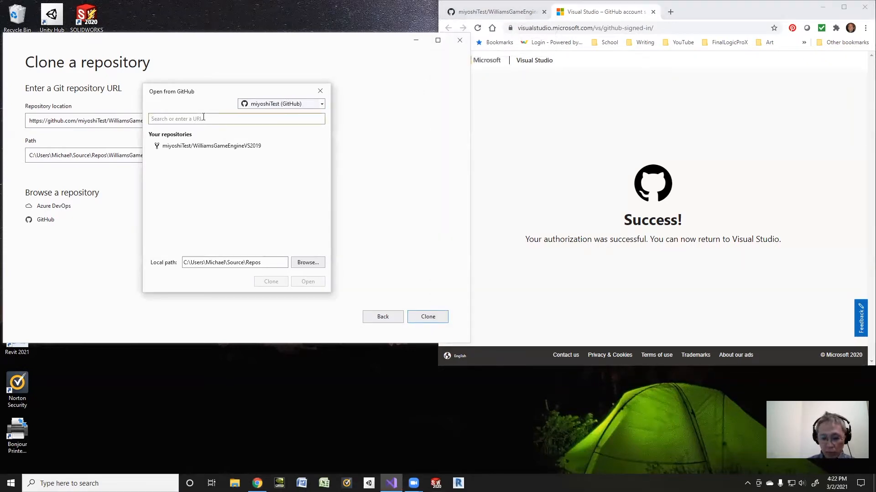
type("https://github.com/miyoshiTest/WilliamsGameEngineVS2019.git")
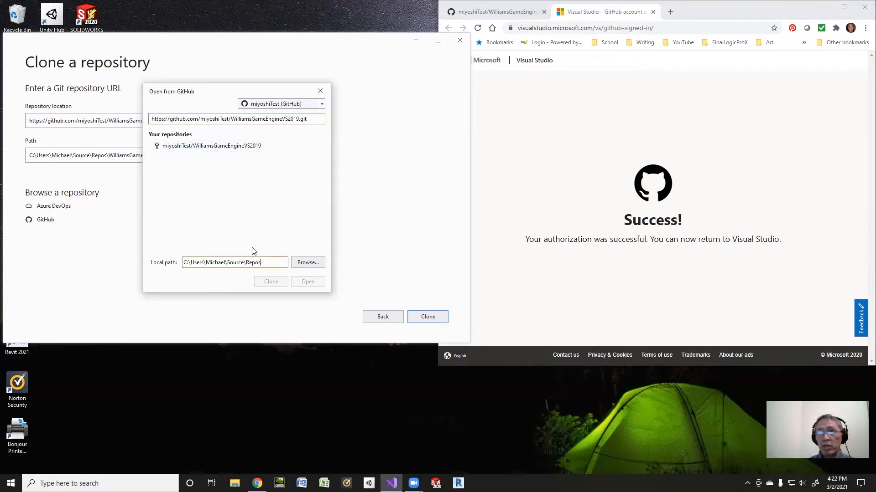
mouse_move(304, 218)
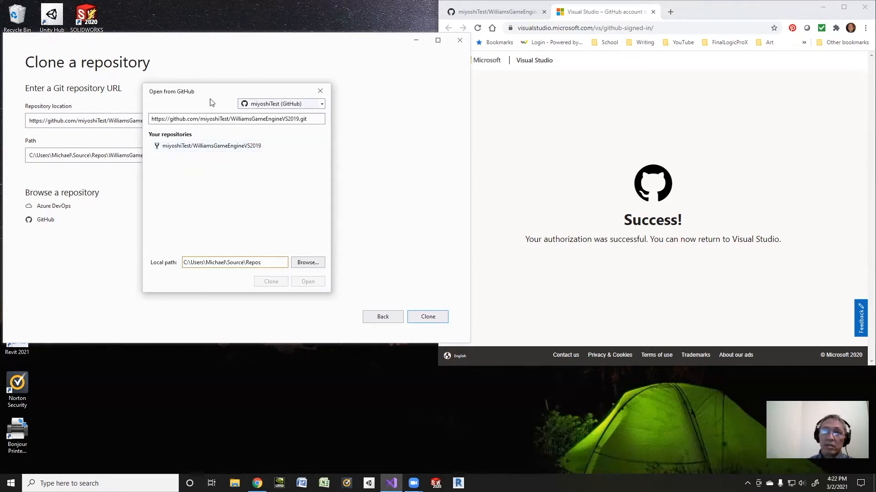
left_click(210, 146)
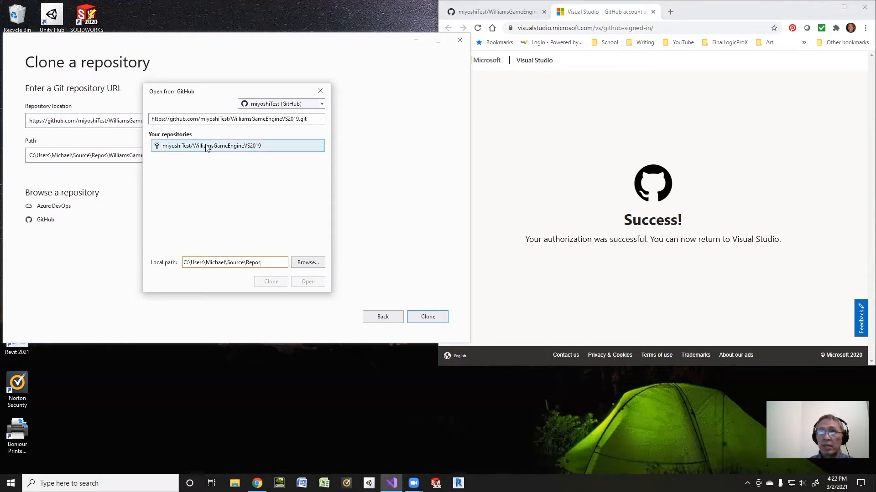
mouse_move(248, 145)
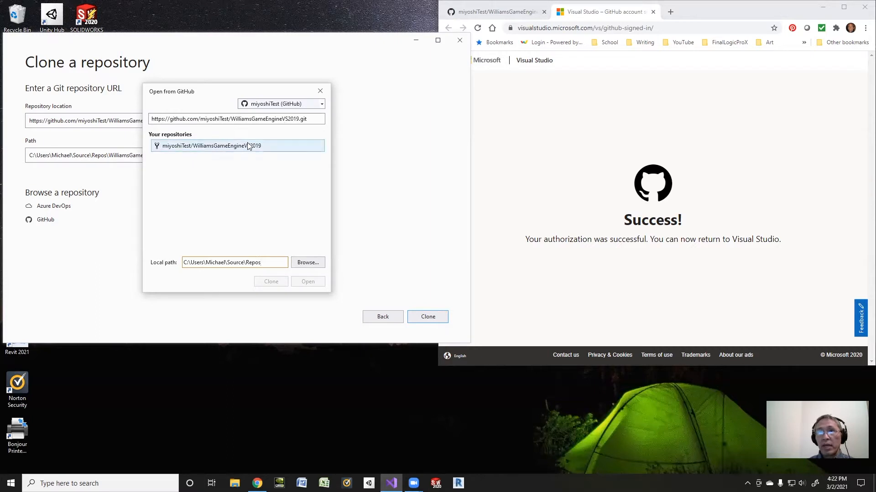
left_click(237, 145)
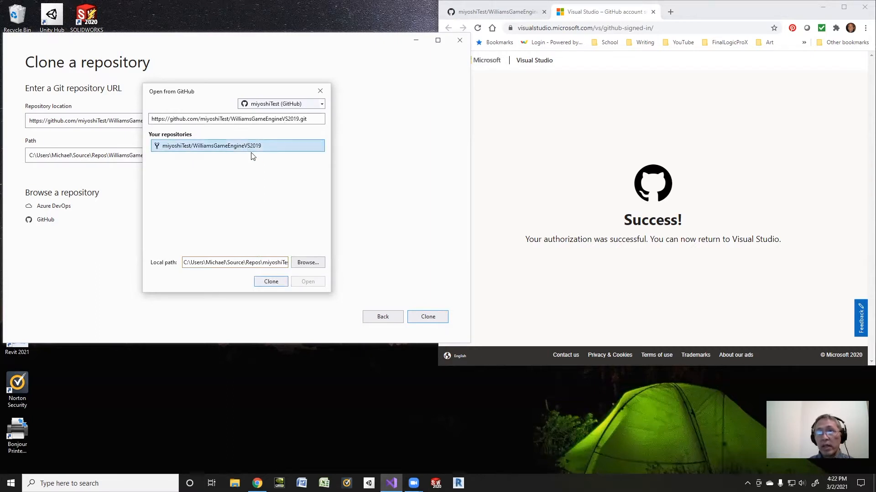
mouse_move(179, 143)
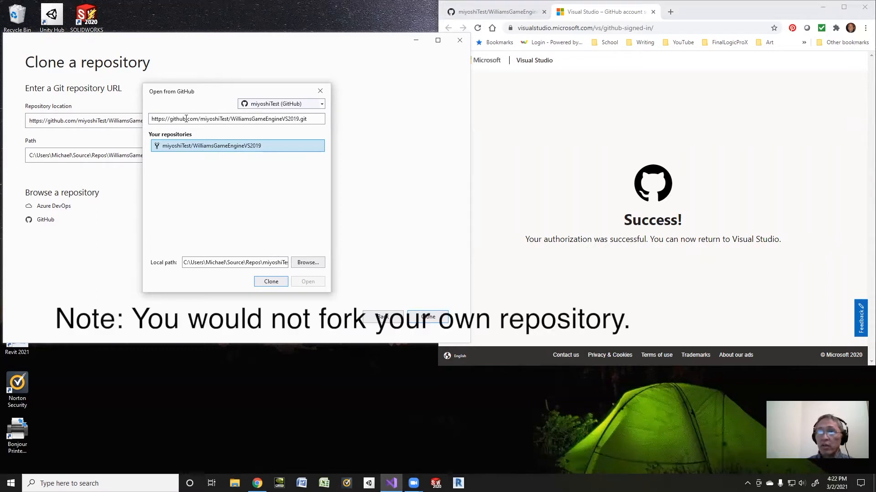
mouse_move(192, 134)
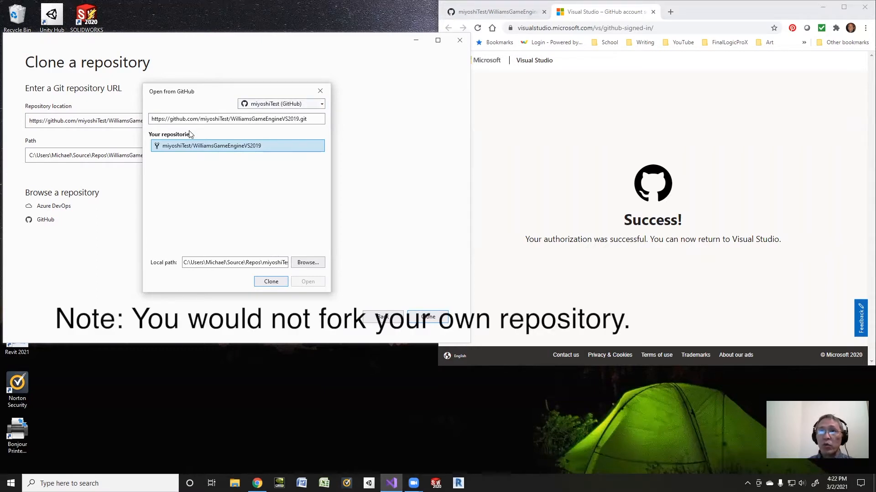
mouse_move(107, 69)
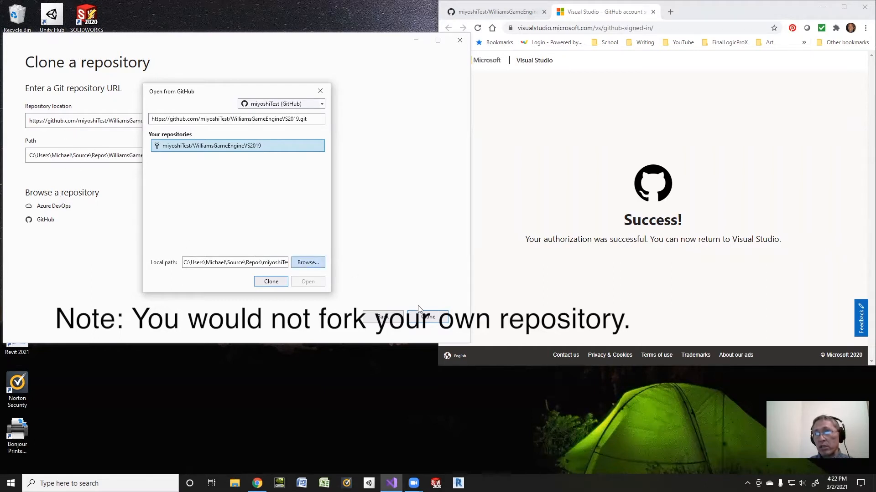
mouse_move(290, 145)
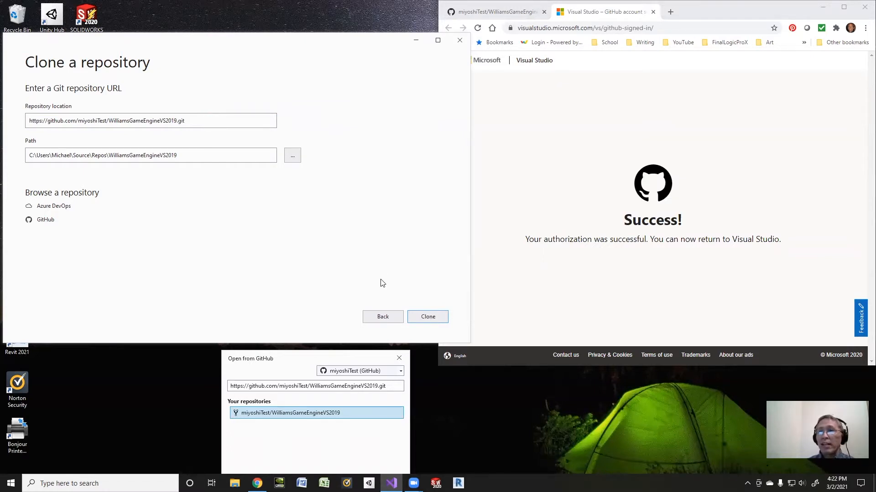
mouse_move(297, 367)
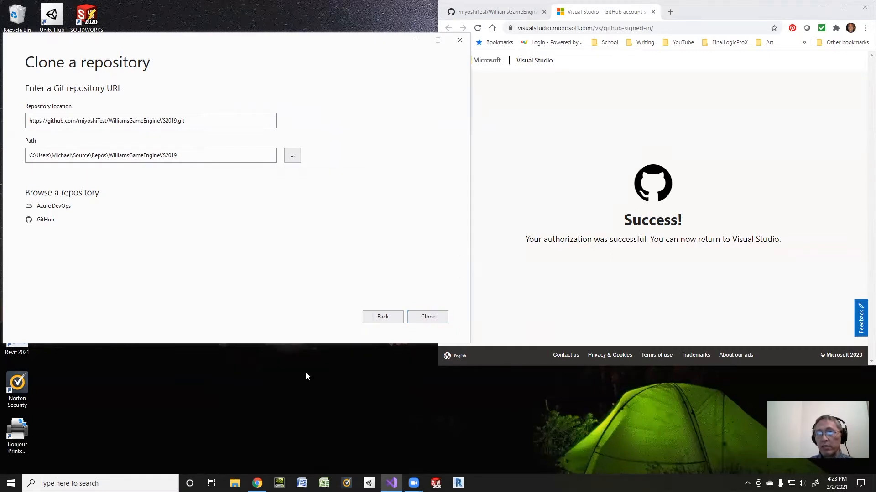
Step: Clone WilliamsGameEngineVS2019 into the local Repos folder, then return to its GitHub page
left_click(428, 317)
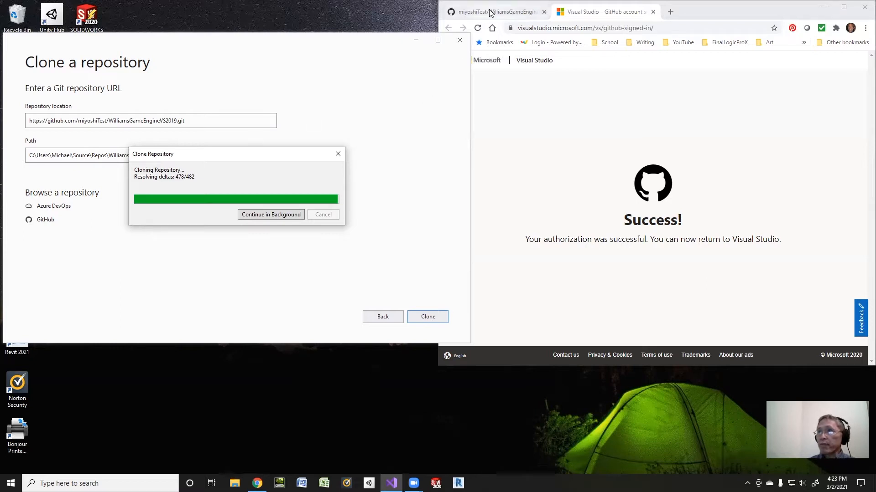
left_click(495, 10)
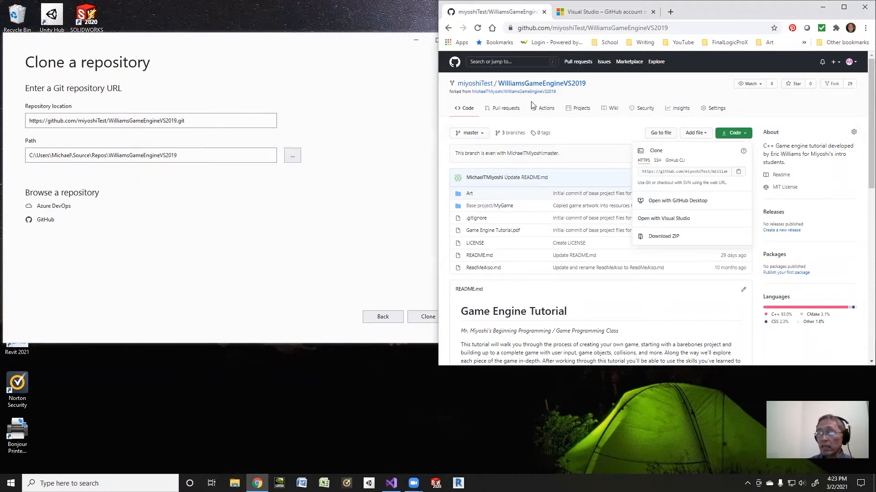
mouse_move(531, 77)
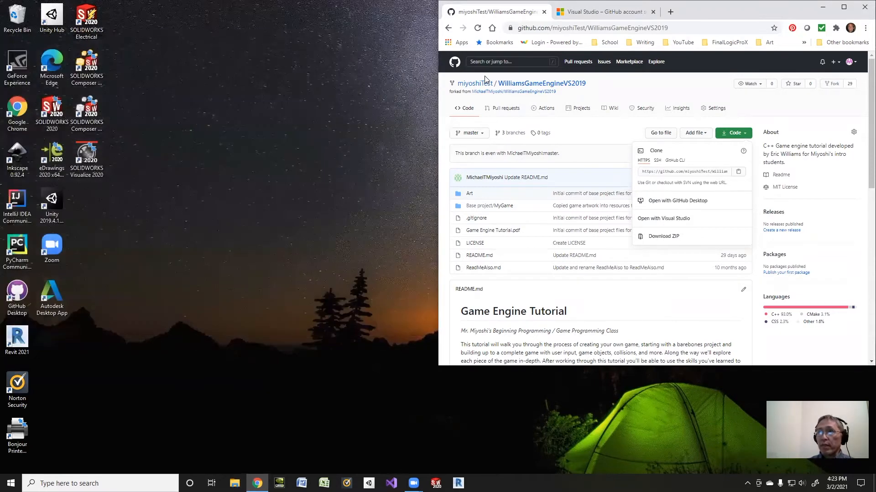
mouse_move(447, 98)
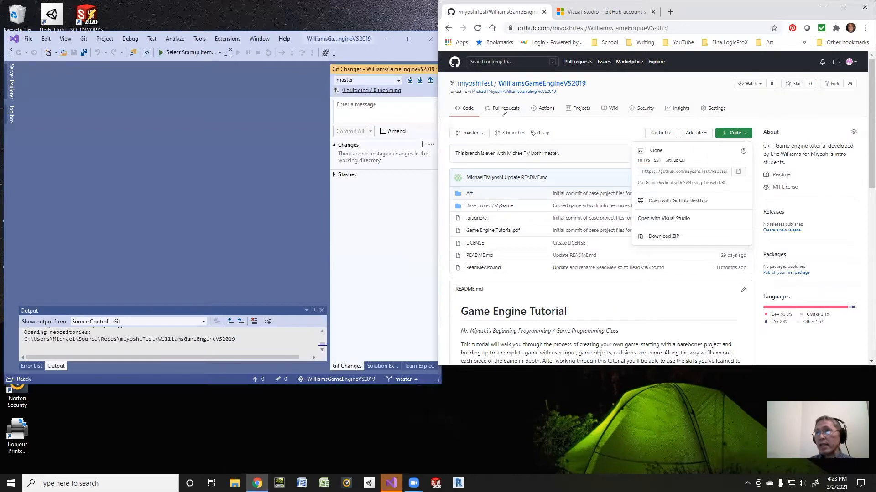
mouse_move(508, 67)
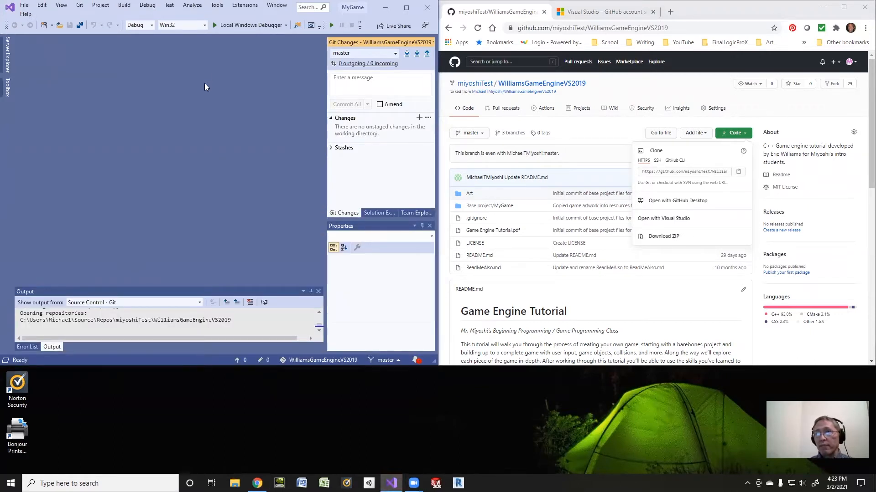
mouse_move(248, 251)
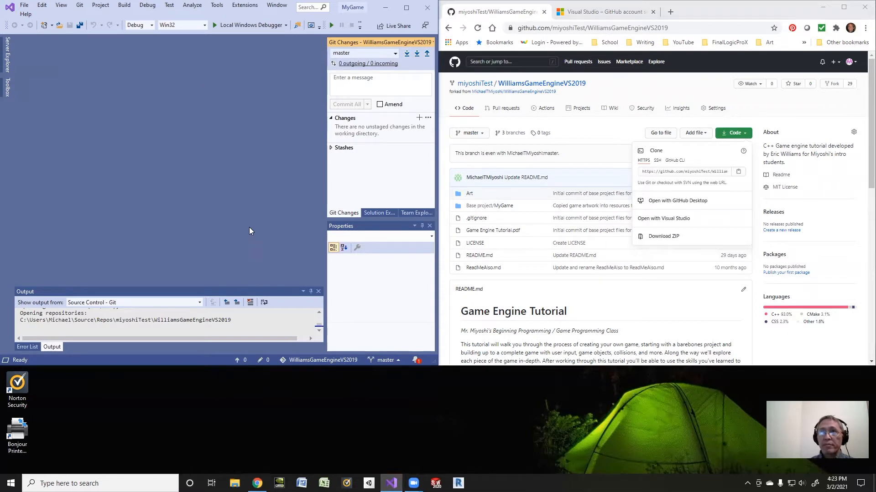
mouse_move(371, 189)
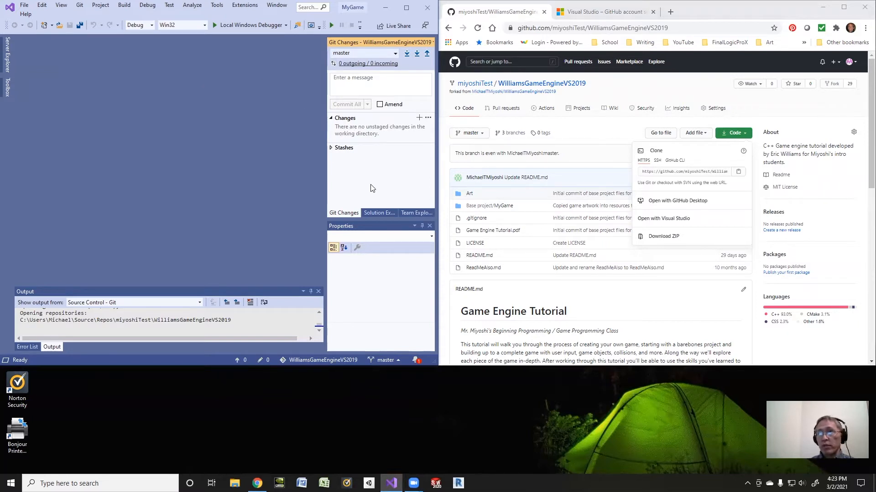
Step: Expand the MyGame project in Solution Explorer and review the solution and project context menus
left_click(378, 213)
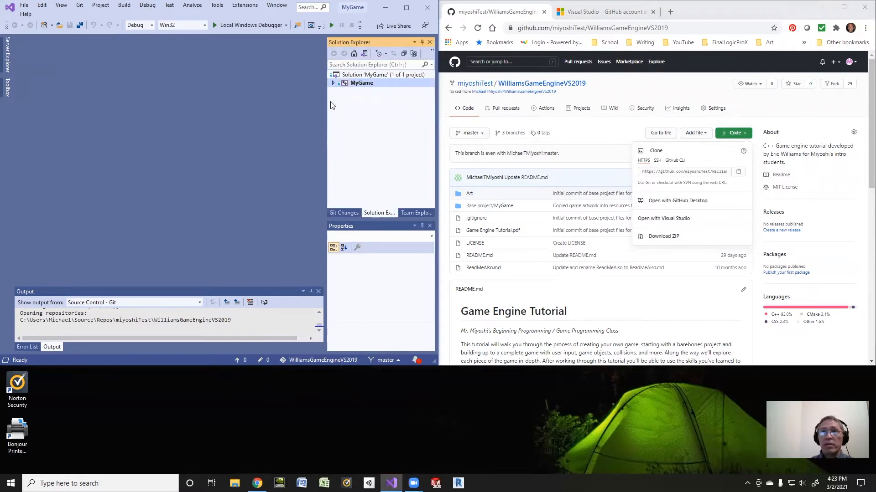
left_click(334, 83)
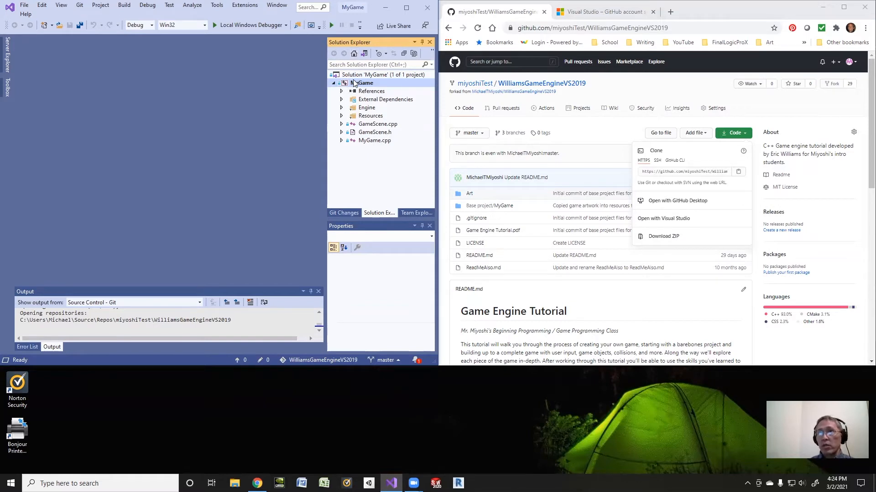
left_click(370, 74)
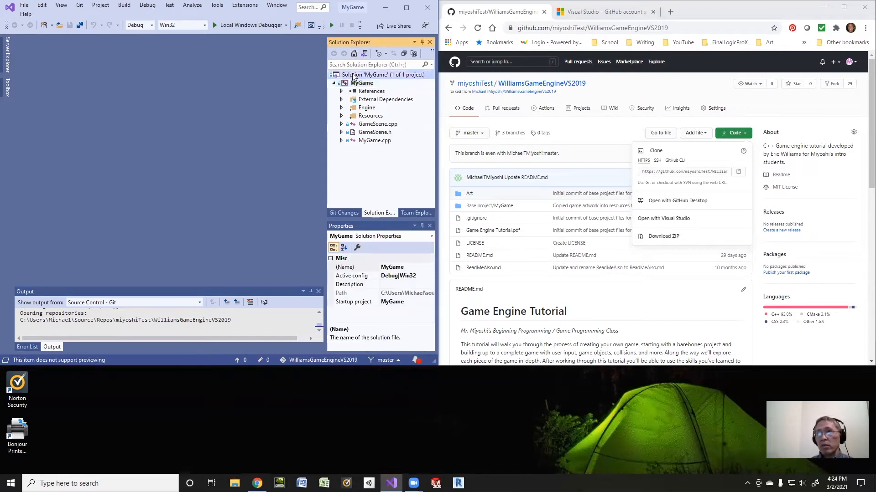
right_click(366, 74)
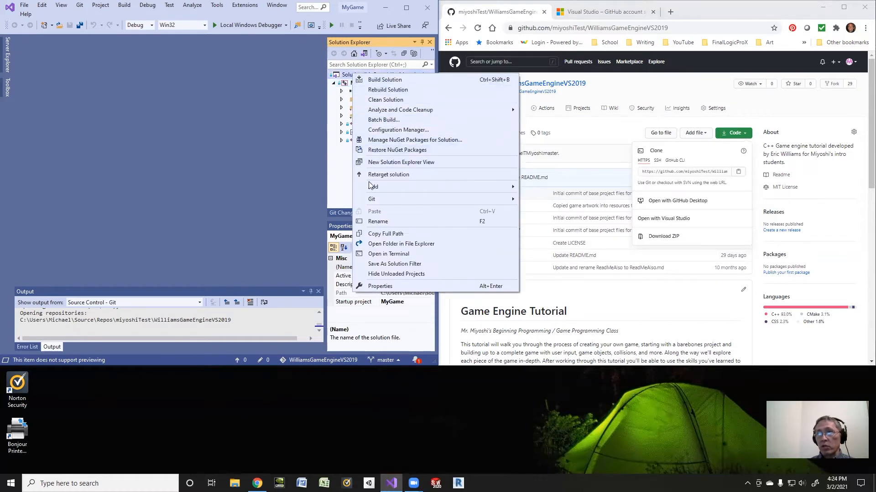
mouse_move(373, 186)
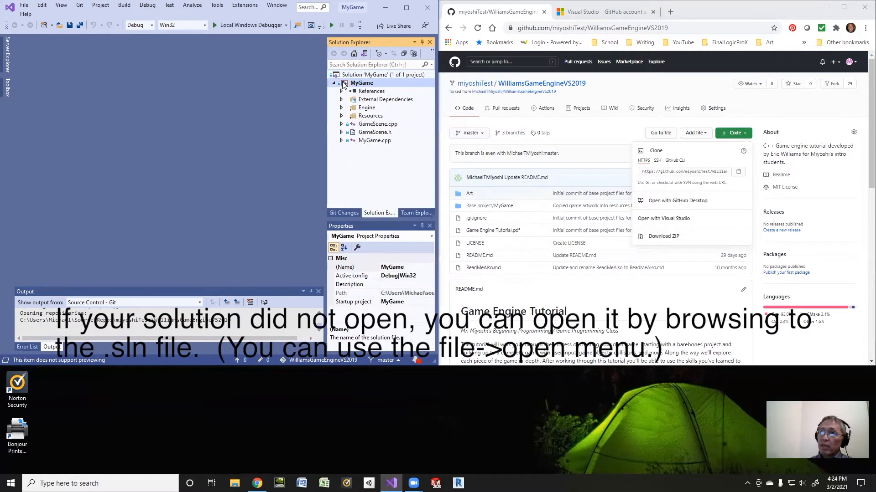
right_click(362, 83)
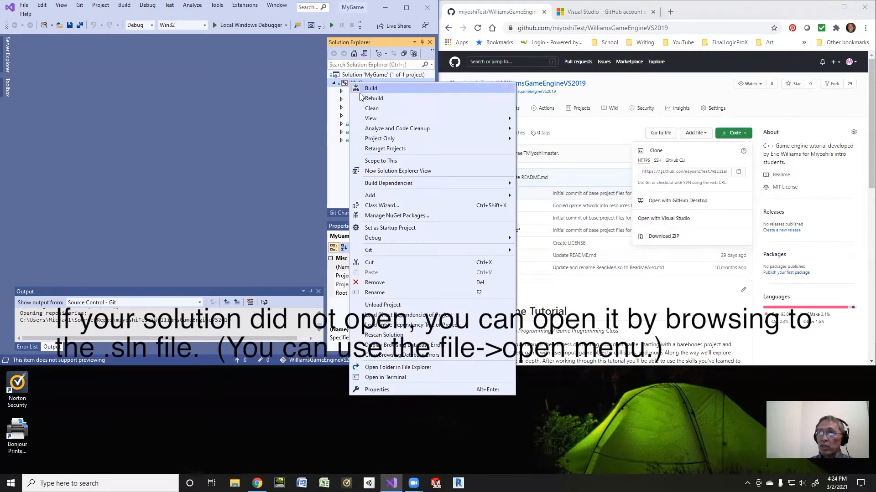
mouse_move(368, 262)
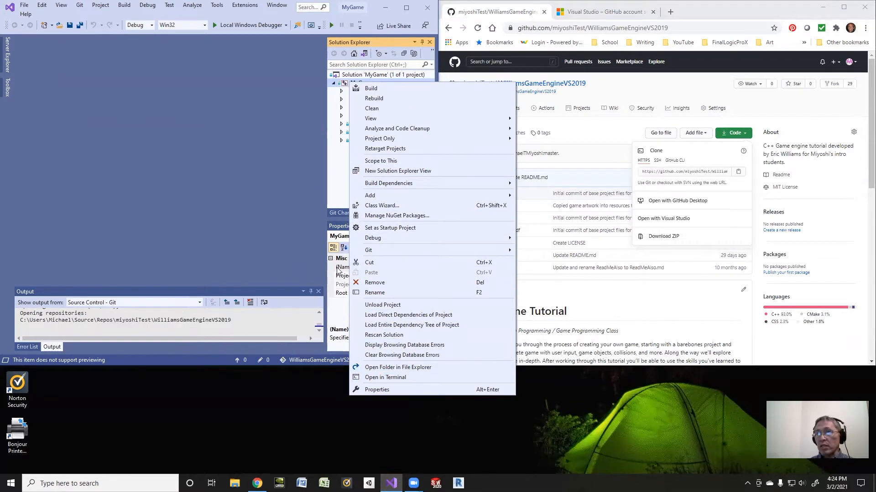
mouse_move(289, 163)
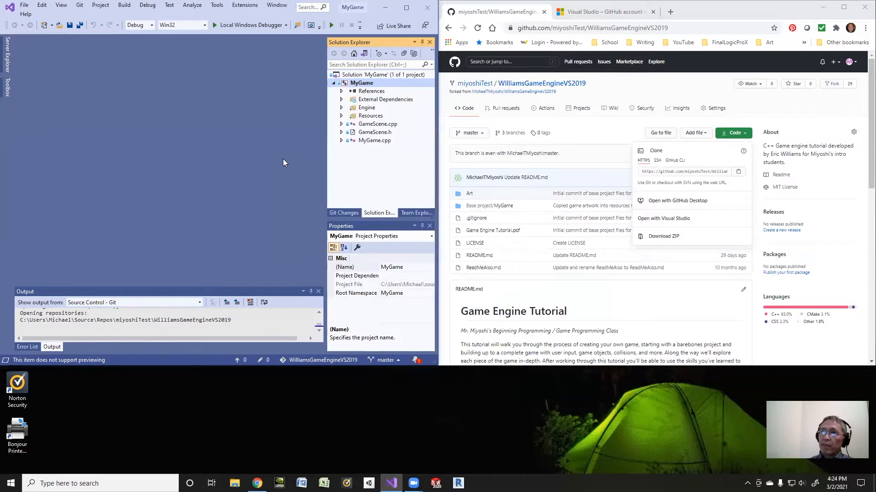
mouse_move(331, 41)
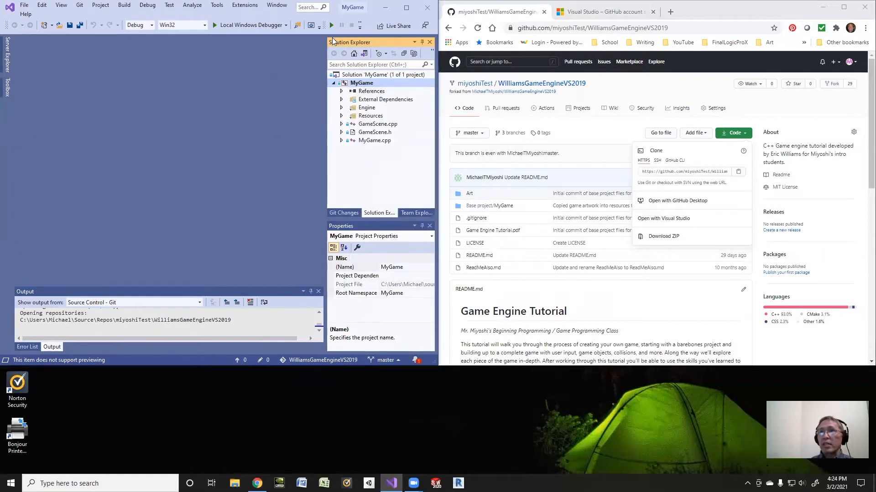
mouse_move(297, 73)
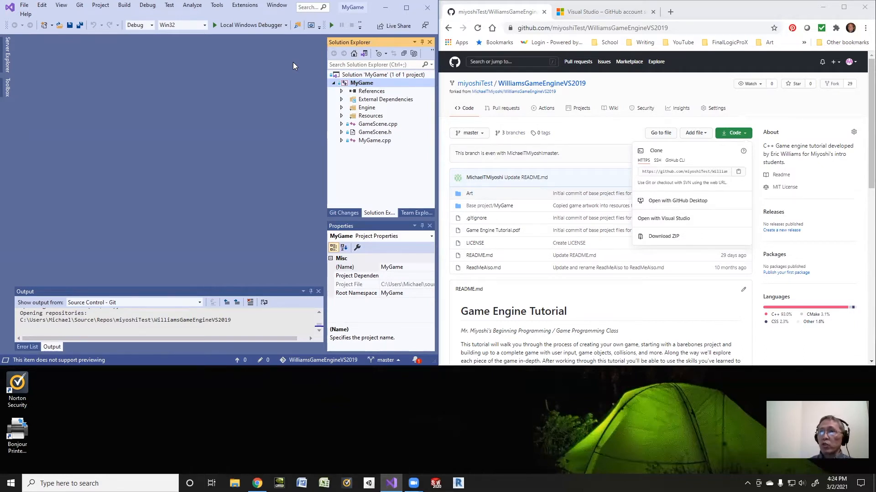
mouse_move(303, 77)
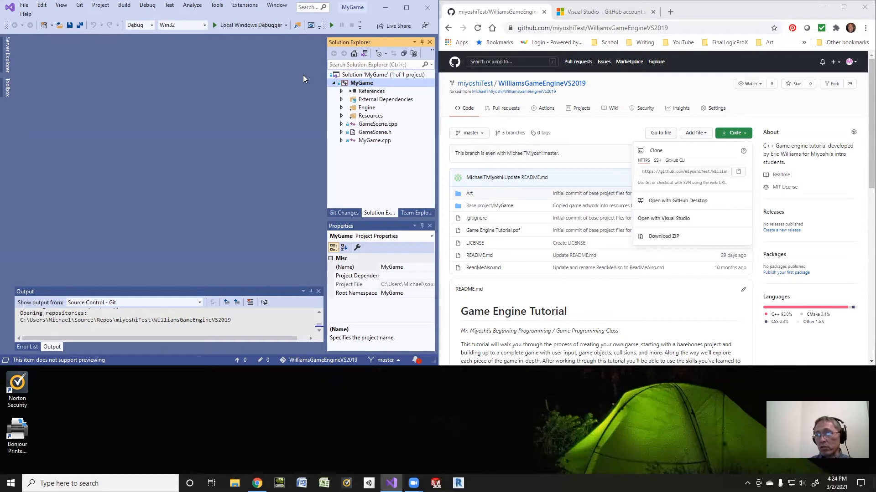
mouse_move(317, 196)
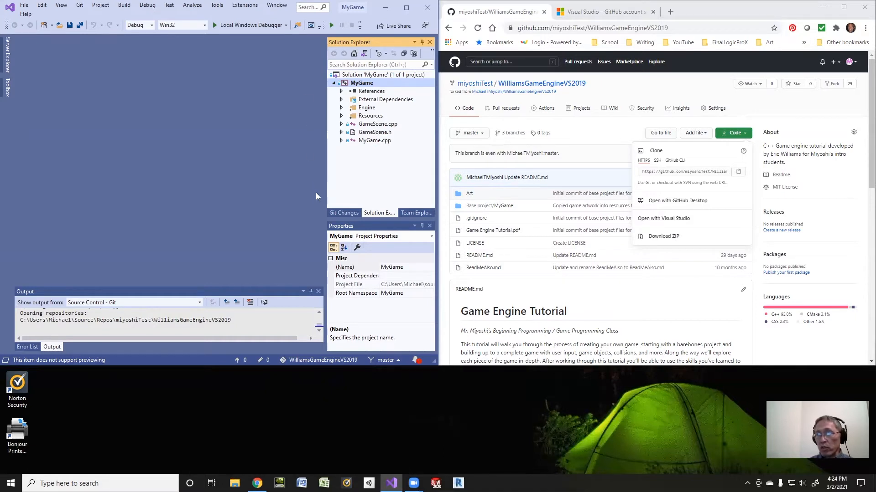
mouse_move(312, 202)
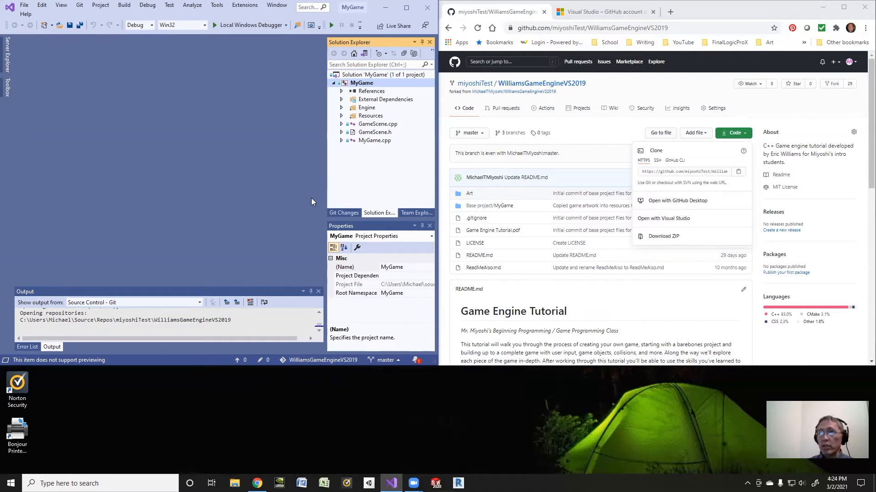
mouse_move(366, 147)
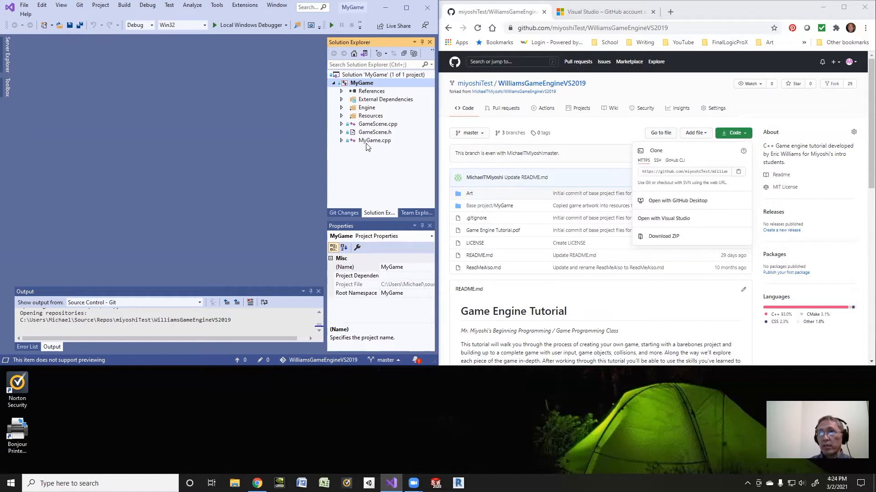
Step: Open MyGame.cpp in the editor from Solution Explorer
left_click(375, 140)
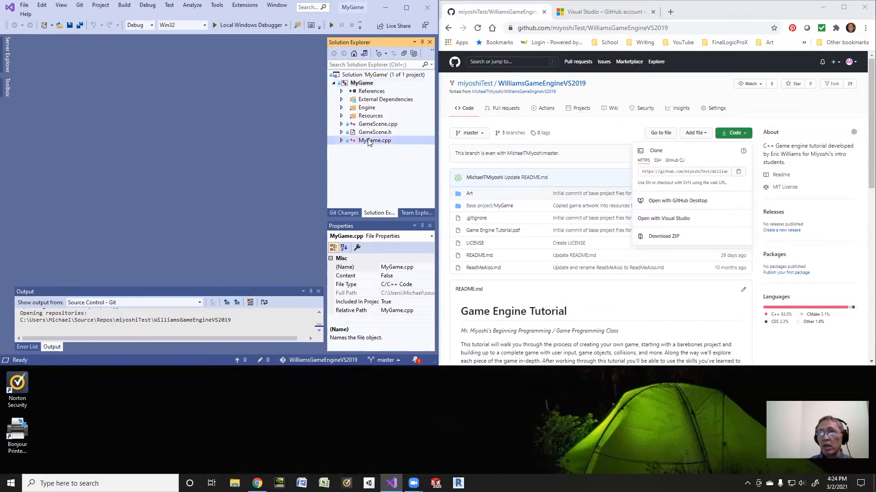
double_click(374, 141)
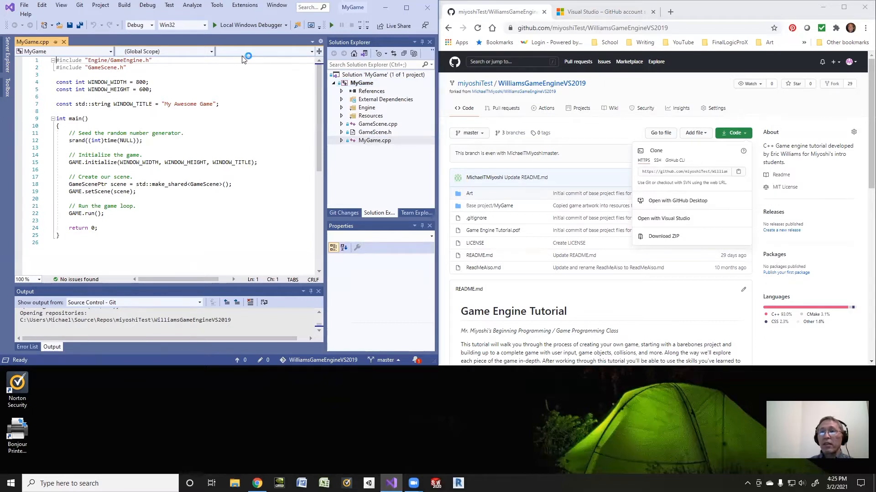
mouse_move(246, 25)
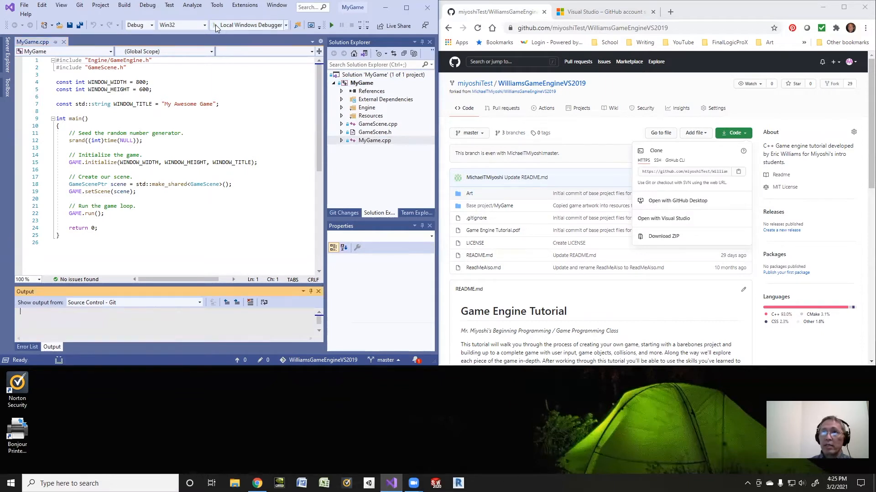
Step: Build and run MyGame with debugging, then close the blank My Awesome Game window
left_click(330, 25)
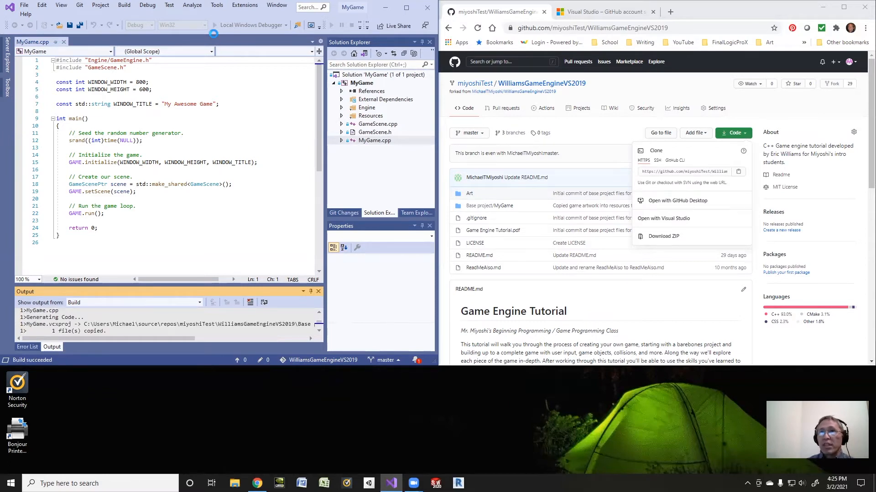
mouse_move(239, 141)
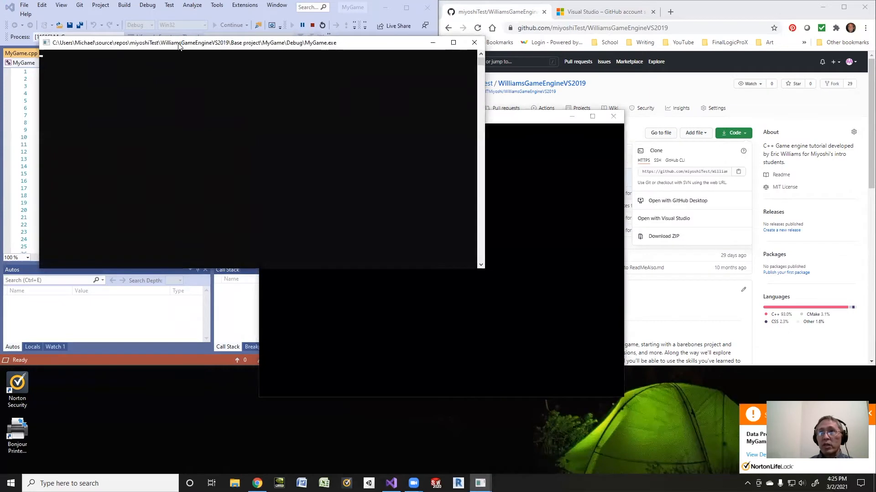
mouse_move(250, 178)
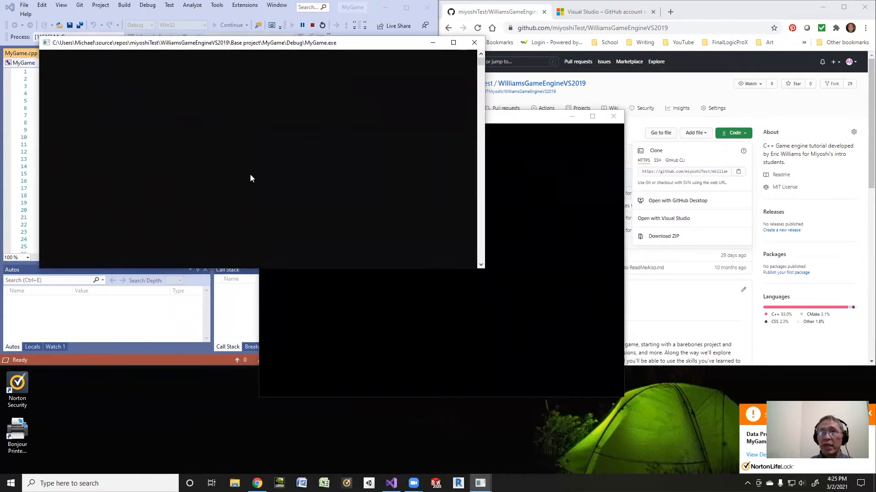
mouse_move(449, 142)
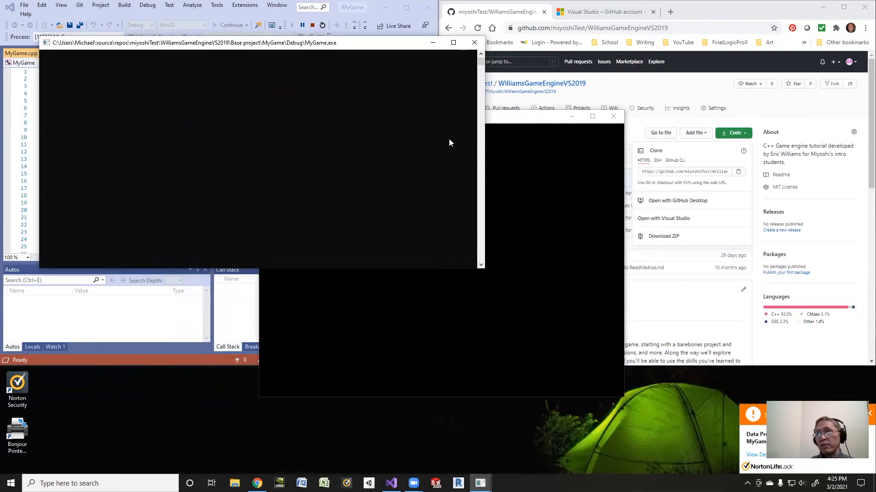
mouse_move(502, 121)
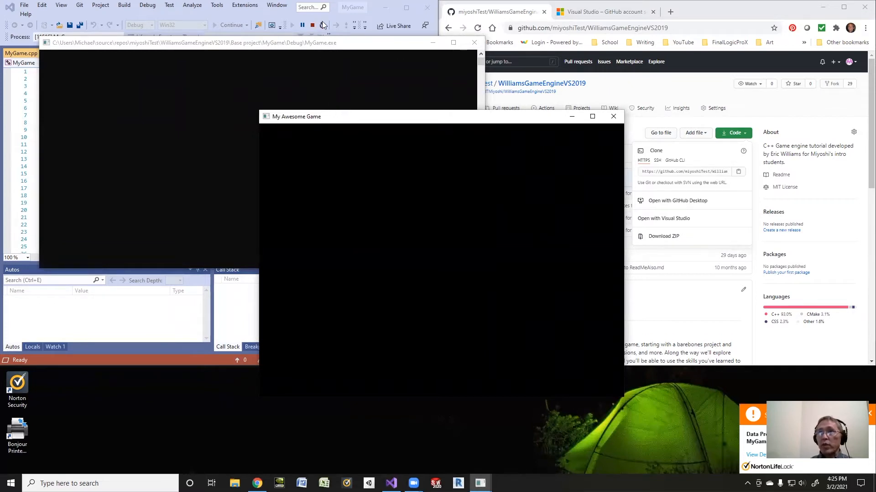
mouse_move(312, 26)
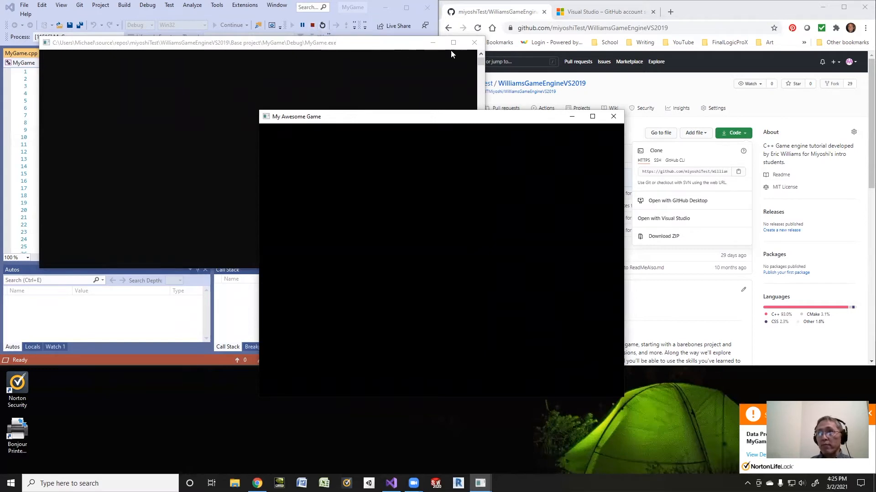
mouse_move(475, 43)
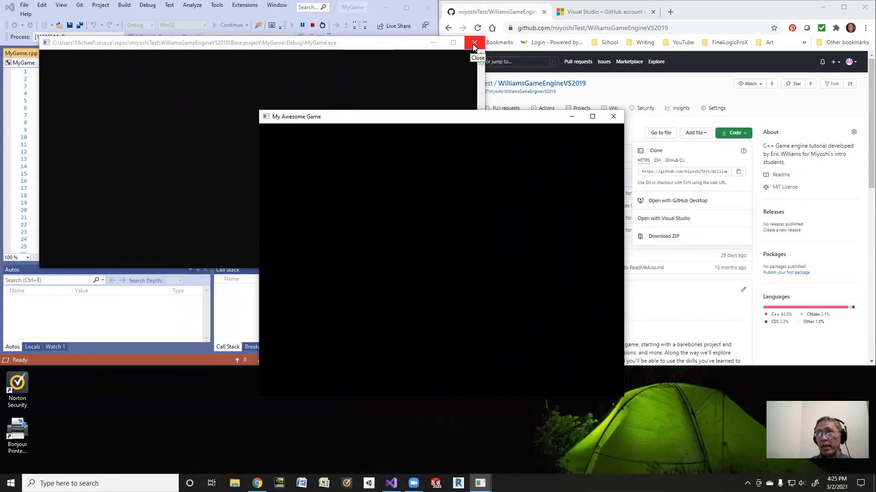
mouse_move(613, 116)
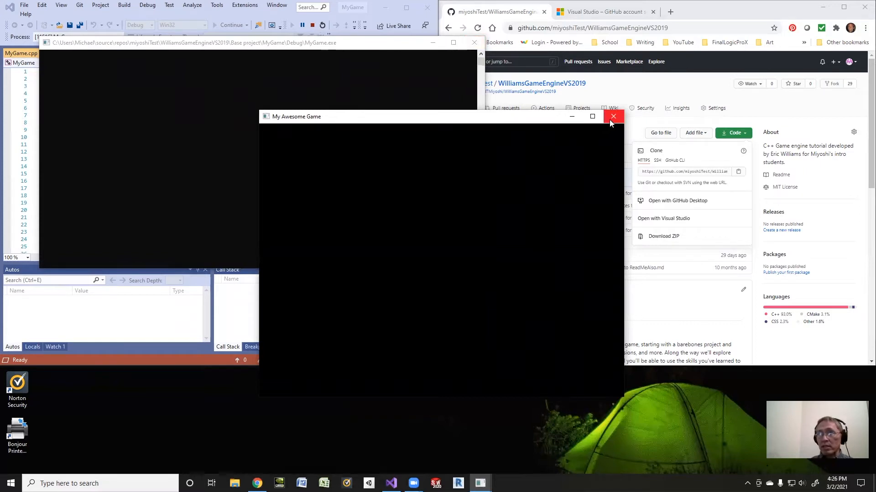
mouse_move(613, 116)
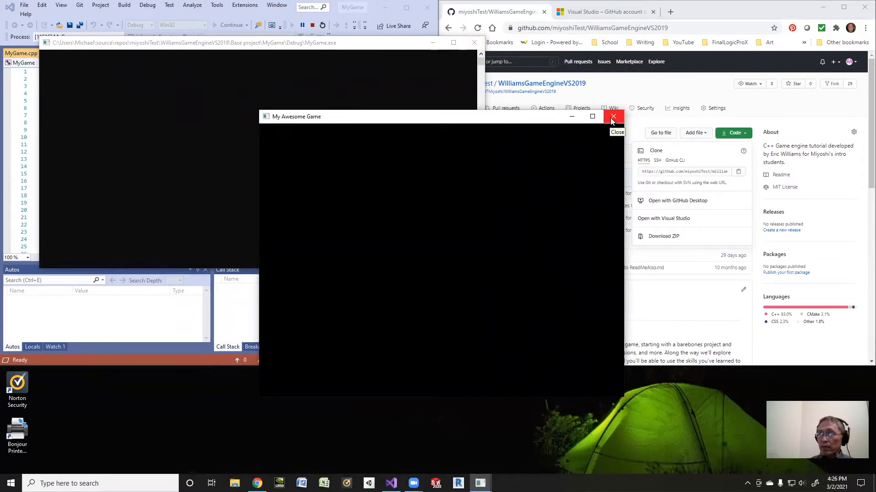
left_click(613, 116)
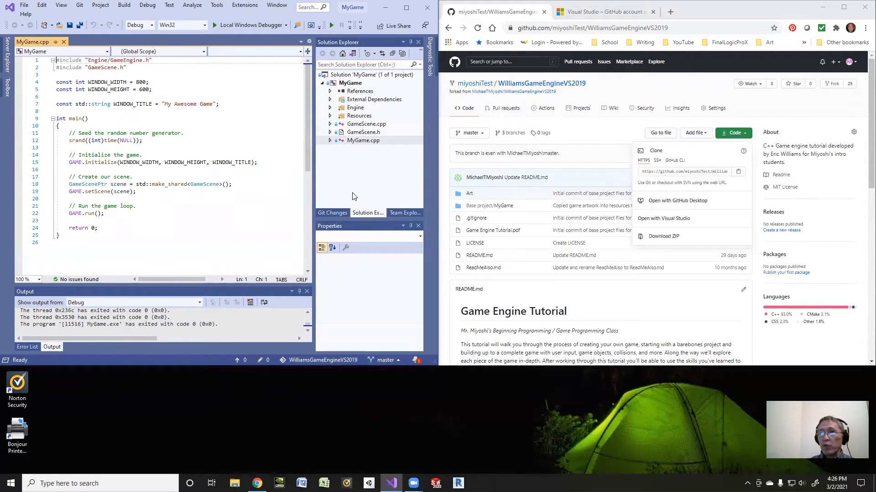
mouse_move(404, 212)
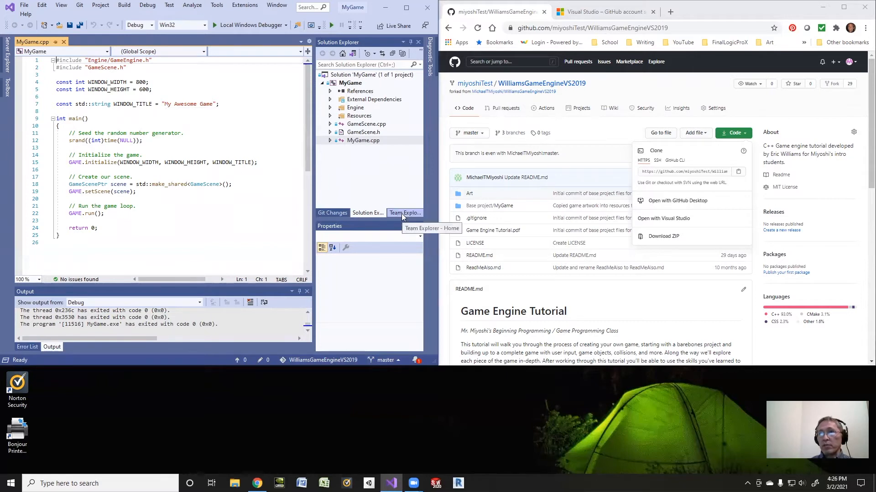
Step: Show the WilliamsGameEngineVS2019 master Git changes from Team Explorer — nothing outgoing or unstaged
left_click(404, 213)
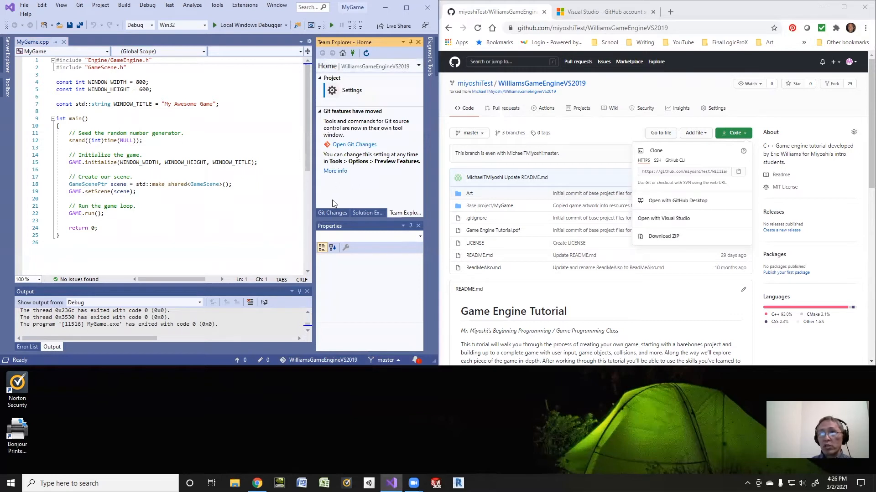
mouse_move(334, 171)
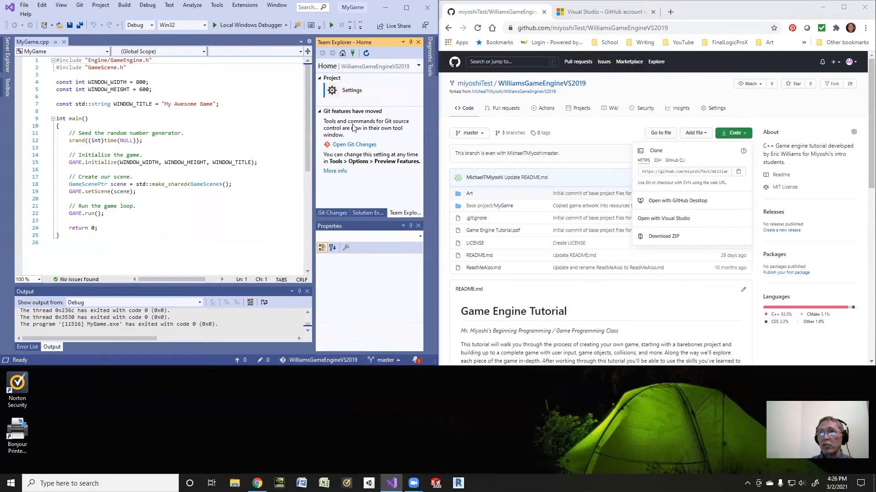
mouse_move(347, 95)
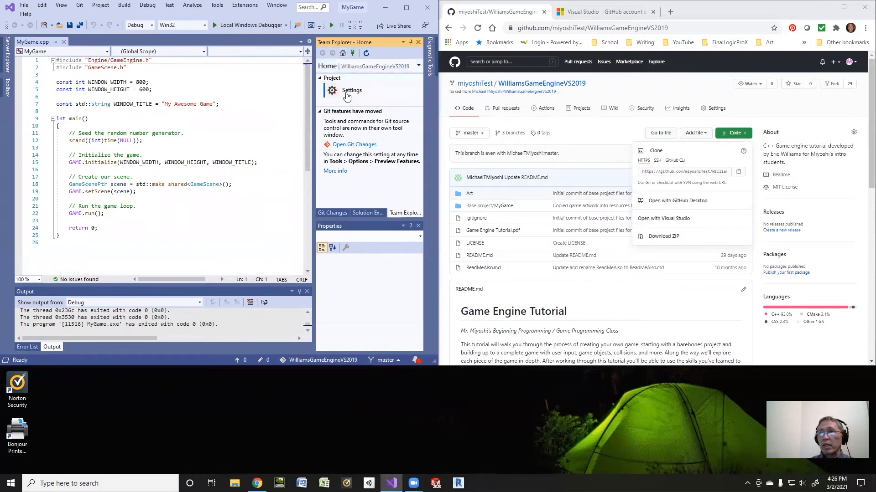
mouse_move(354, 144)
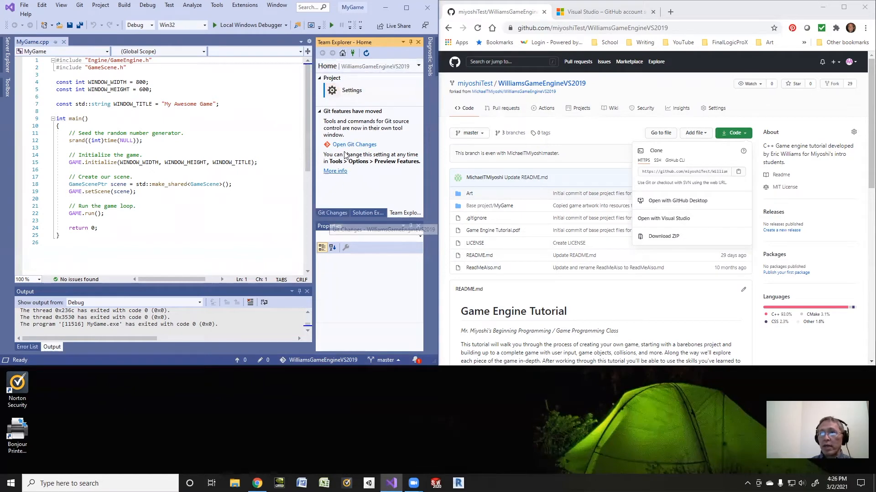
left_click(354, 144)
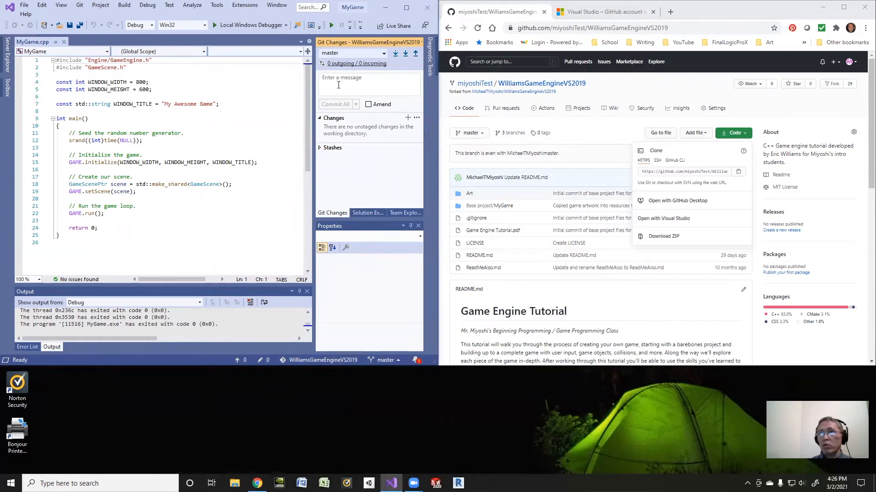
mouse_move(179, 104)
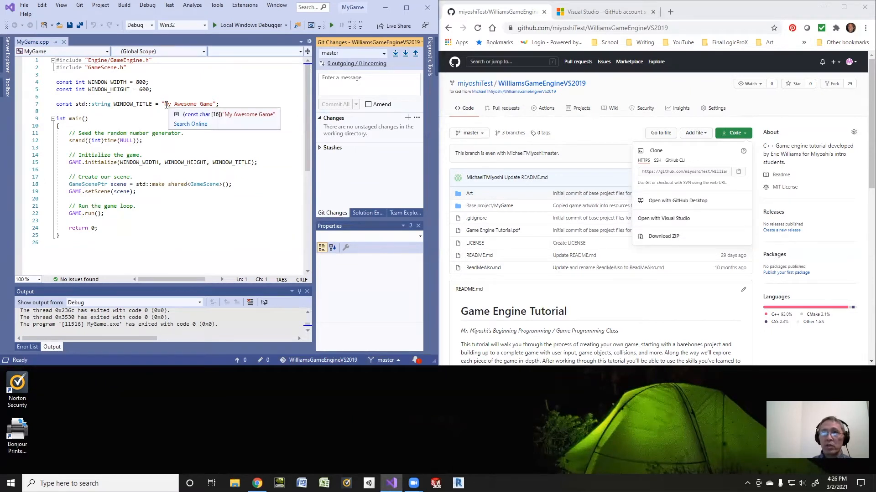
Step: Replace 'My Awesome' in WINDOW_TITLE so it reads "Miyoshi's Sidescrolling Game"
double_click(184, 104)
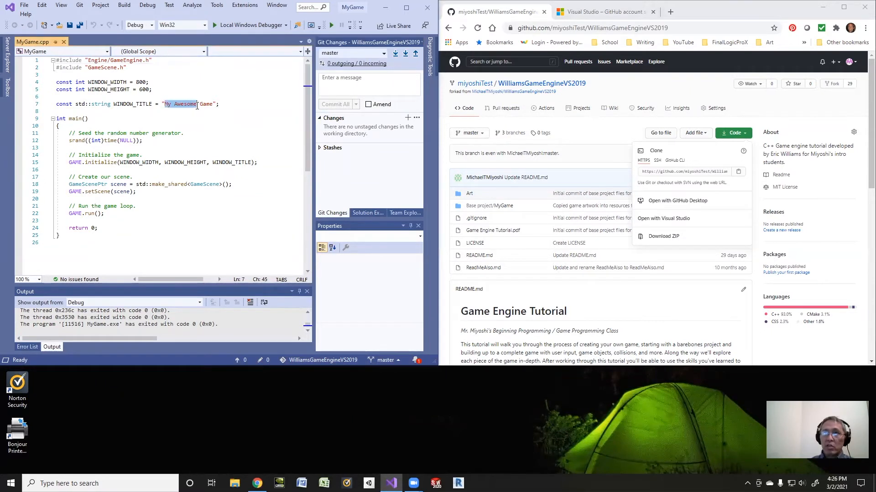
type("Miyoshi")
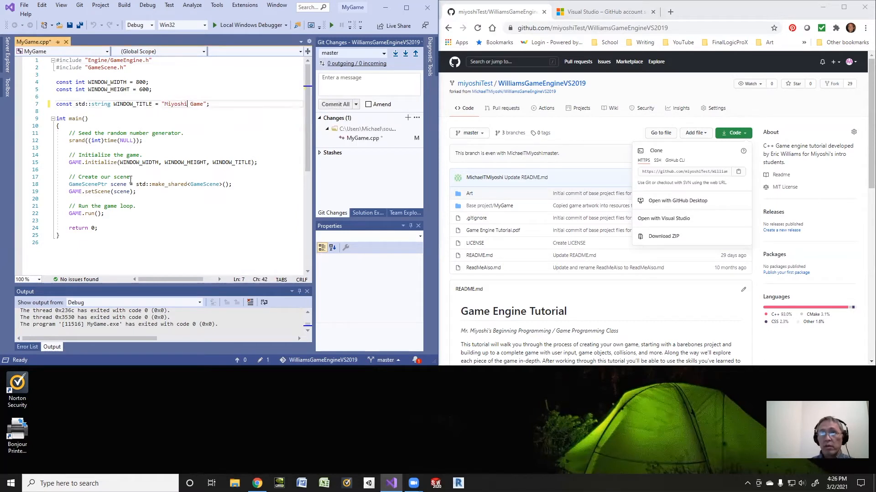
type("'s")
key("Enter")
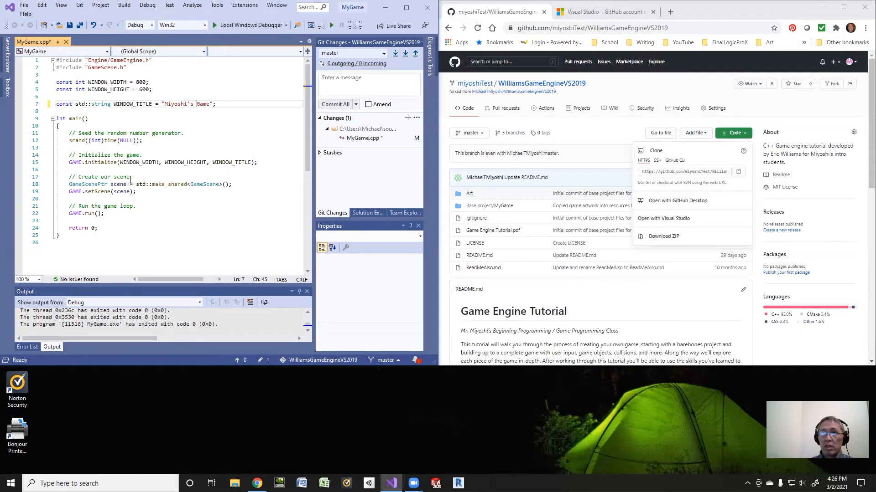
type("Sidescrolling")
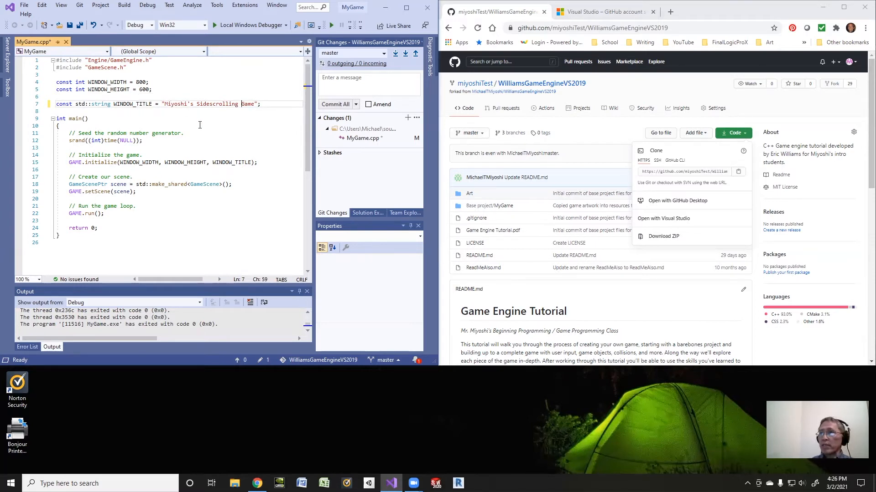
mouse_move(248, 26)
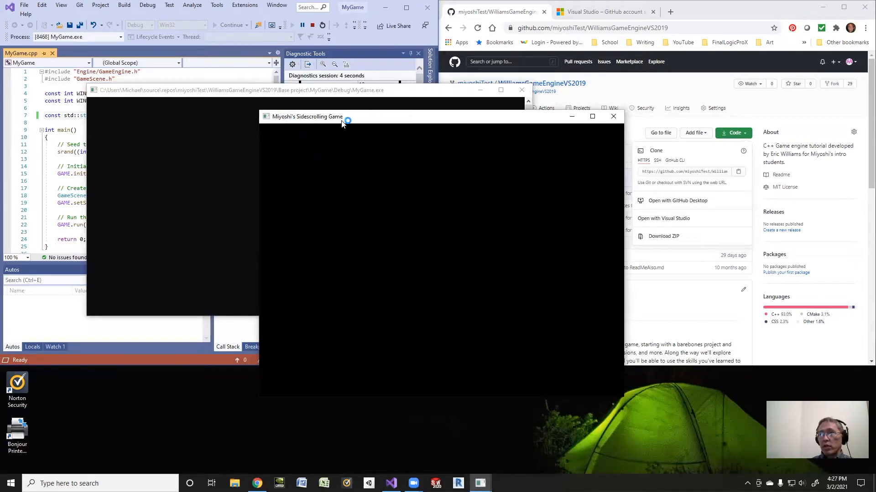
mouse_move(613, 116)
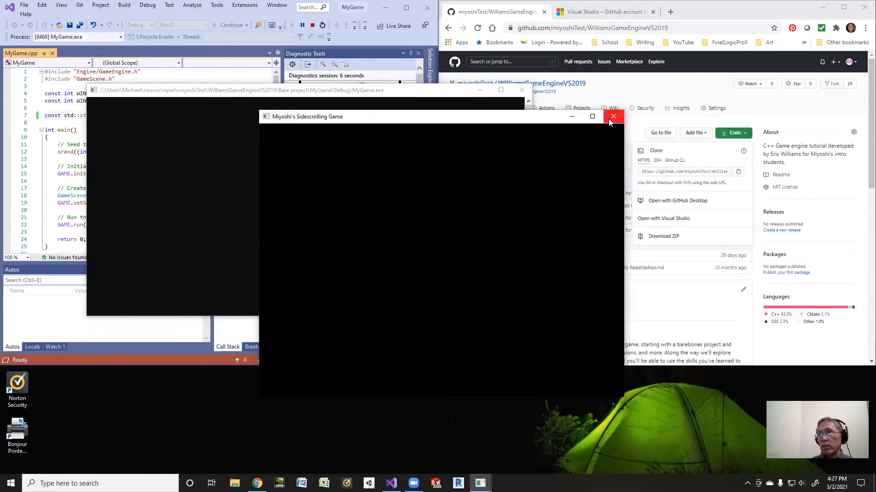
Step: Close the running window now titled Miyoshi's Sidescrolling Game, ending the debug run
left_click(613, 116)
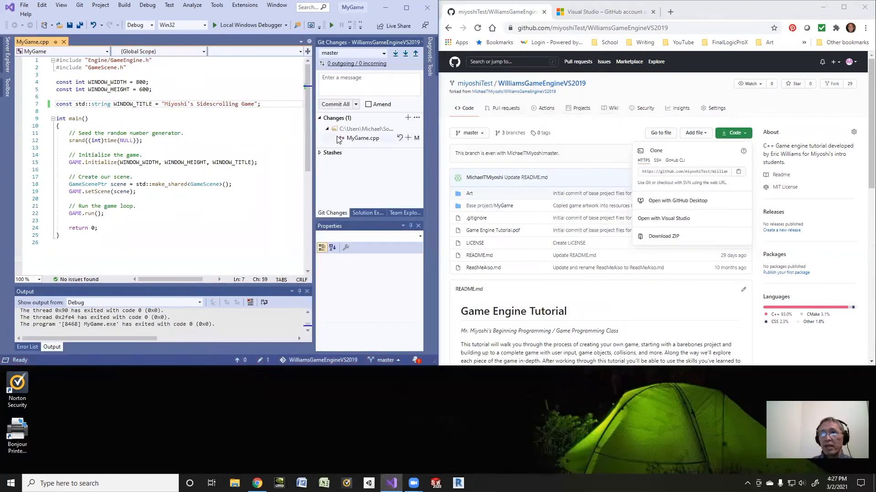
Step: Commit MyGame.cpp locally with message "Changed name that shows on application window."
left_click(369, 82)
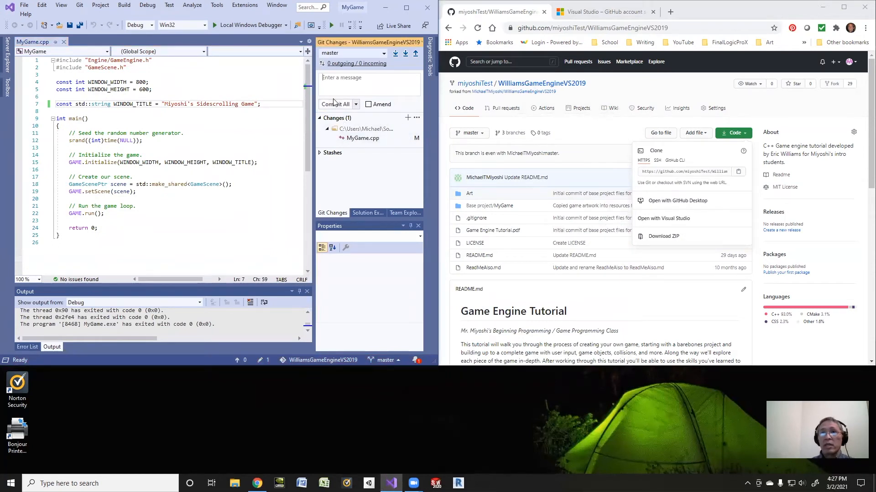
type("Changed name")
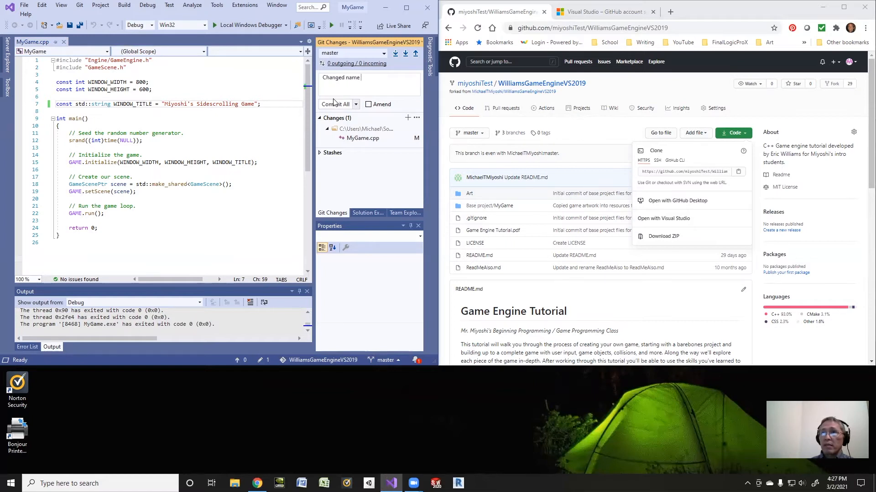
type("that shows on")
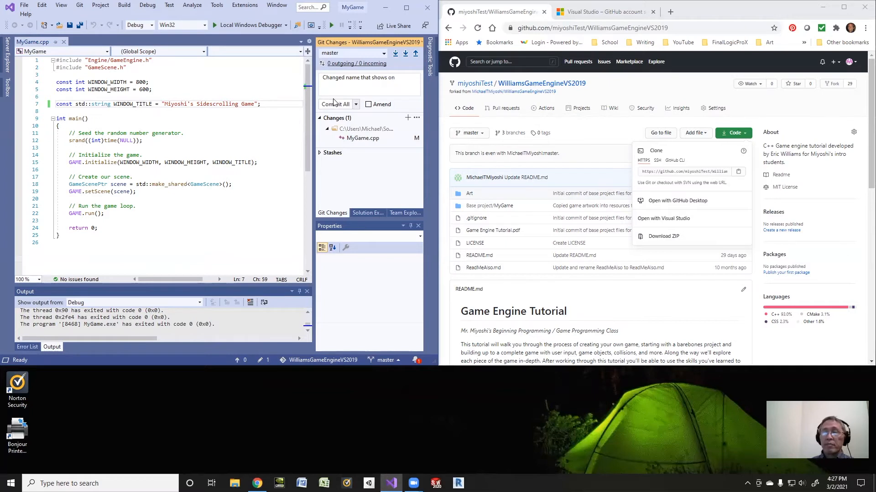
left_click(369, 81)
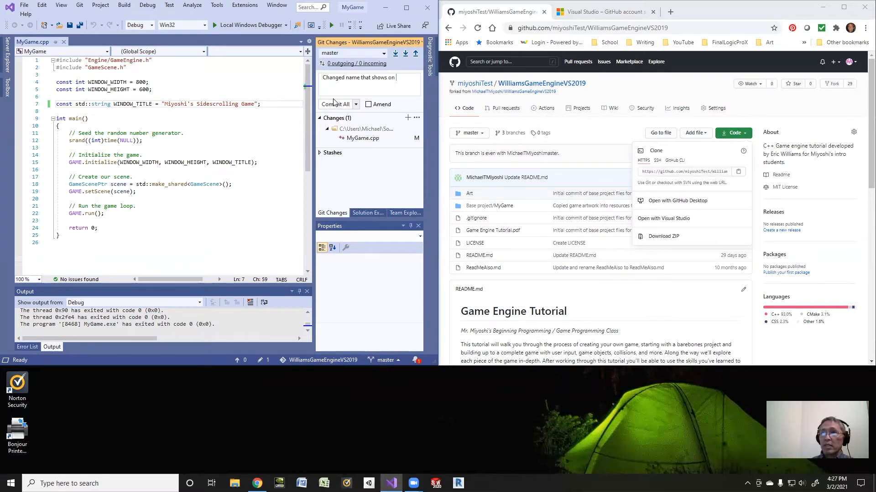
type("application")
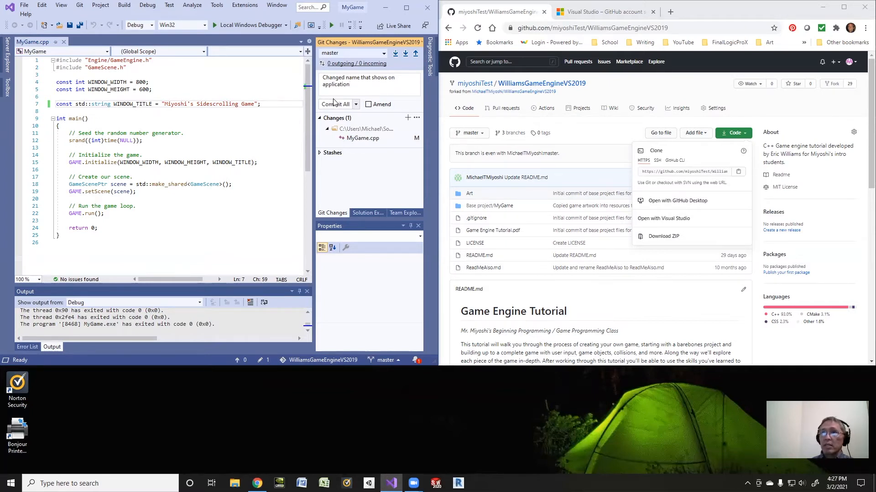
type("window.")
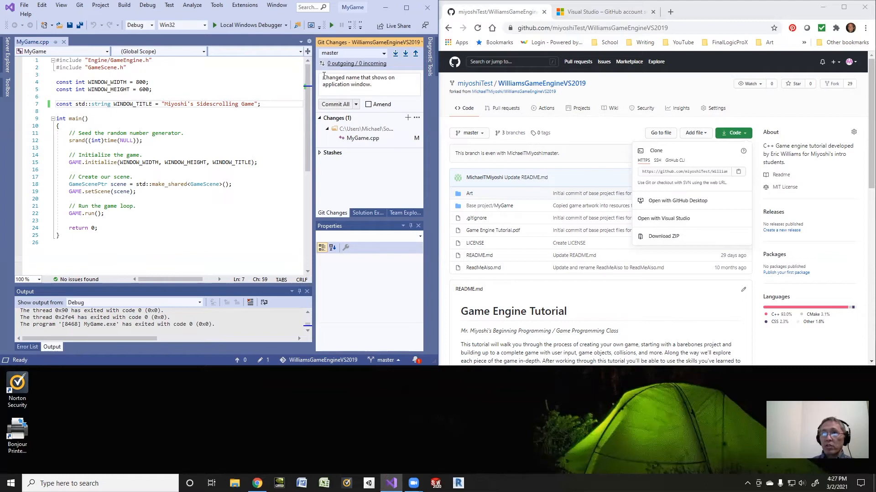
double_click(358, 80)
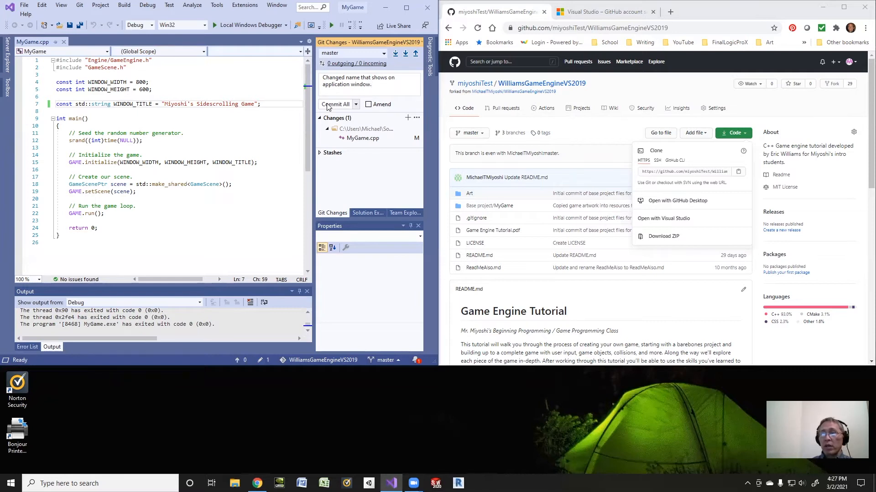
left_click(335, 104)
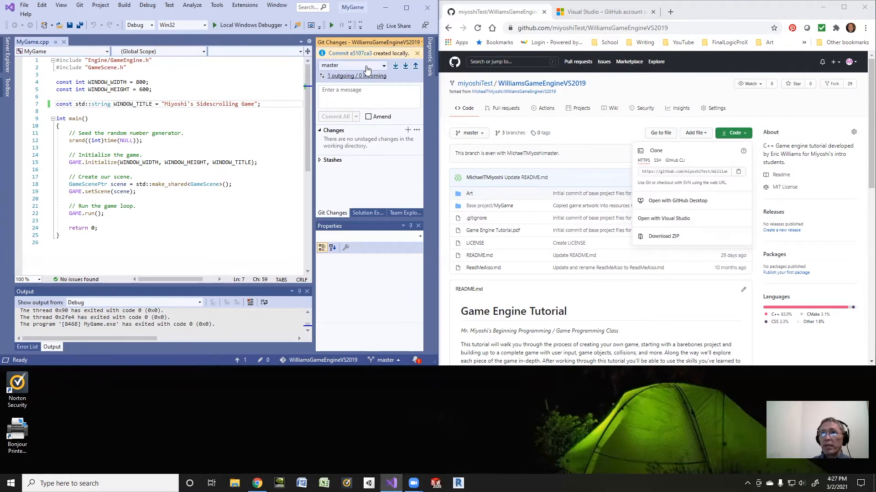
mouse_move(416, 65)
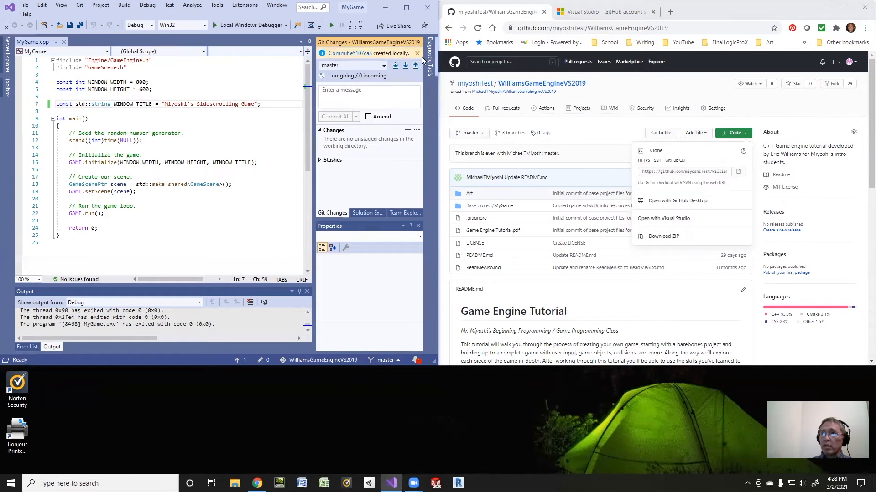
mouse_move(415, 66)
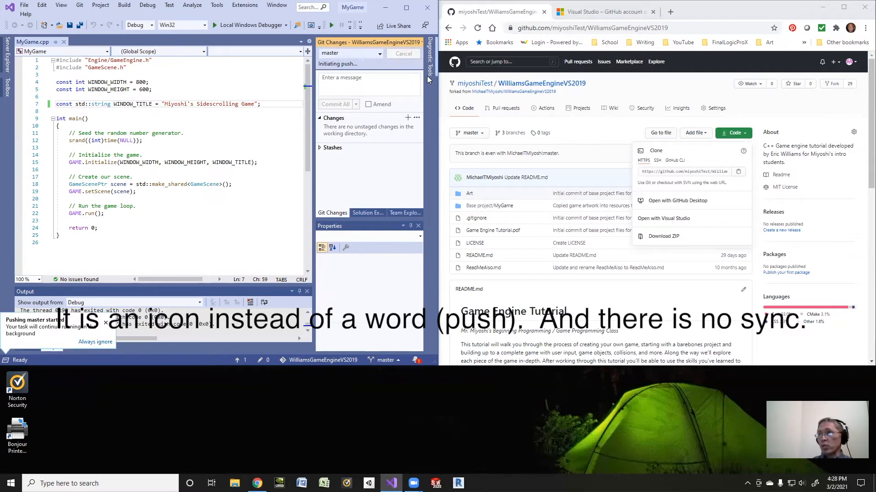
mouse_move(494, 11)
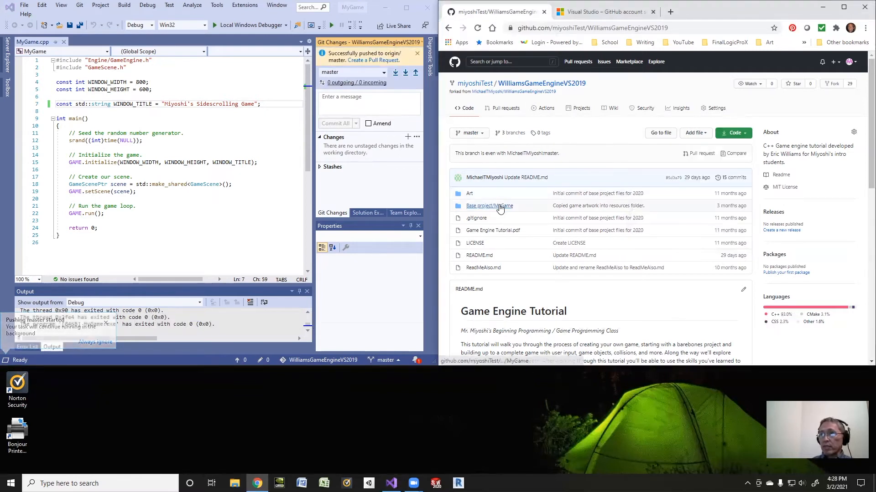
Step: Browse Base project > MyGame > MyGame on GitHub and view MyGame.cpp with the pushed title
left_click(489, 206)
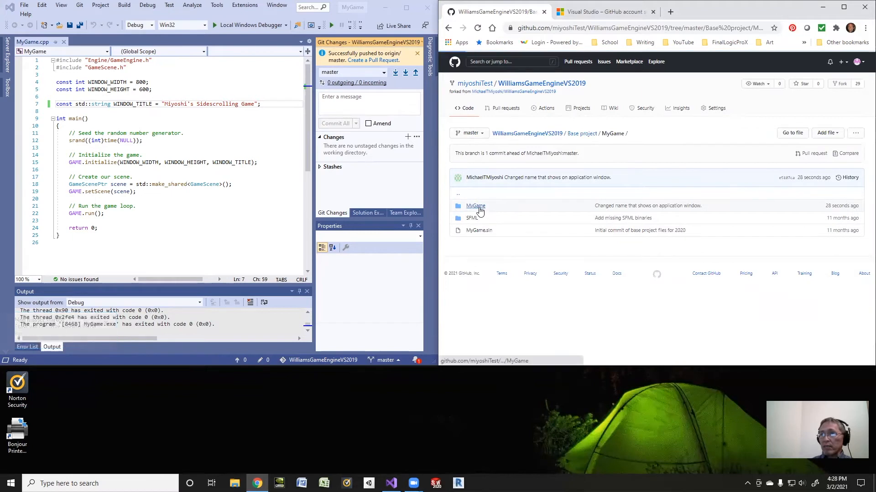
left_click(475, 205)
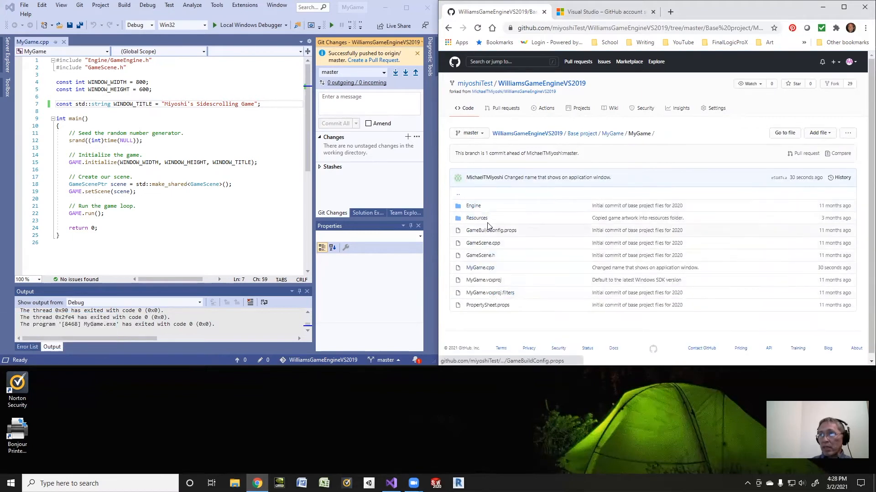
mouse_move(480, 268)
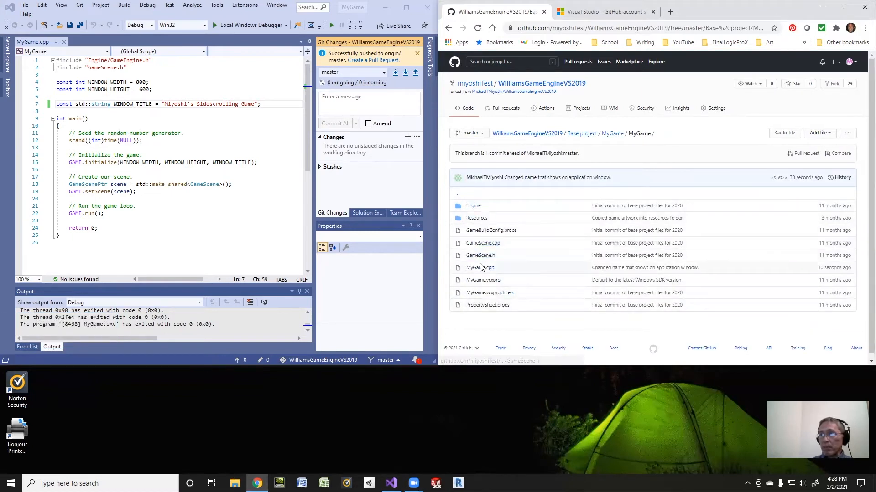
left_click(480, 267)
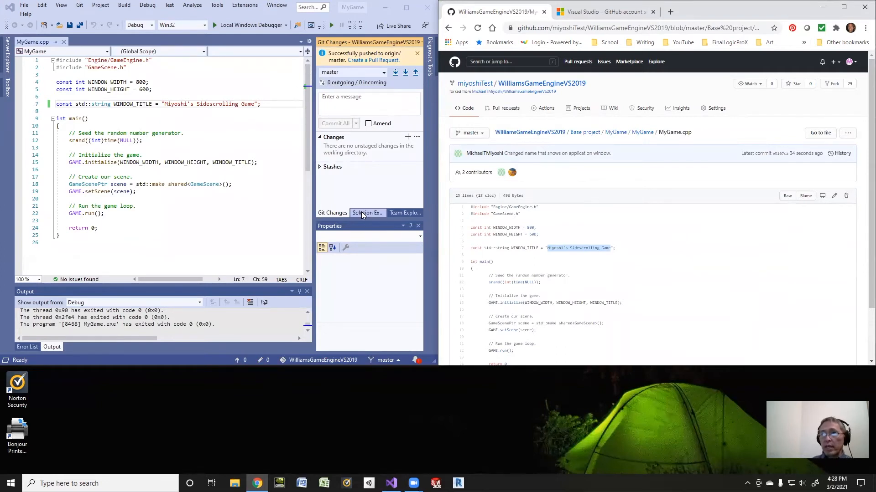
left_click(367, 213)
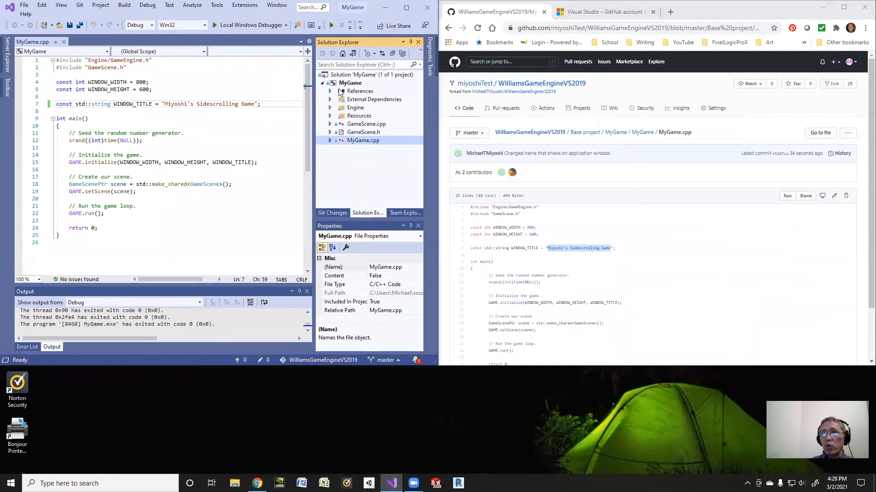
Step: Open the MyGame project's folder in File Explorer from its Solution Explorer context menu
right_click(350, 83)
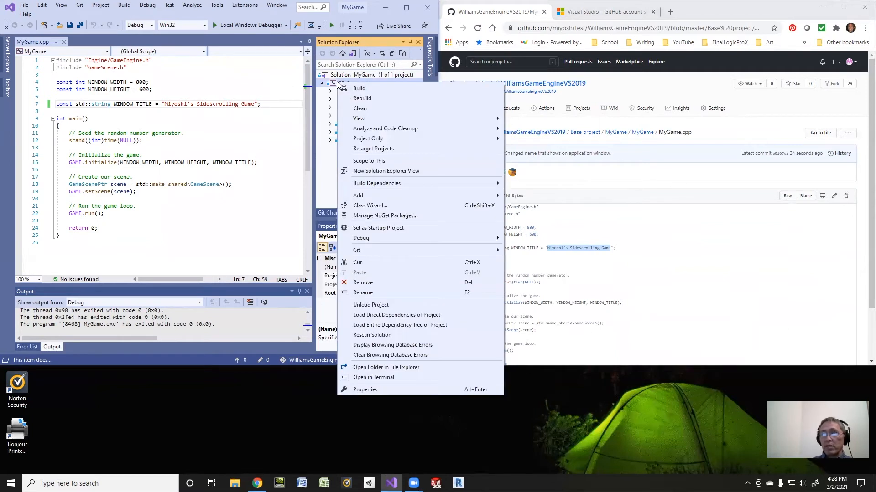
mouse_move(386, 366)
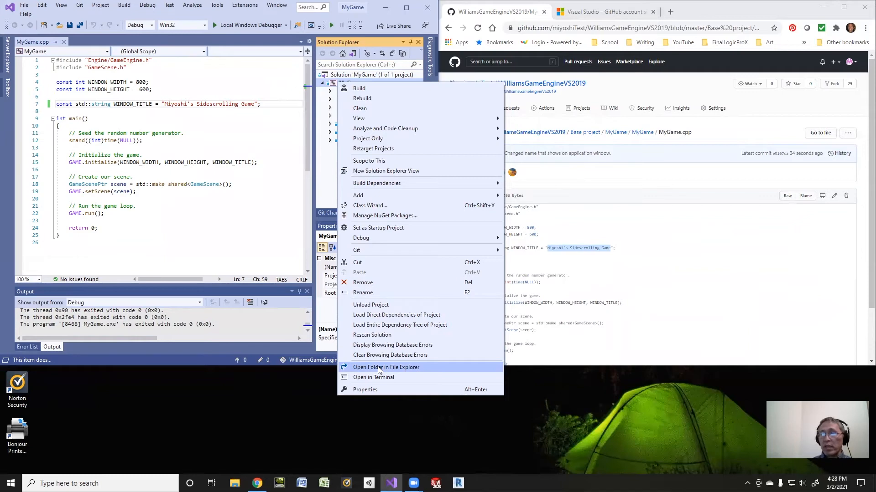
left_click(386, 366)
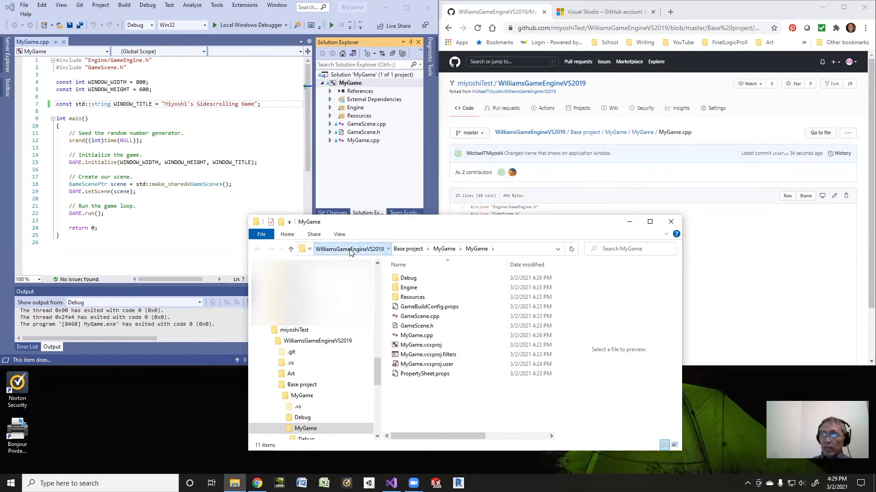
Step: Go up to the WilliamsGameEngineVS2019 root and open Game Engine Tutorial.pdf in the browser
left_click(351, 248)
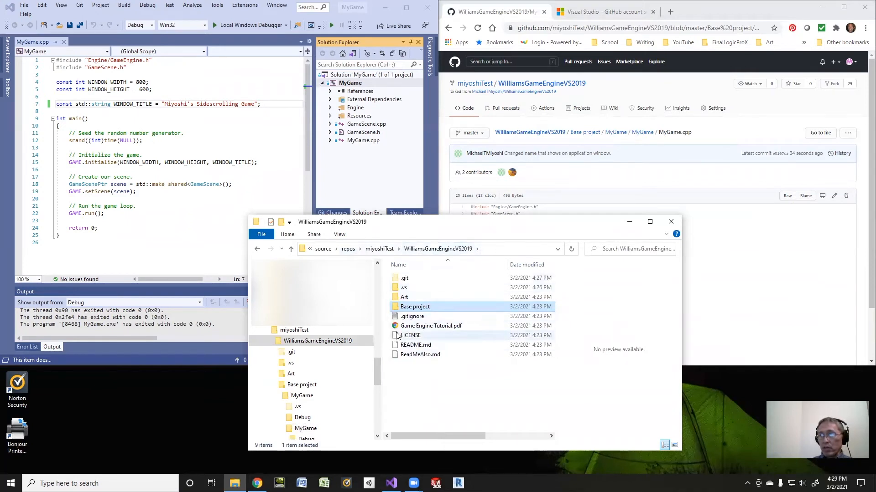
left_click(431, 325)
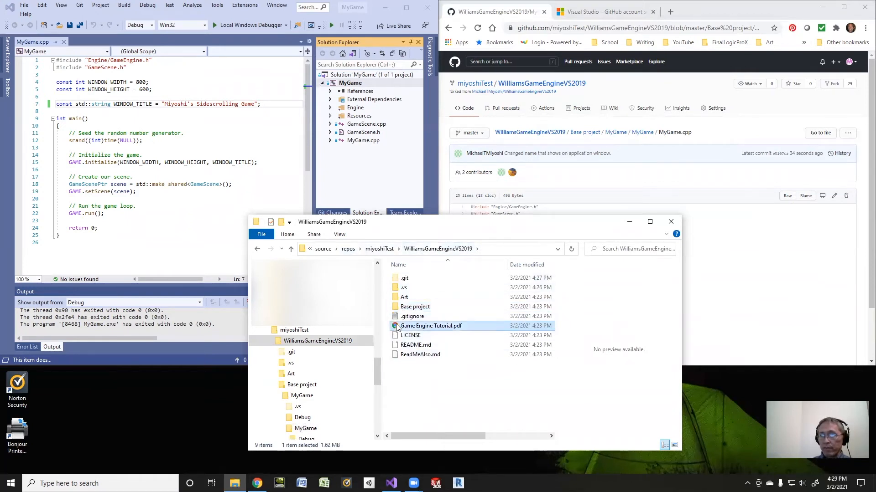
double_click(430, 325)
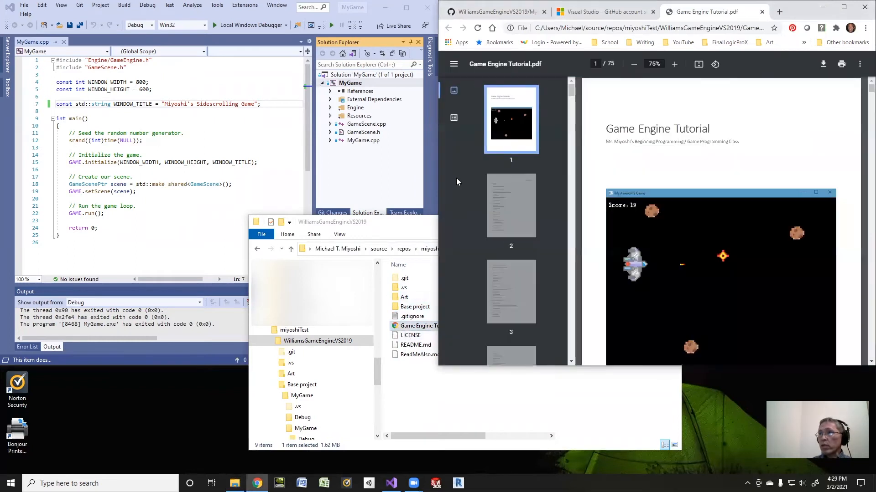
mouse_move(682, 220)
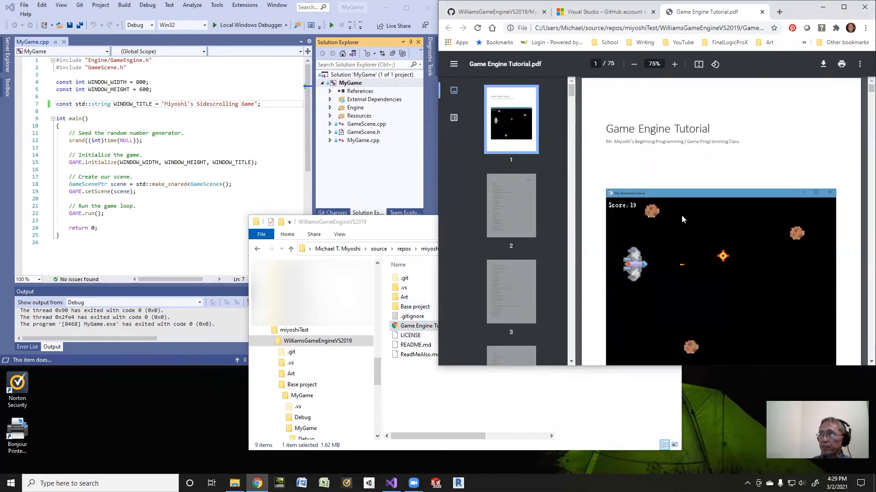
Step: Scroll the tutorial past its contents and introduction to the page-8 MyGame.cpp listing
left_click(511, 292)
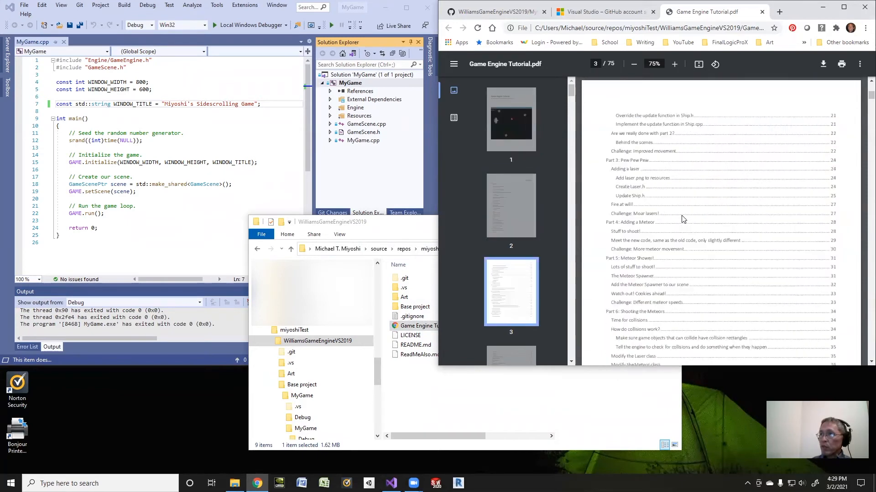
scroll("down", 3)
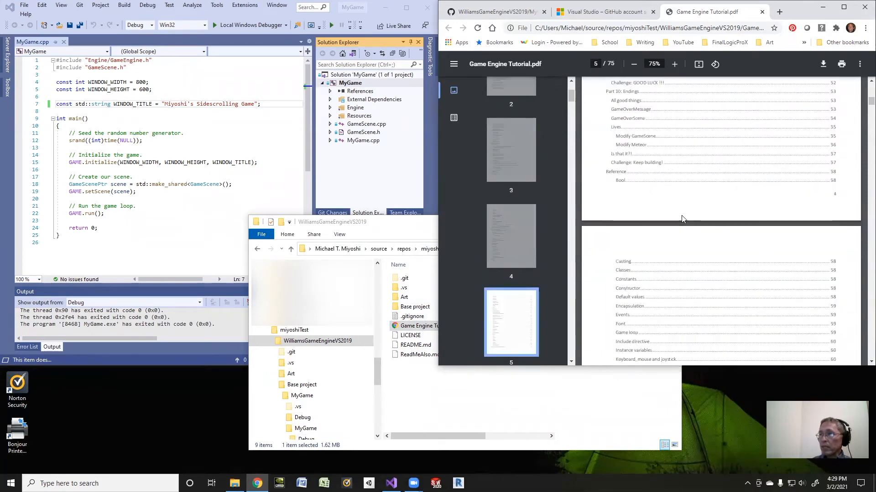
scroll("down", 3)
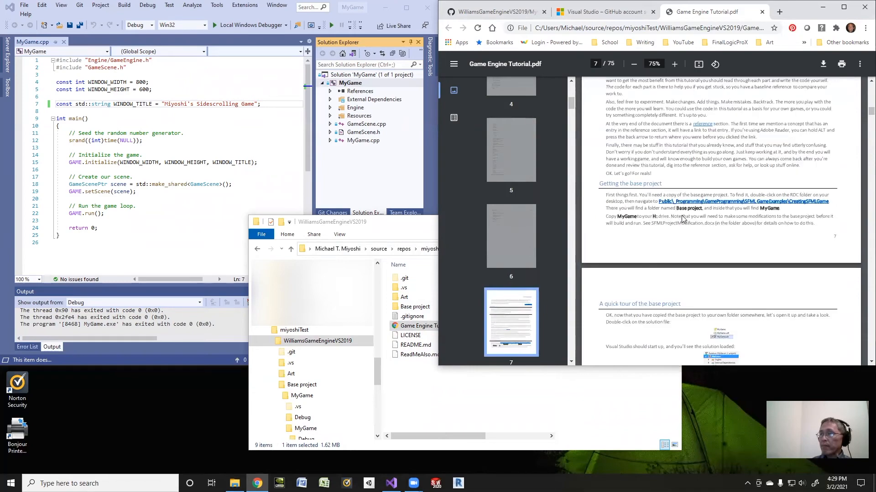
scroll("up", 3)
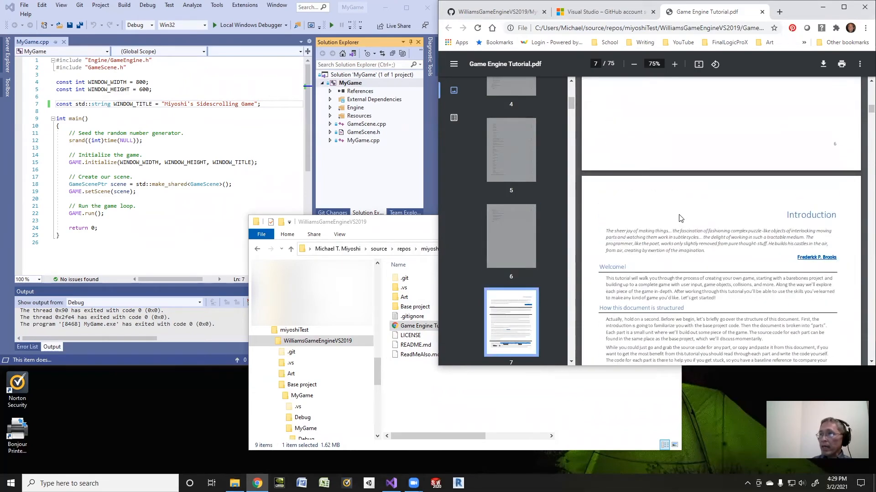
scroll("down", 3)
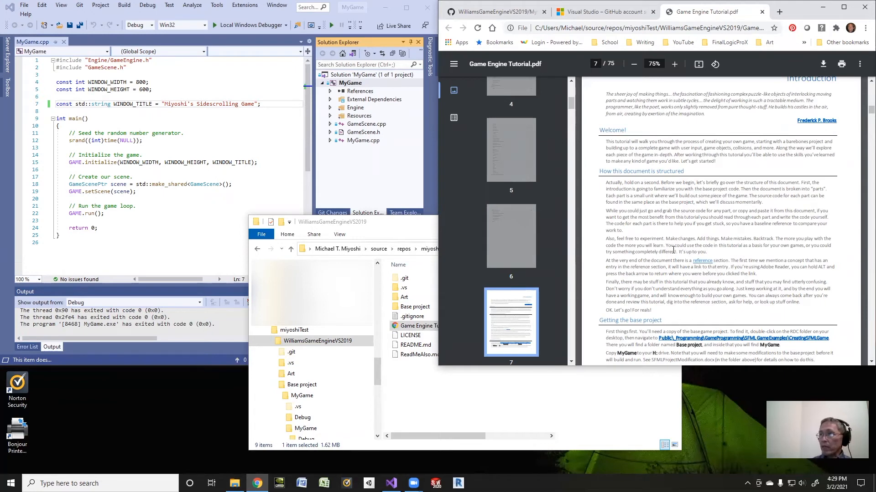
scroll("down", 3)
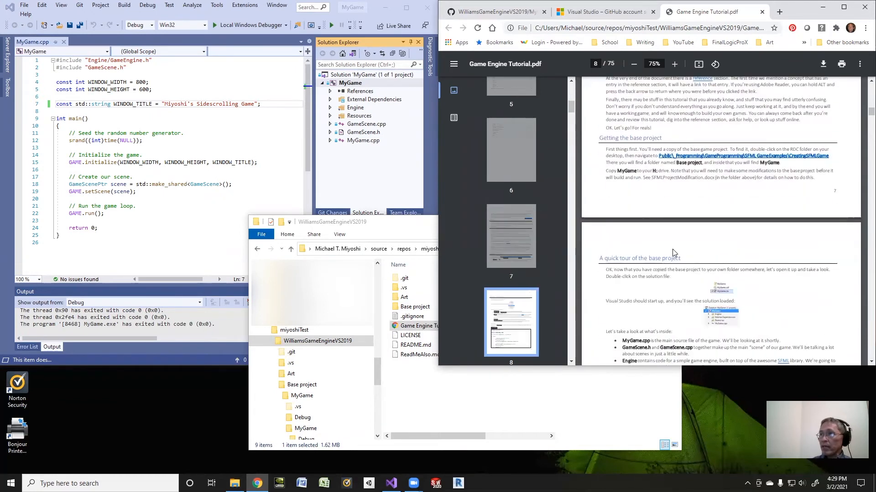
scroll("down", 3)
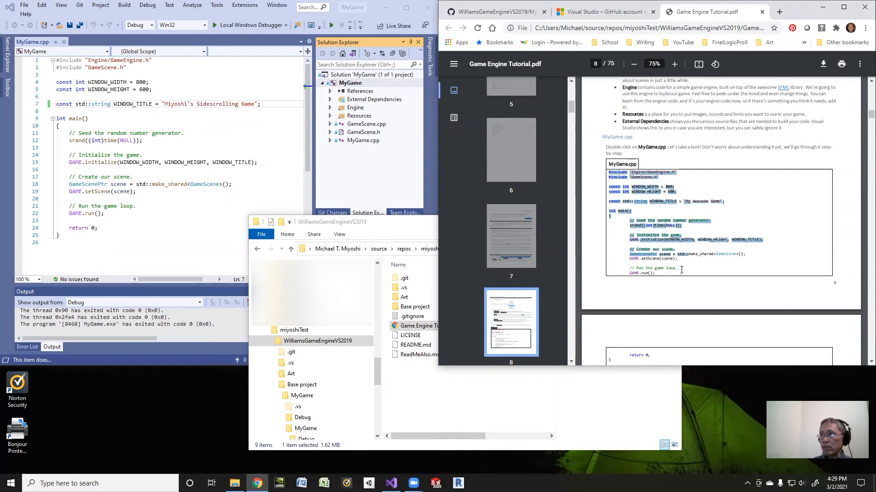
Step: Scroll on to page 10, covering the constants, main function and random seeding
scroll("up", 3)
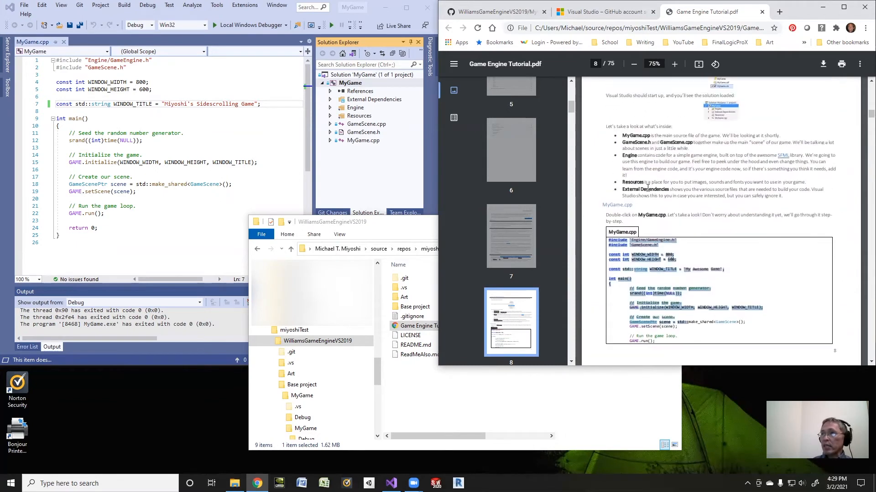
scroll("down", 3)
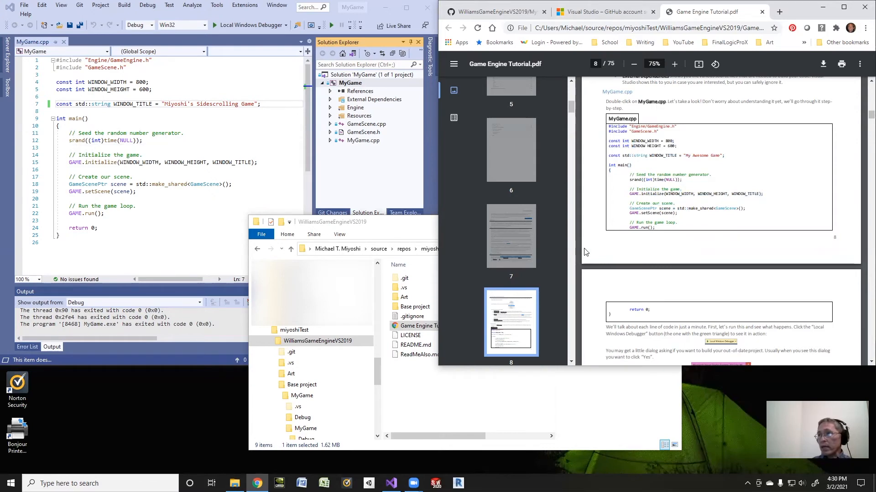
scroll("up", 3)
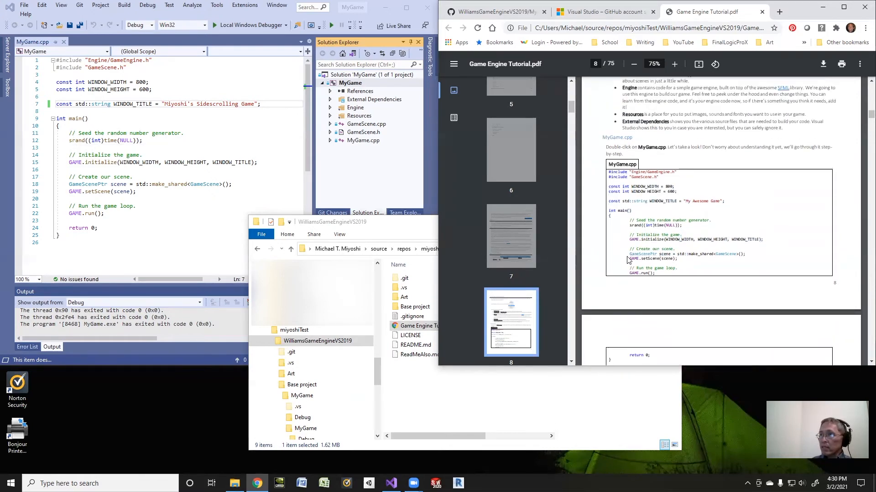
scroll("down", 3)
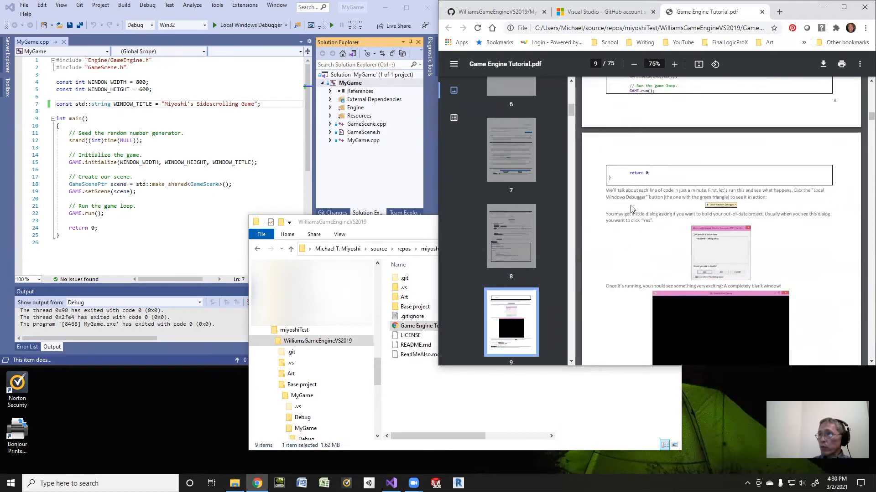
mouse_move(605, 252)
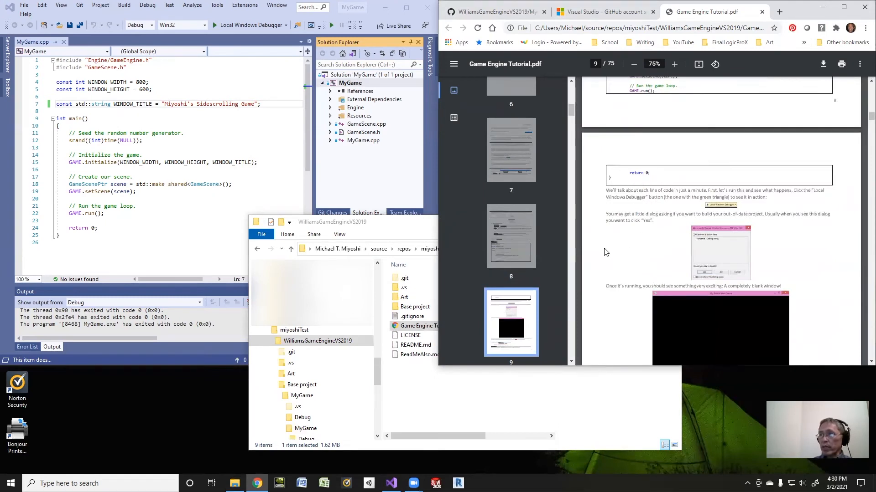
scroll("down", 3)
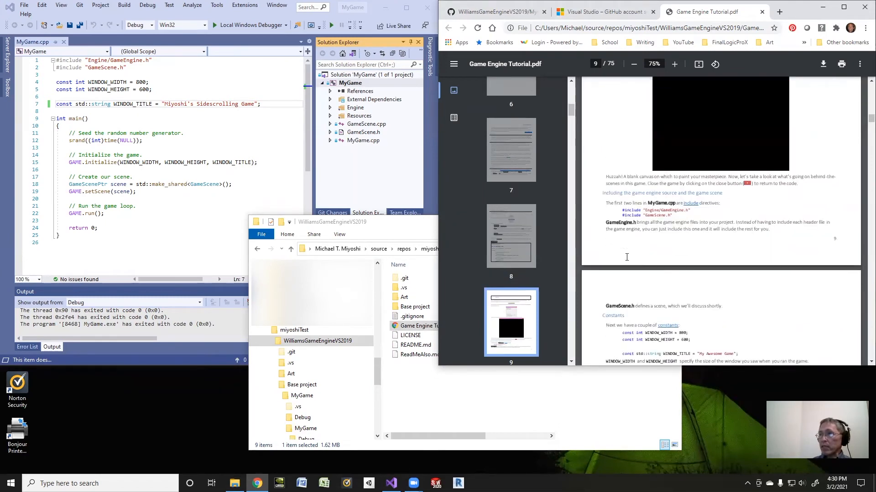
scroll("down", 3)
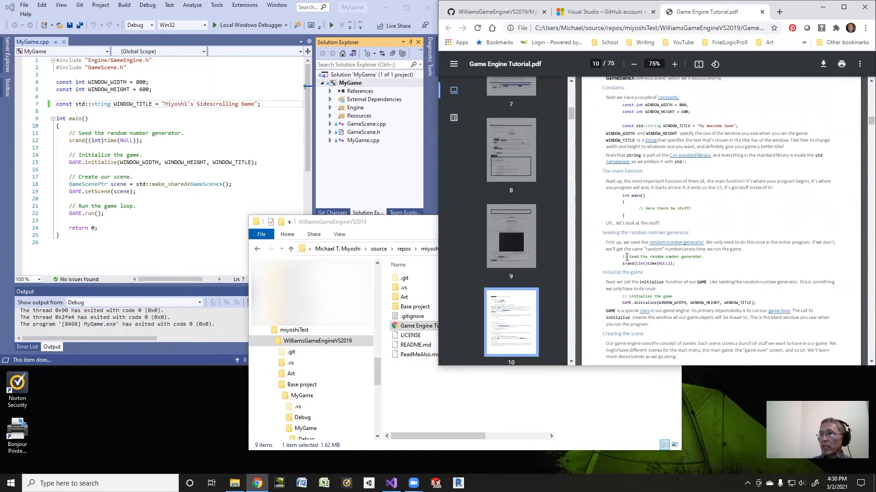
Step: Scroll the tutorial PDF through pages 14–16 on the GameObject class, then back up to page 13
scroll("down", 3)
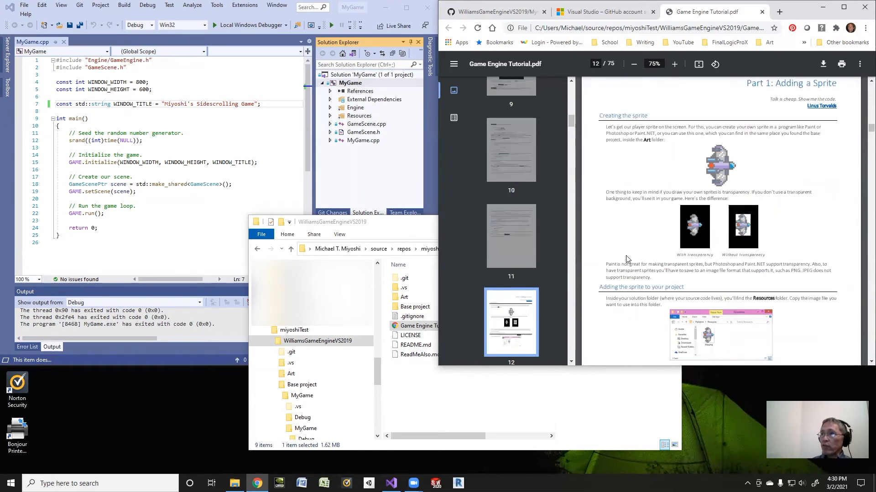
scroll("down", 3)
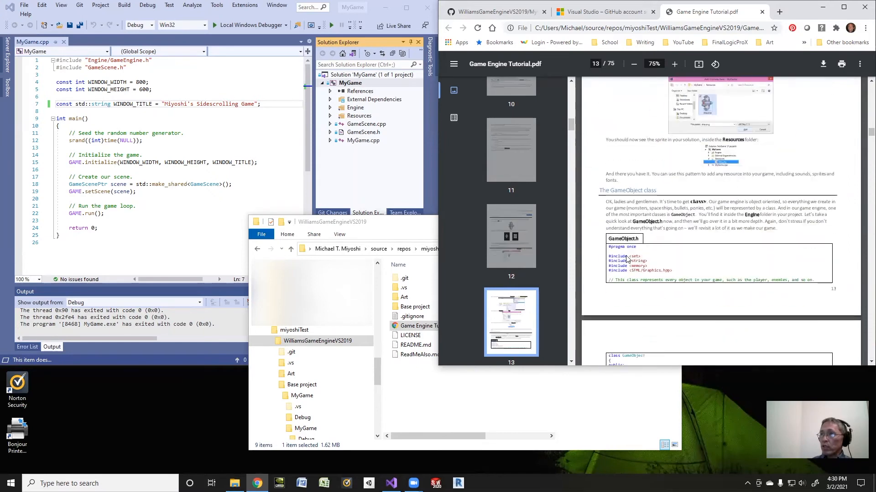
scroll("down", 3)
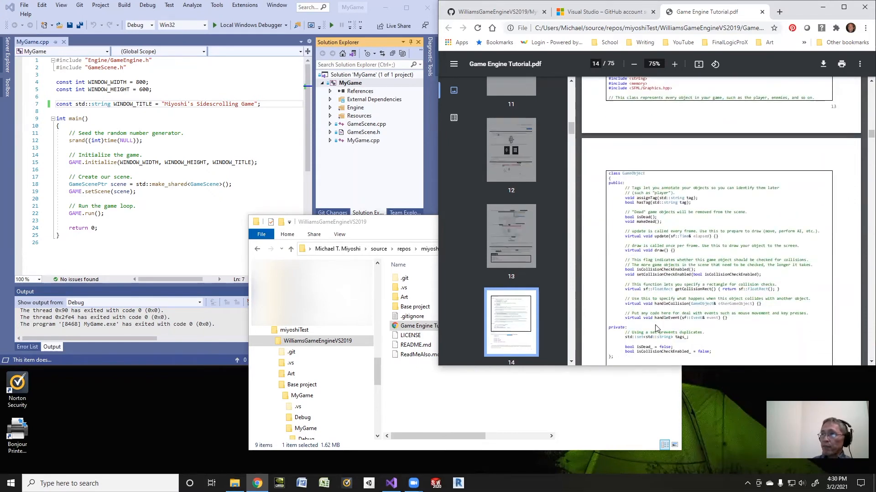
mouse_move(657, 328)
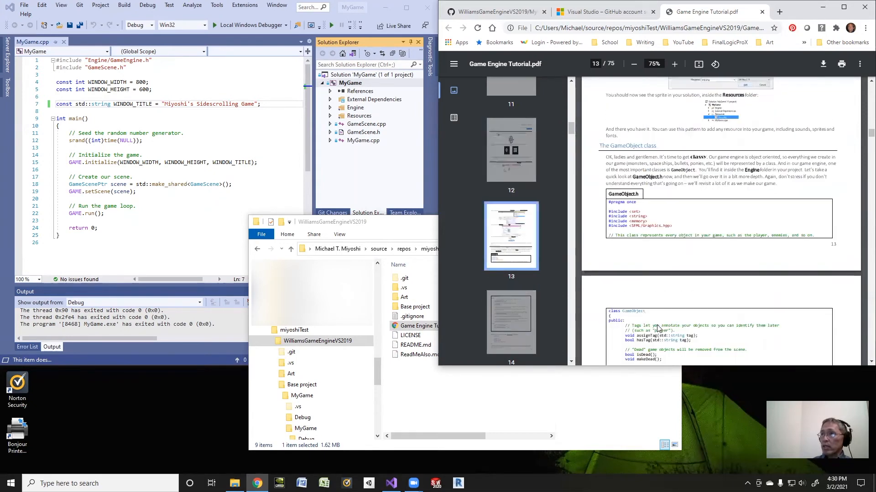
scroll("down", 3)
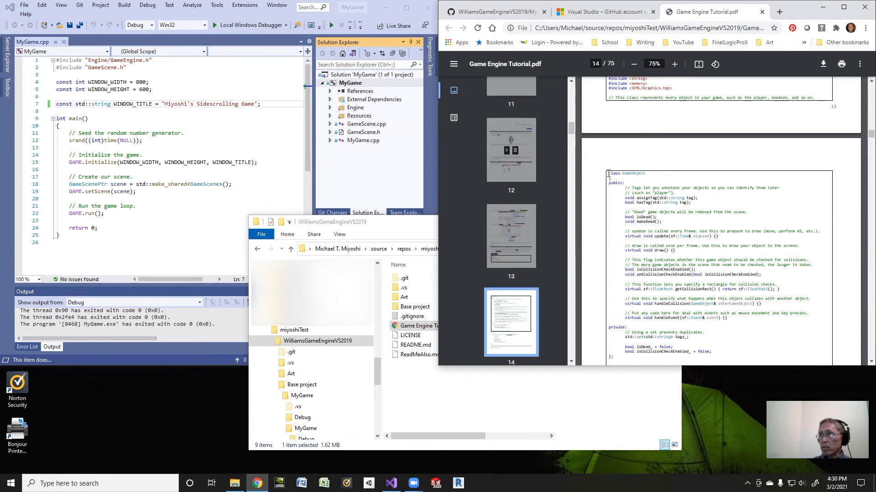
mouse_move(683, 327)
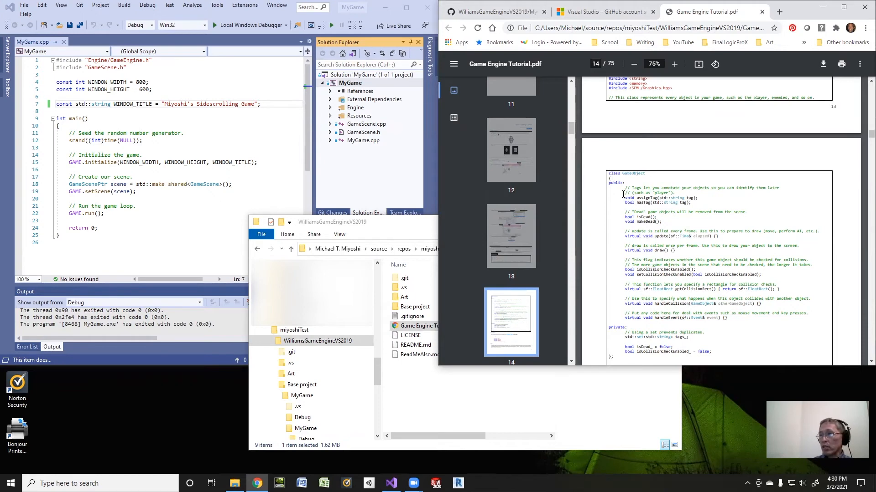
mouse_move(691, 307)
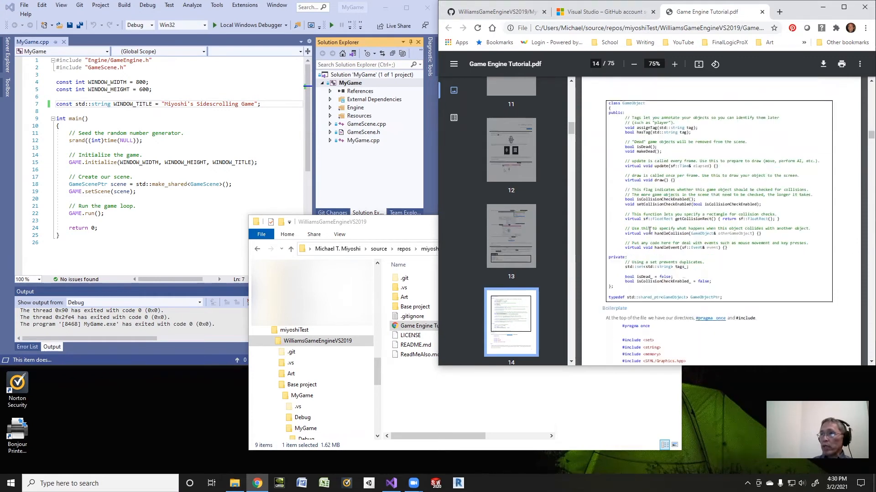
scroll("down", 3)
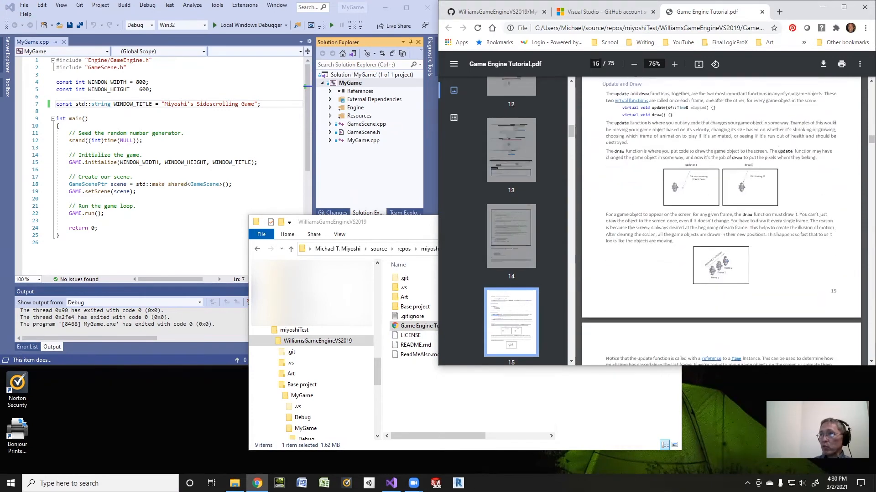
scroll("down", 3)
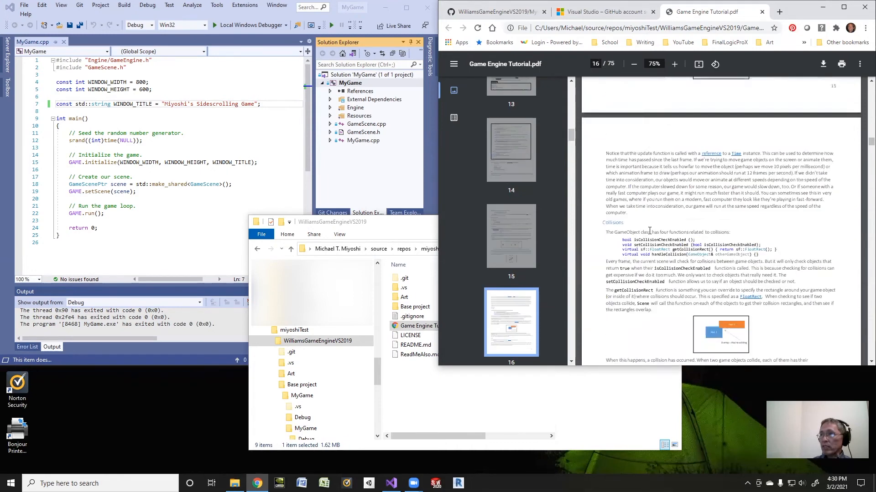
scroll("down", 3)
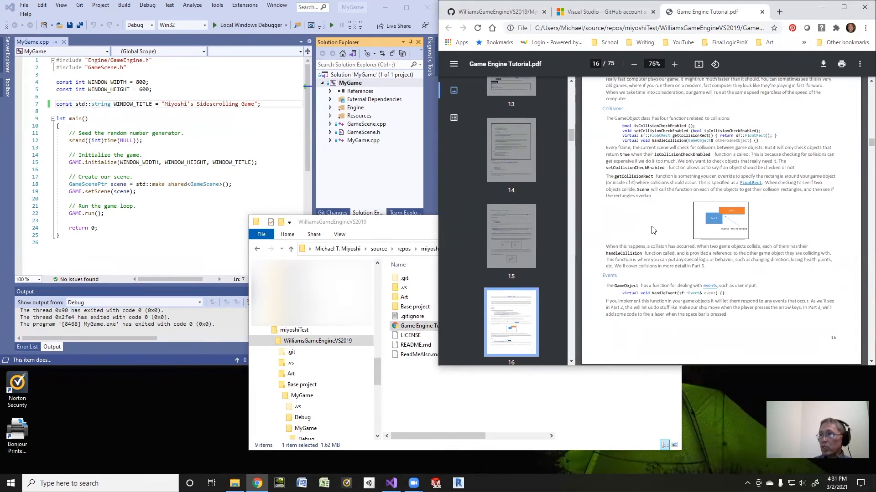
scroll("down", 3)
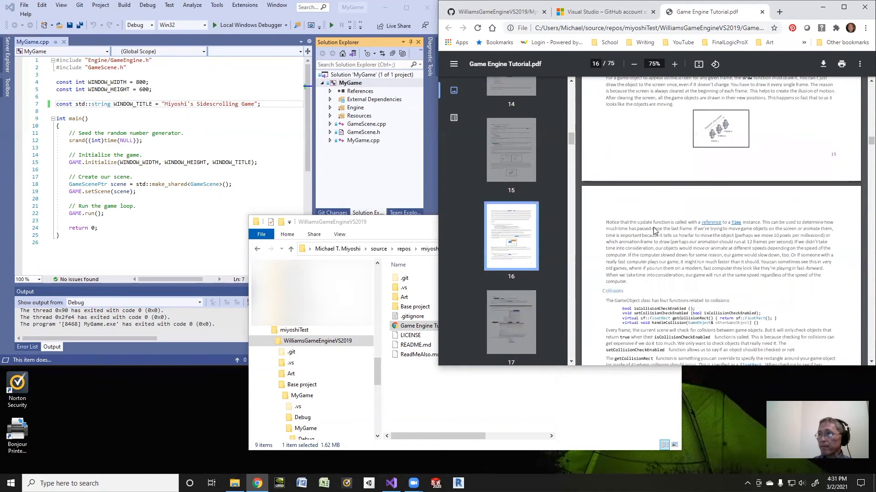
scroll("up", 3)
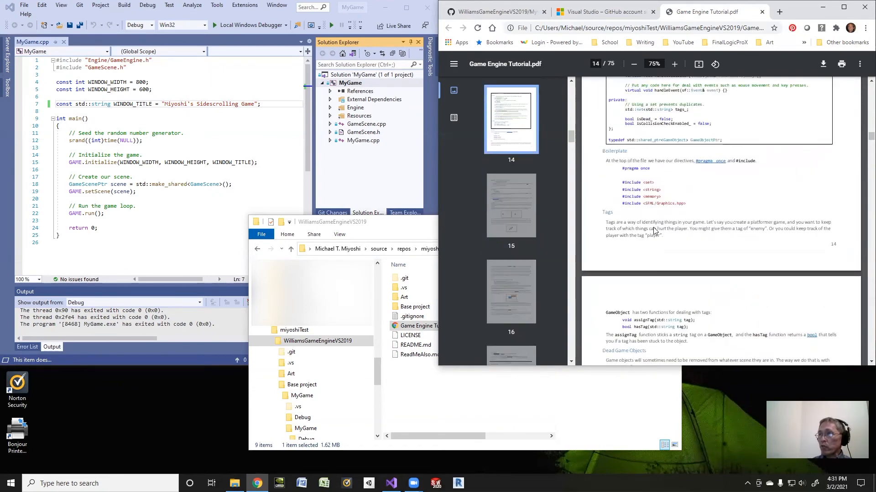
scroll("up", 3)
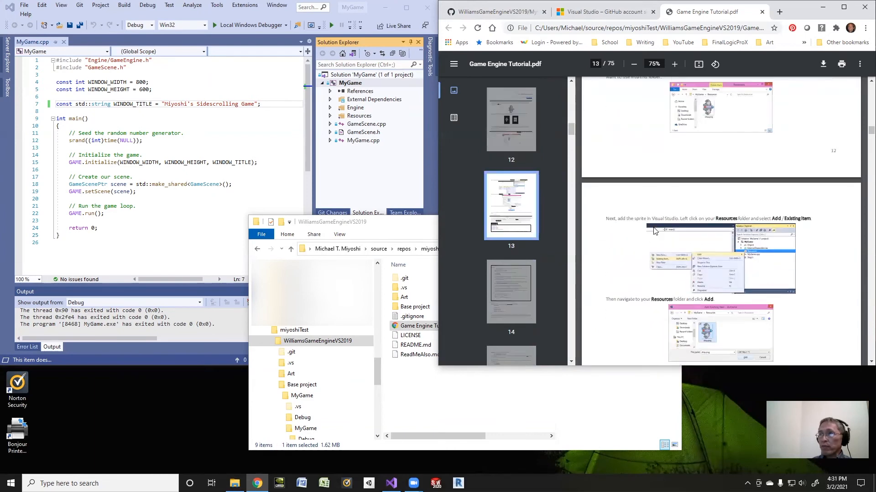
mouse_move(651, 232)
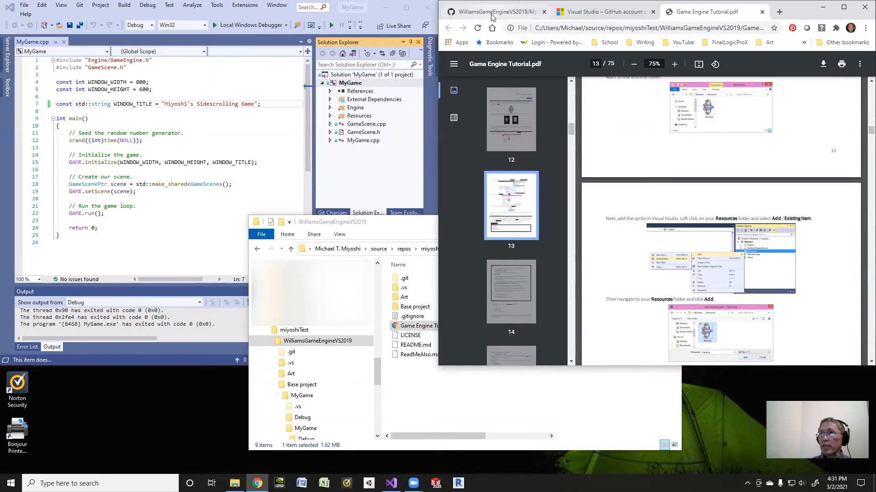
Step: View MyGame.cpp in the GitHub repository, then return to the MyGame.cpp code in Visual Studio
left_click(492, 12)
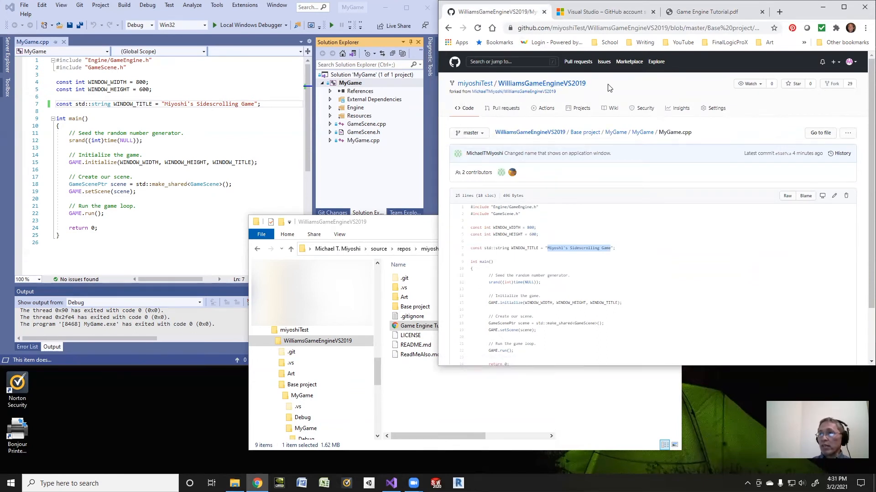
left_click(709, 11)
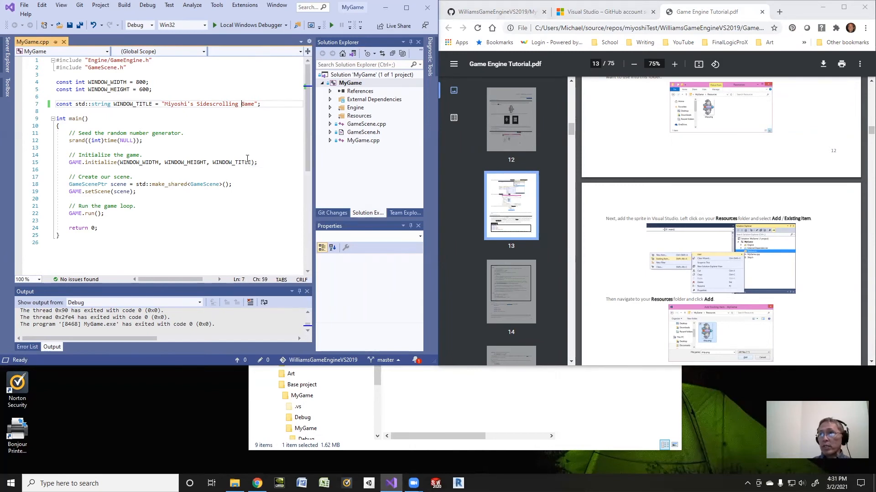
mouse_move(291, 128)
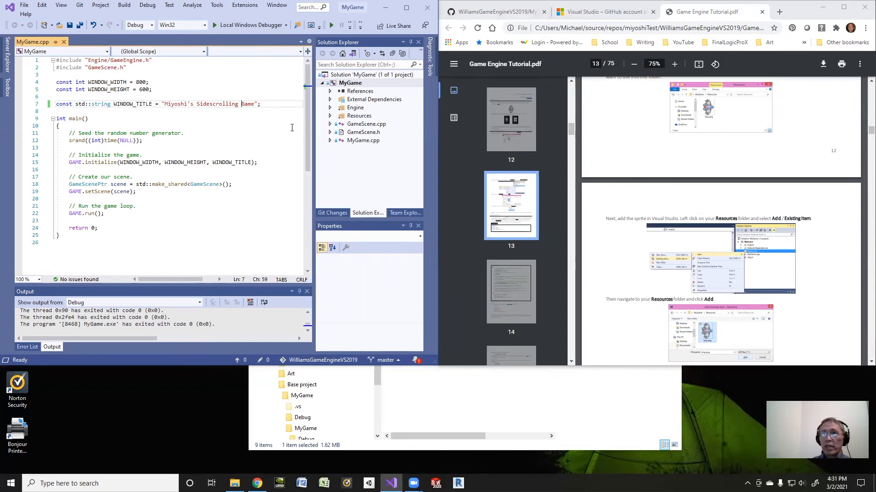
mouse_move(217, 188)
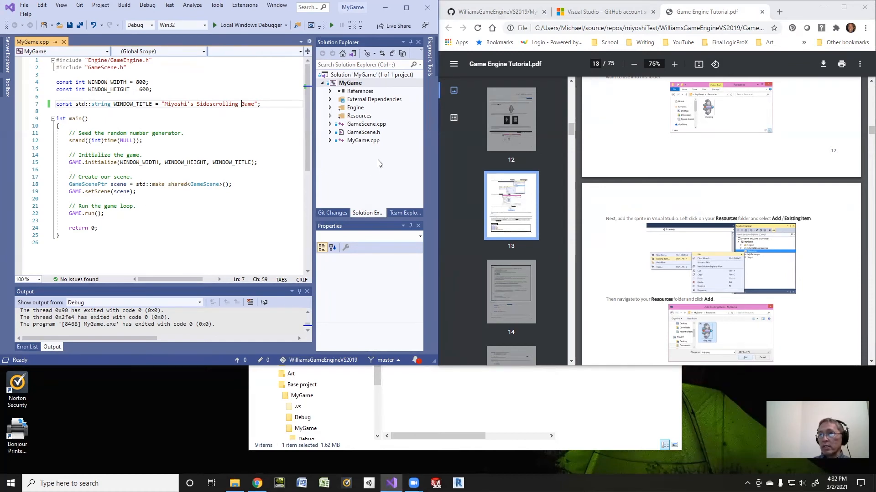
mouse_move(577, 124)
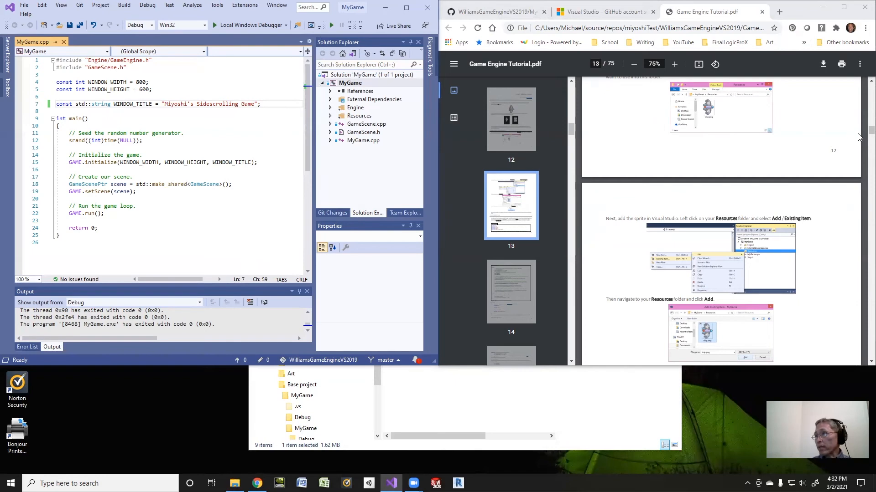
Step: Scroll the tutorial PDF to page 59 covering events, fonts and the game loop
scroll("down", 3)
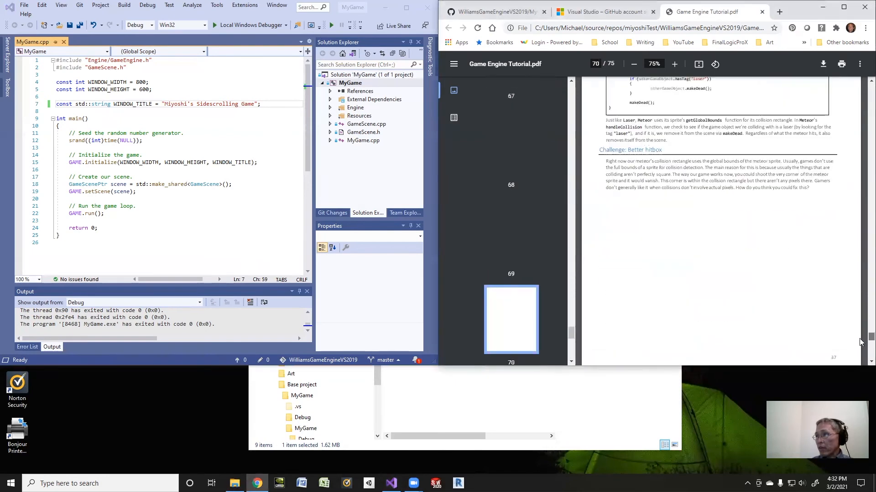
scroll("down", 3)
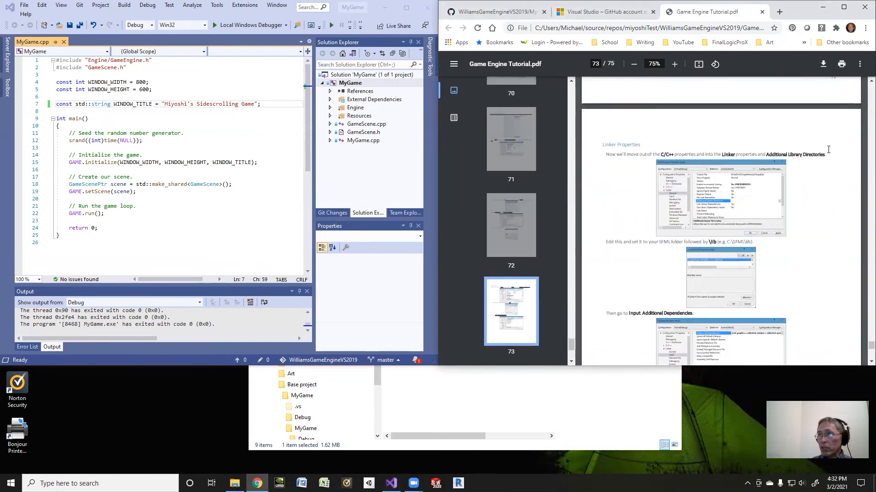
scroll("up", 3)
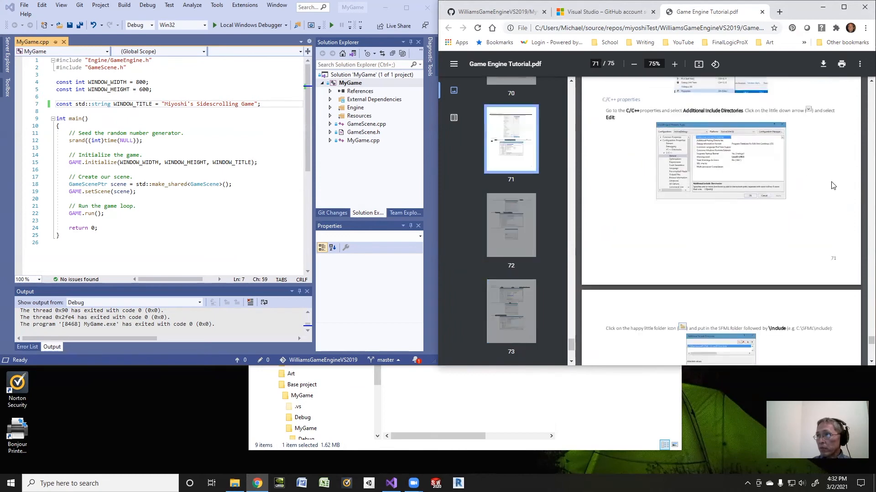
scroll("up", 3)
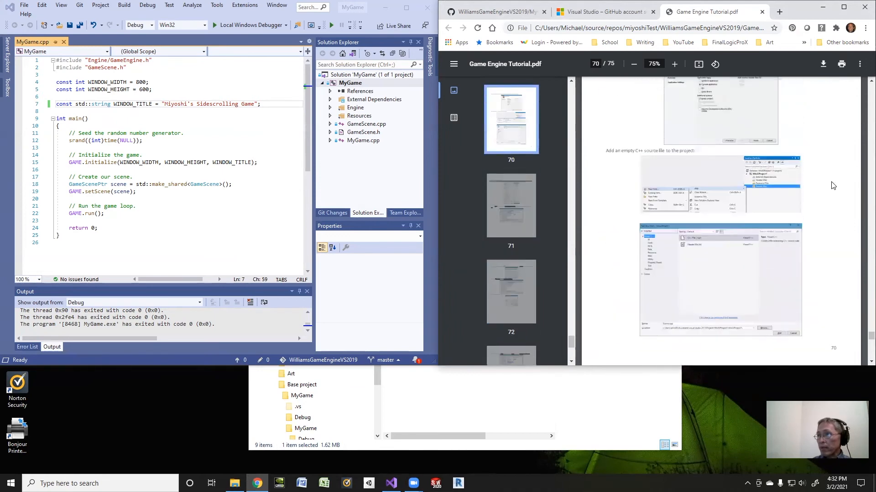
scroll("up", 3)
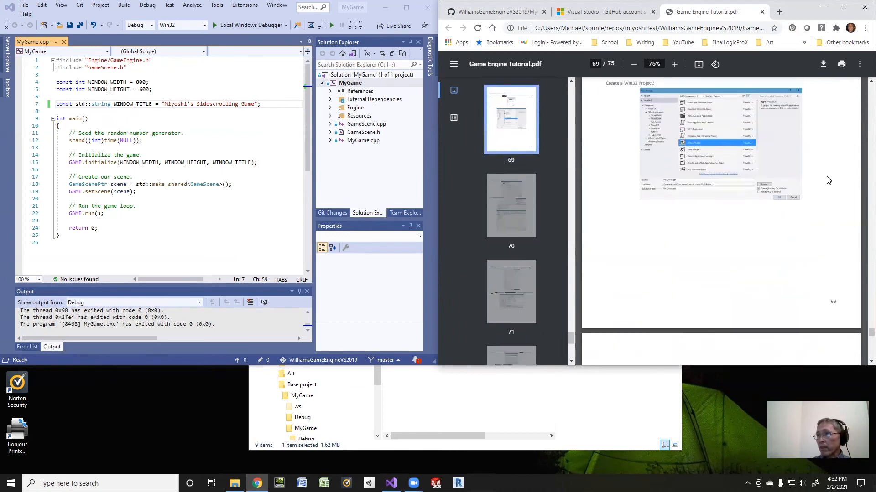
scroll("up", 3)
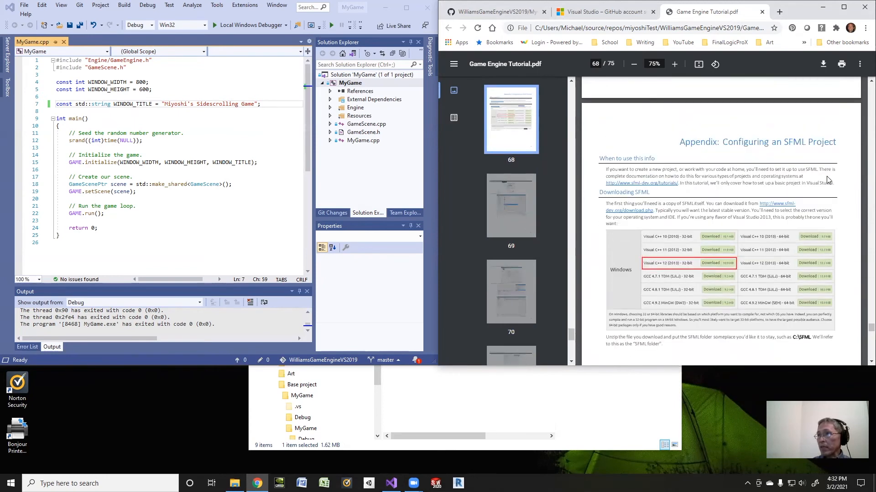
scroll("up", 3)
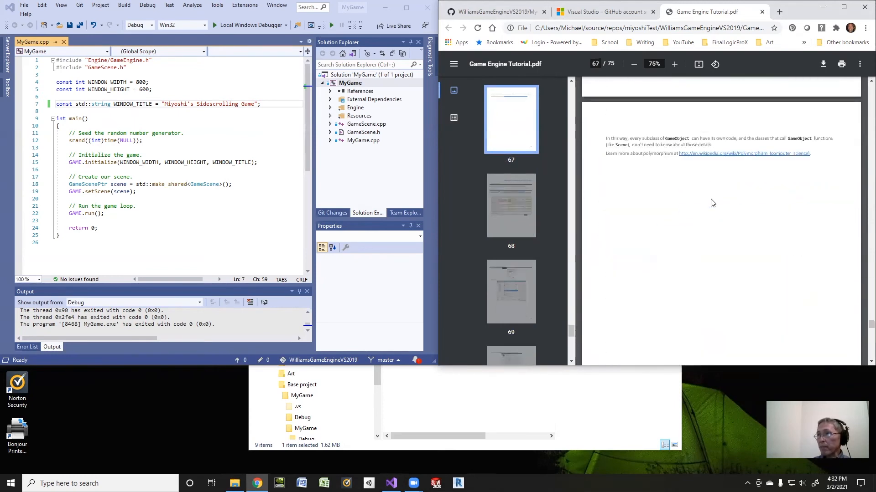
scroll("up", 3)
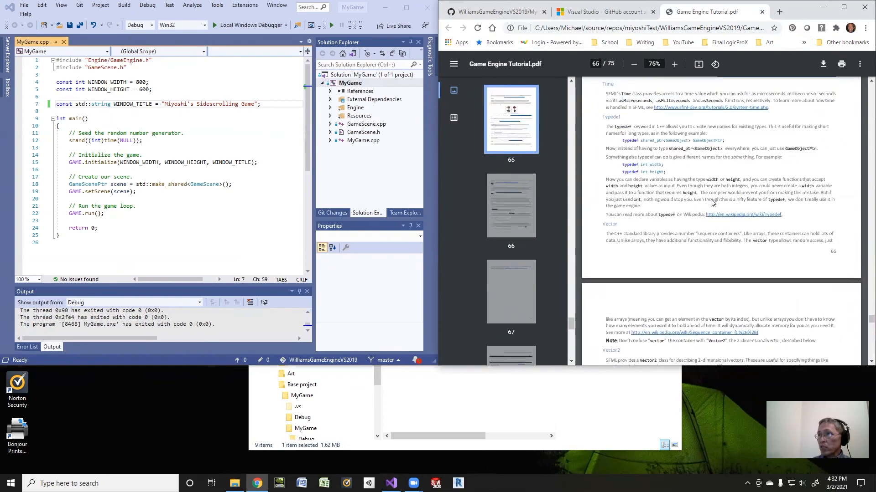
scroll("up", 3)
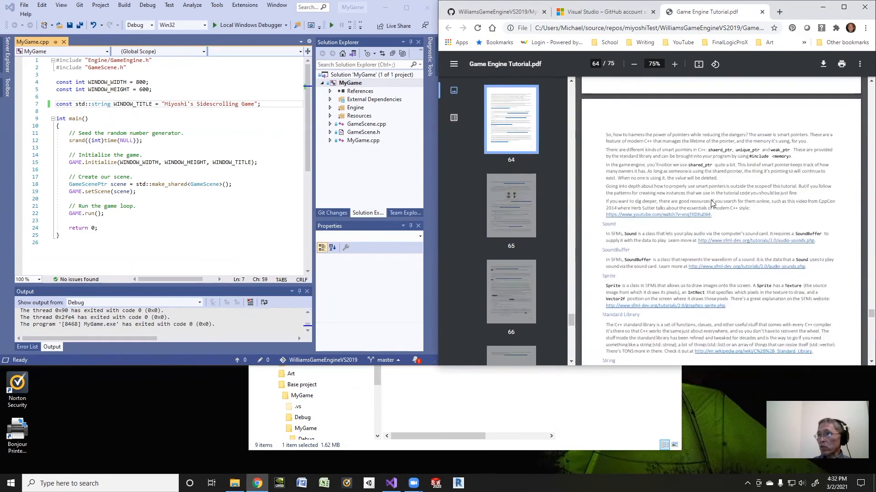
scroll("up", 3)
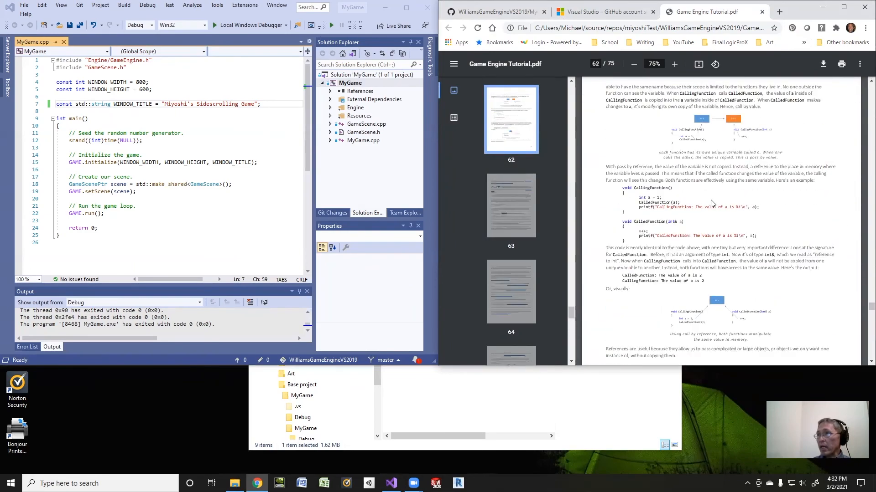
scroll("up", 3)
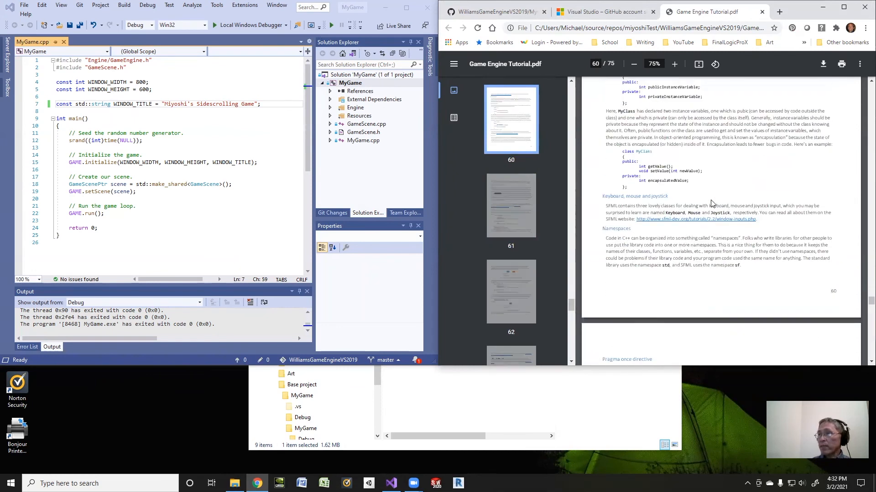
scroll("up", 3)
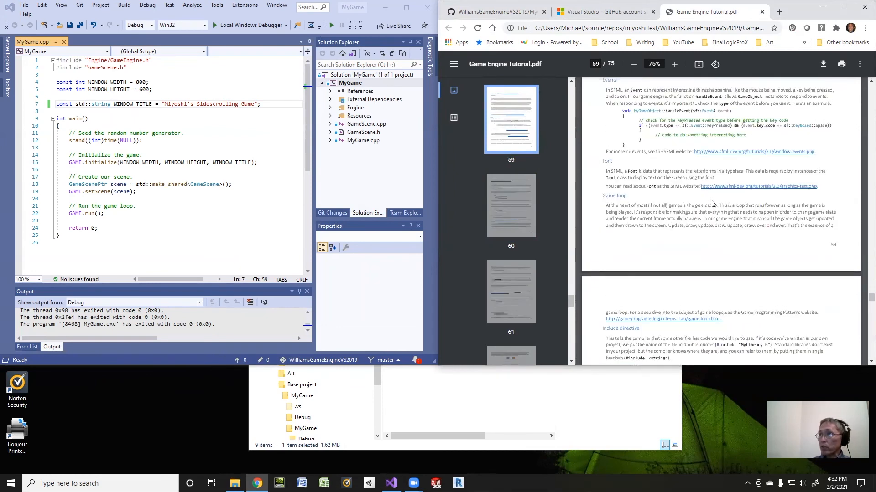
mouse_move(713, 205)
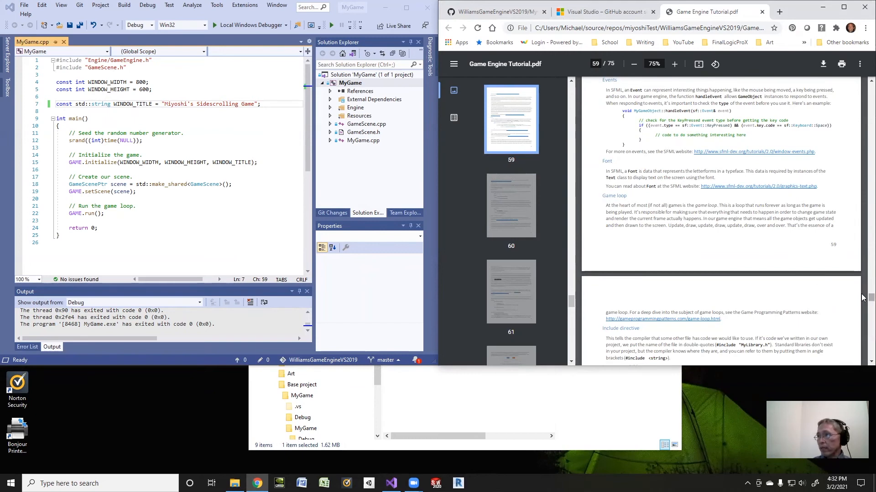
Step: Scroll the PDF back past pages 48 and 4 to page 7, Getting the base project
scroll("up", 3)
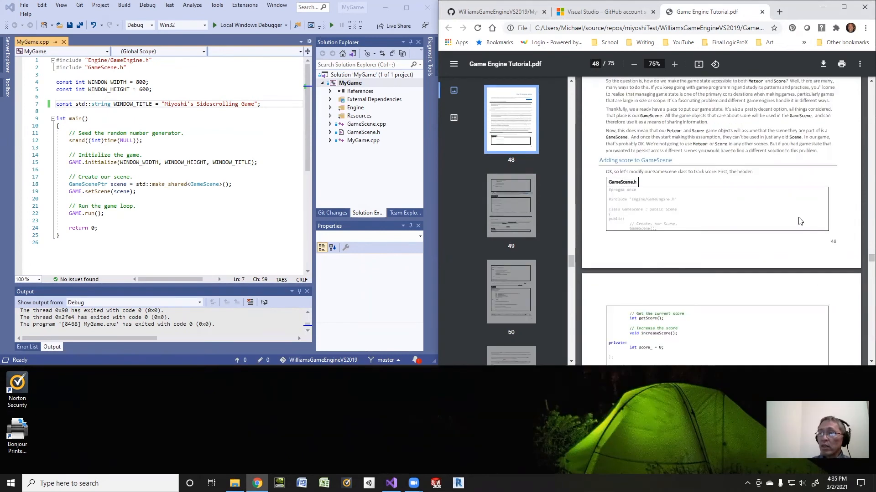
mouse_move(863, 263)
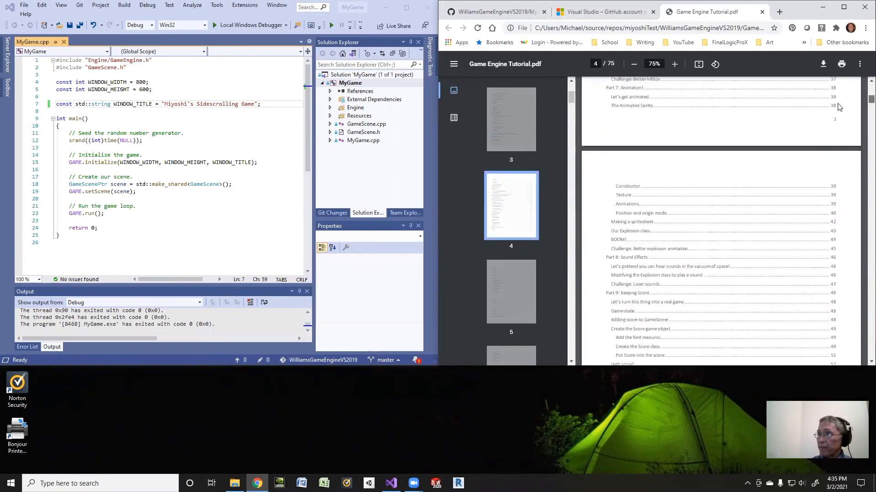
scroll("down", 3)
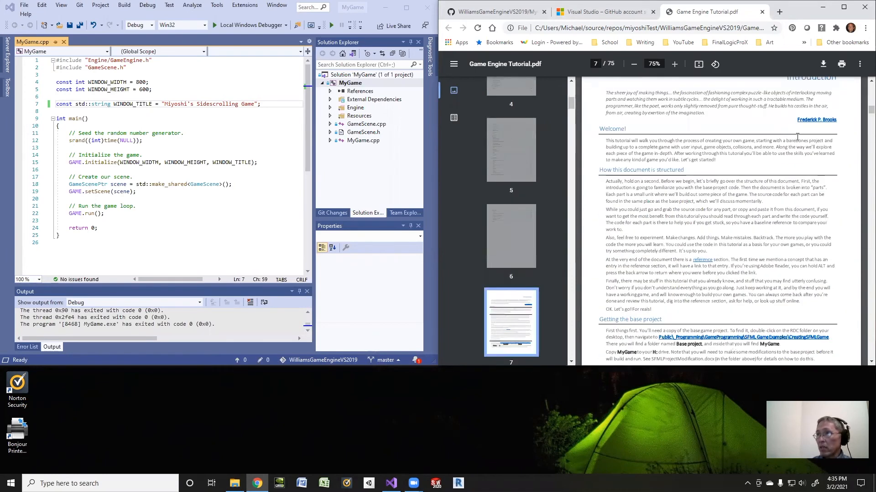
scroll("down", 3)
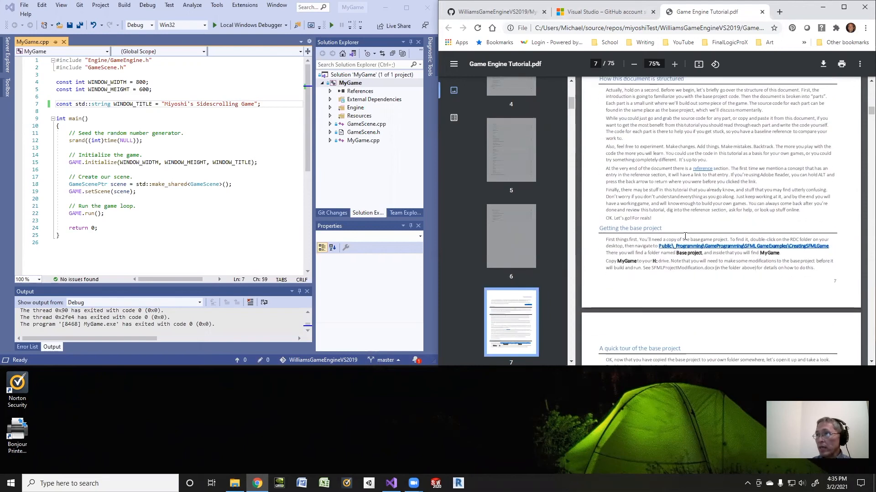
mouse_move(840, 256)
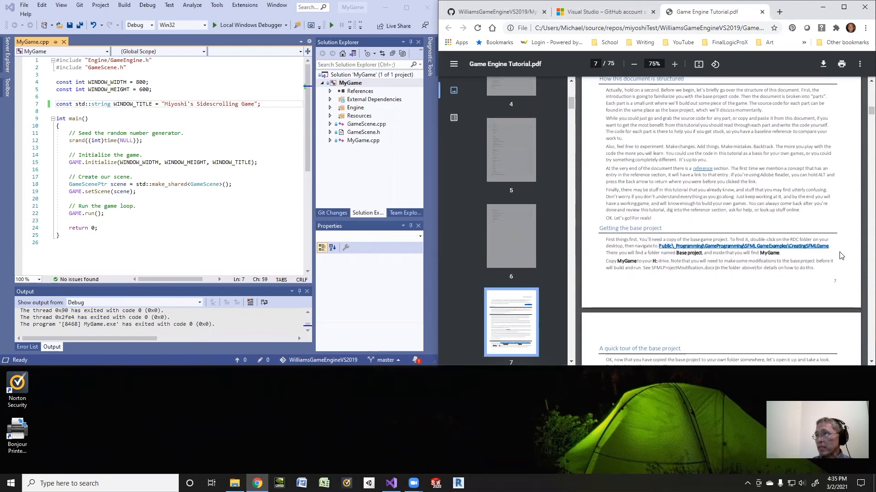
mouse_move(835, 247)
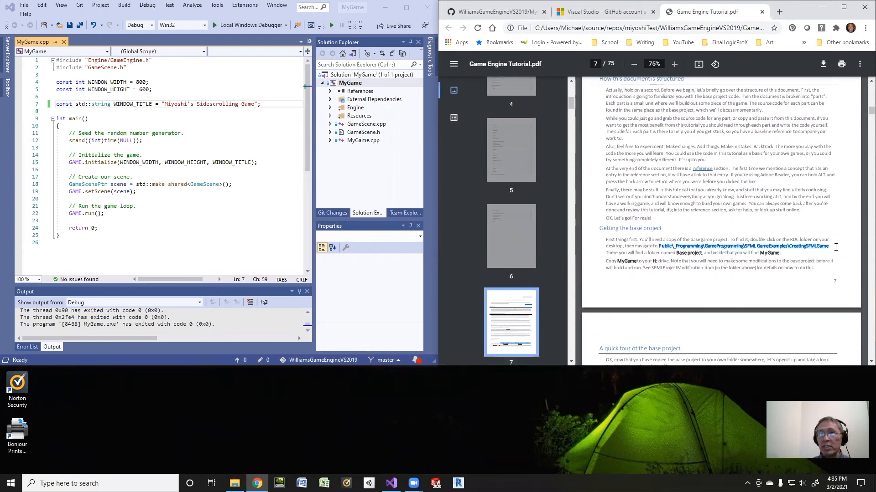
mouse_move(838, 249)
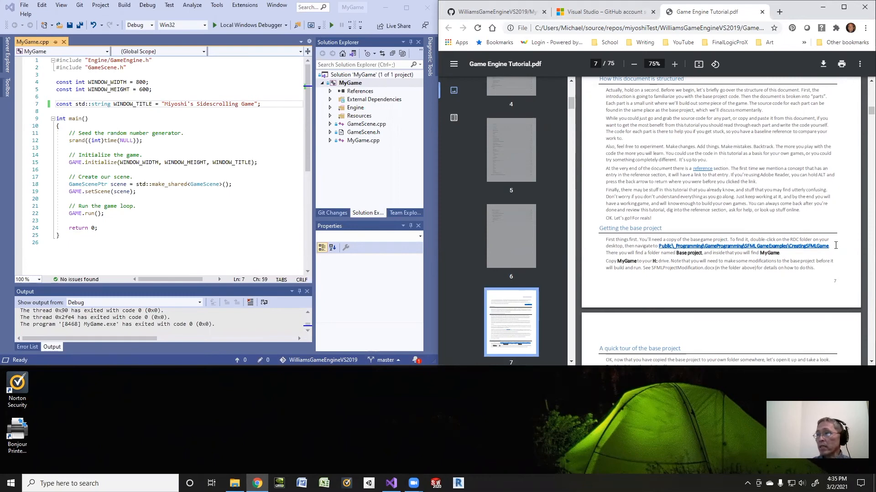
mouse_move(677, 230)
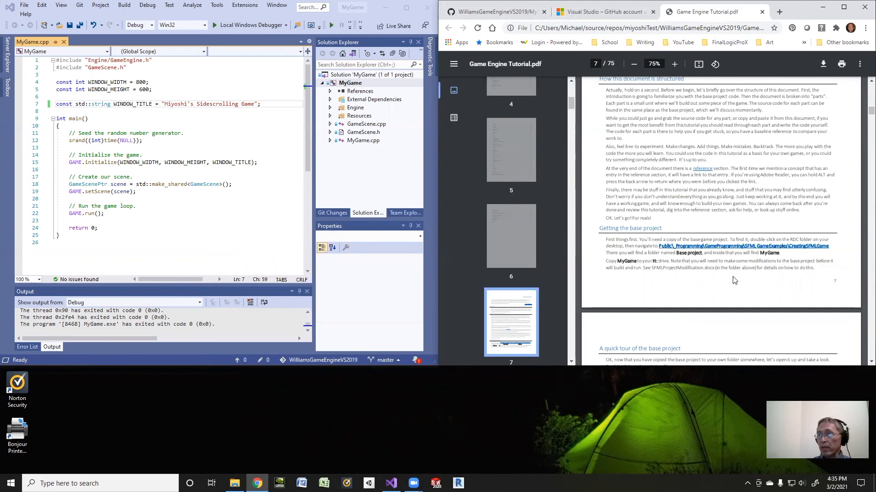
mouse_move(731, 274)
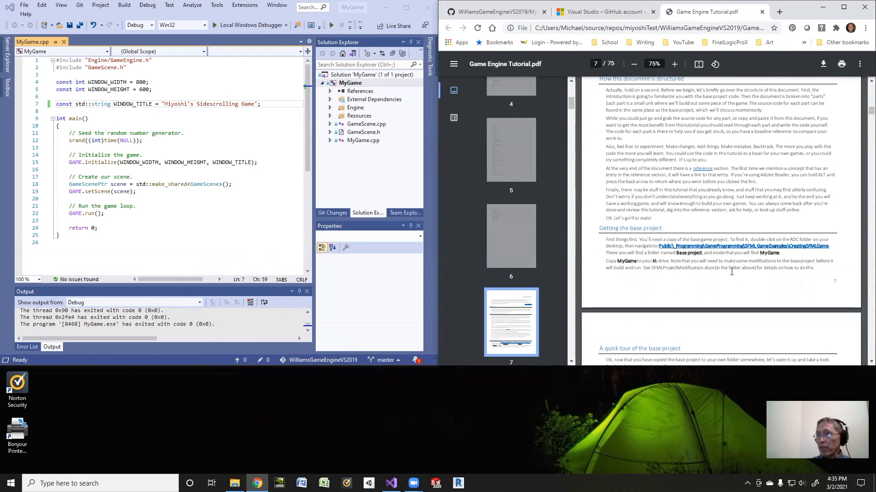
Step: Scroll the PDF forward through pages 9 and 10 to the top of page 12, Part 1: Adding a Sprite
scroll("down", 3)
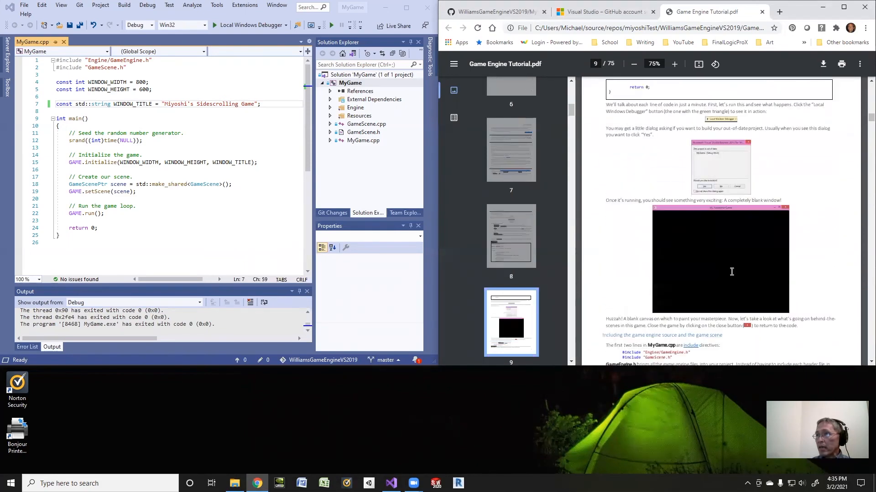
scroll("down", 3)
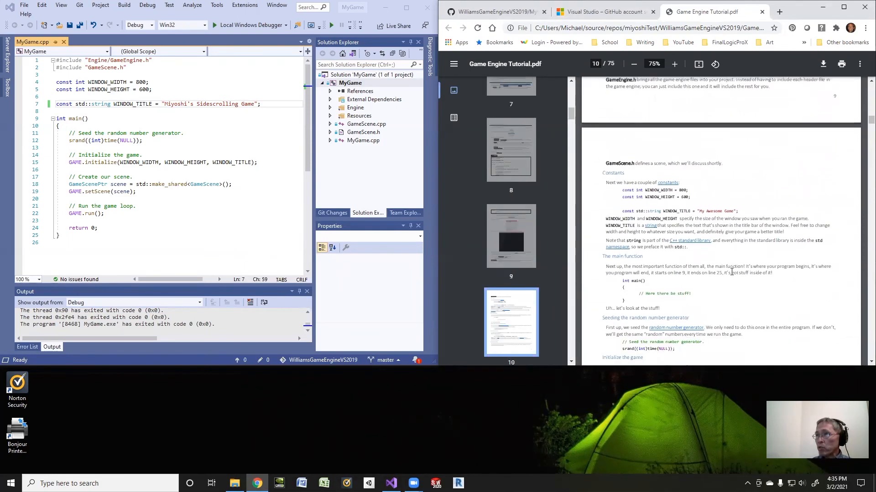
scroll("down", 3)
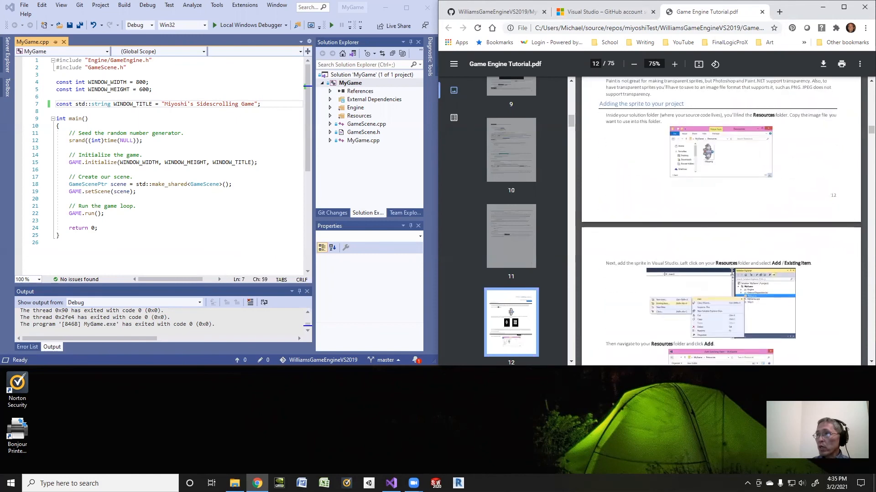
scroll("up", 3)
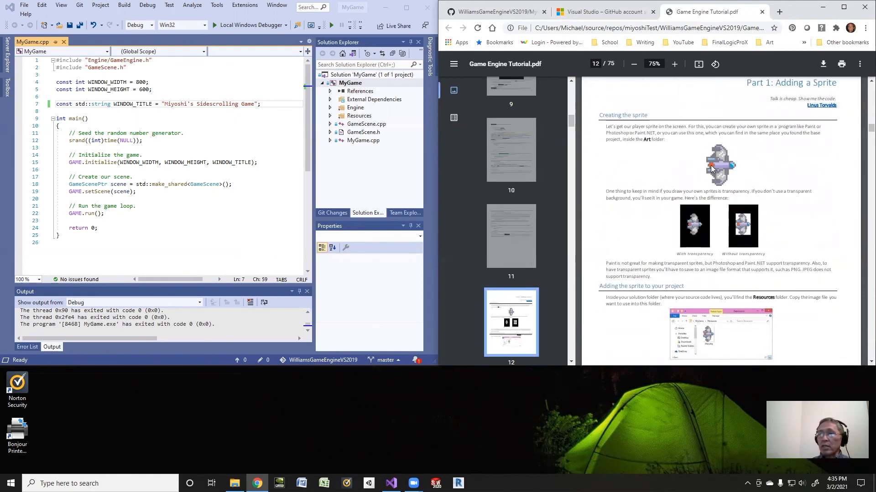
mouse_move(441, 134)
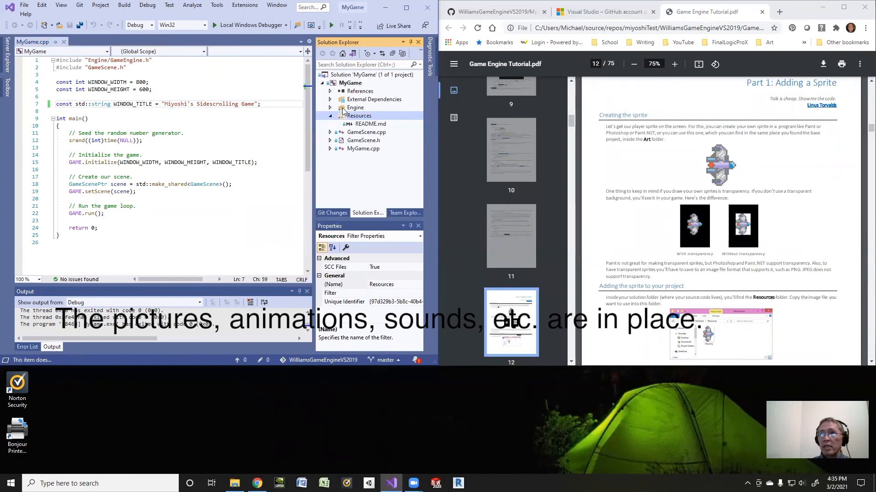
Step: View the Engine filter's properties and expand the Resources filter showing only README.md
left_click(355, 107)
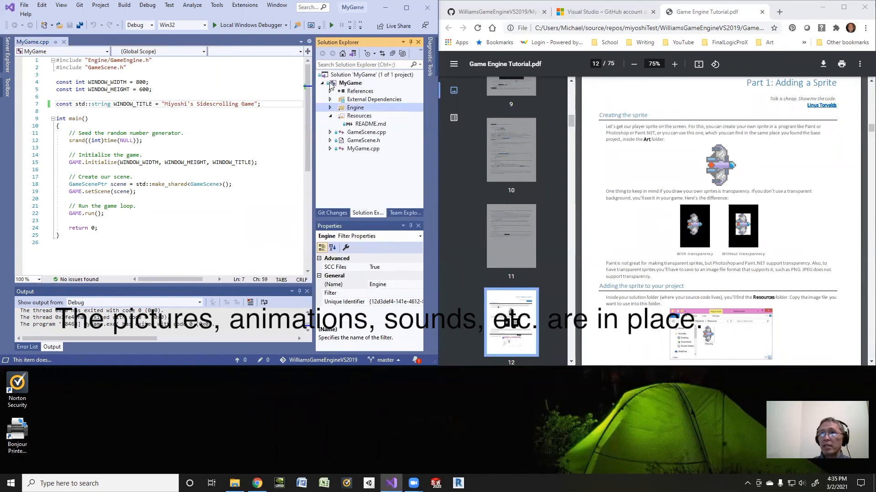
left_click(329, 107)
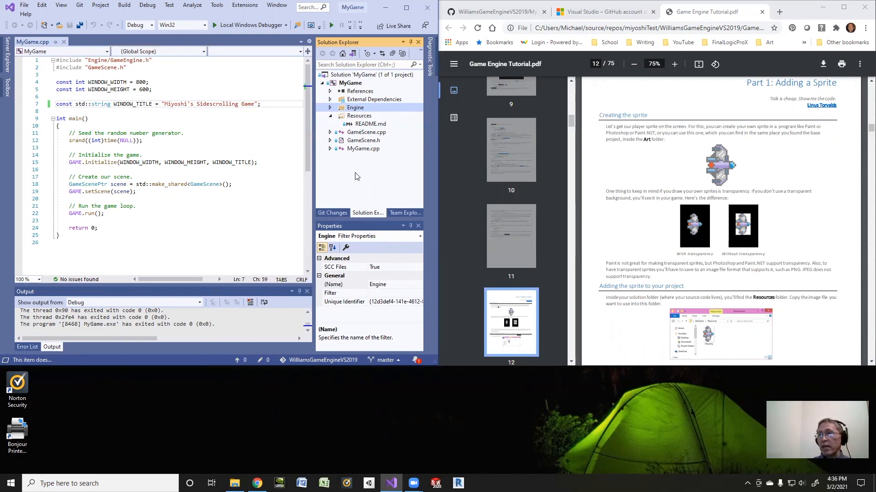
mouse_move(340, 148)
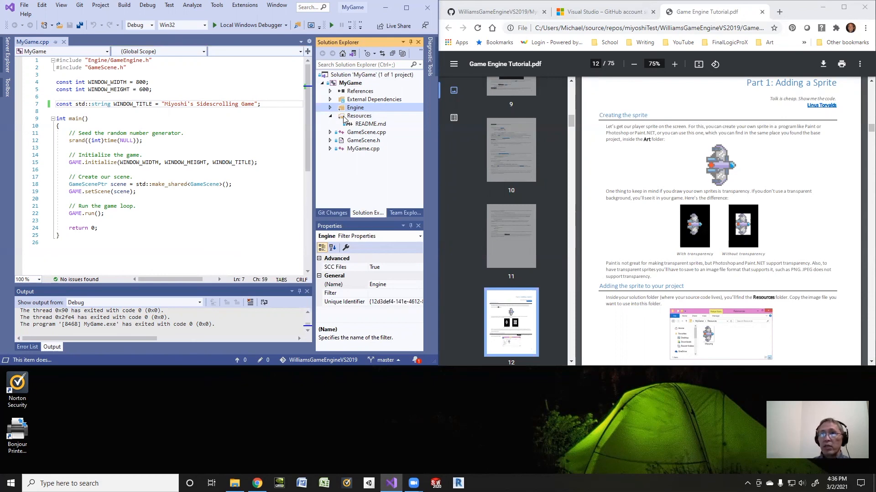
mouse_move(355, 129)
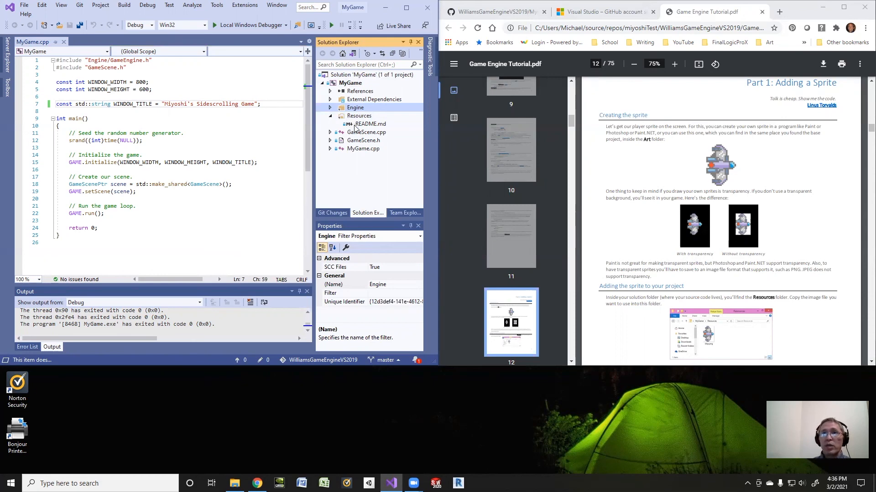
mouse_move(658, 244)
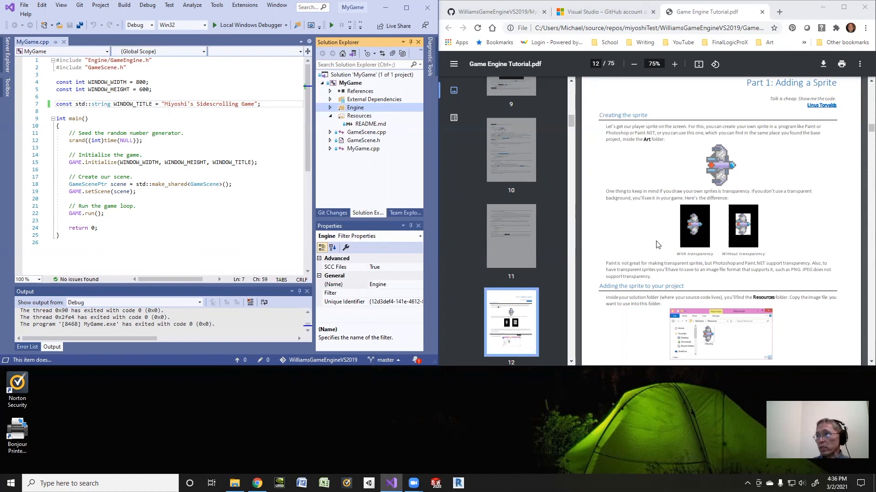
Step: Scroll down page 12 of the PDF toward the Adding score to GameScene section on page 48
scroll("down", 3)
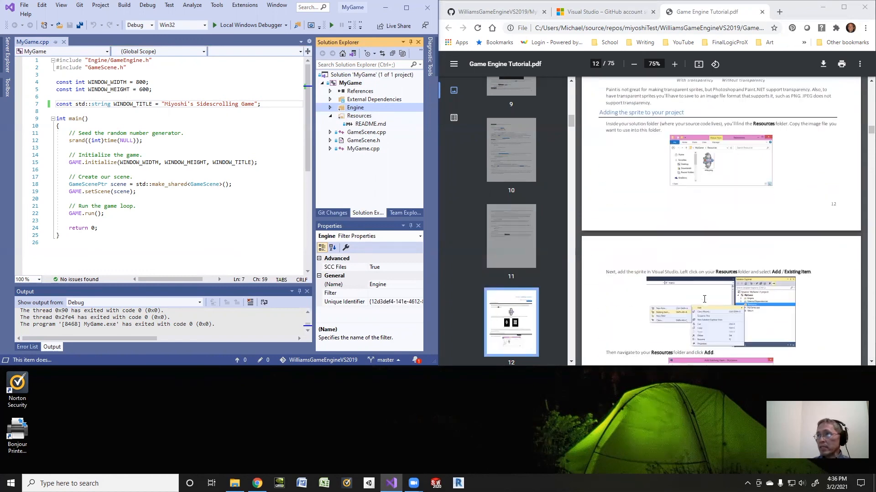
scroll("down", 3)
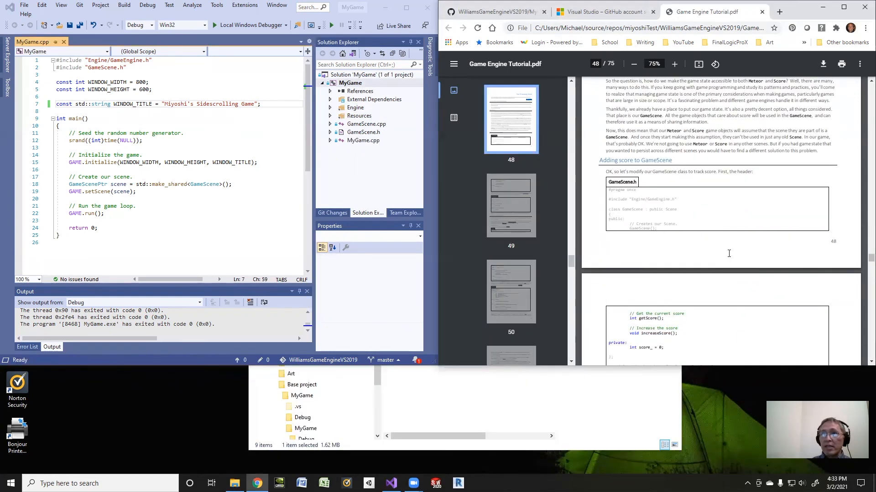
mouse_move(618, 76)
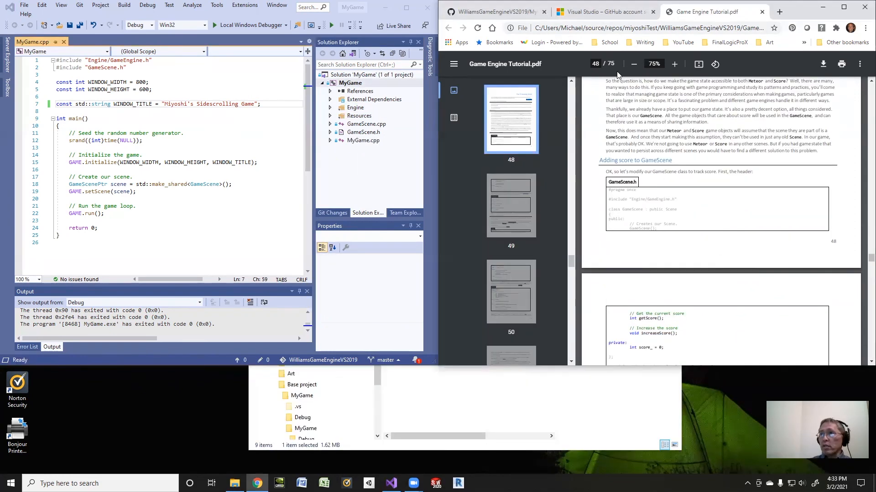
mouse_move(708, 11)
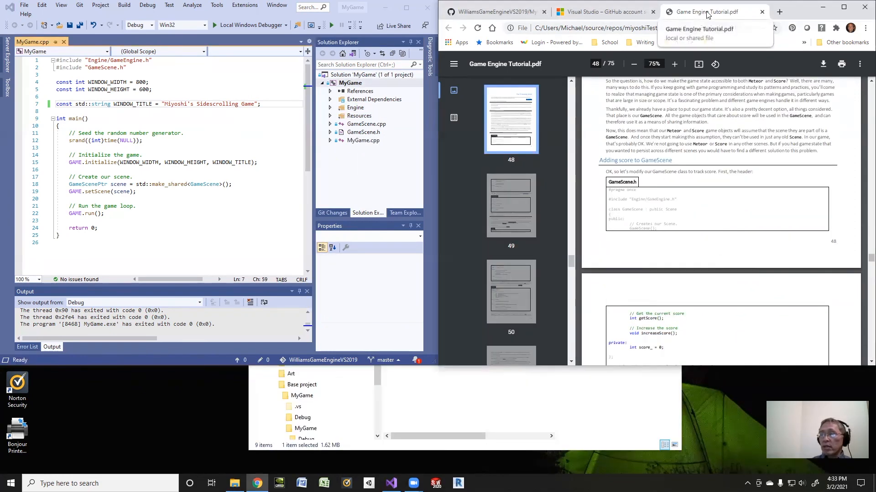
mouse_move(603, 12)
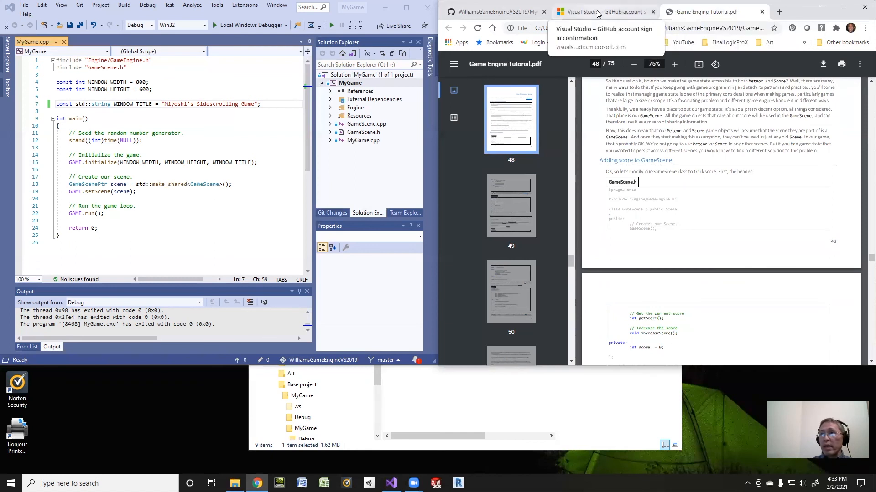